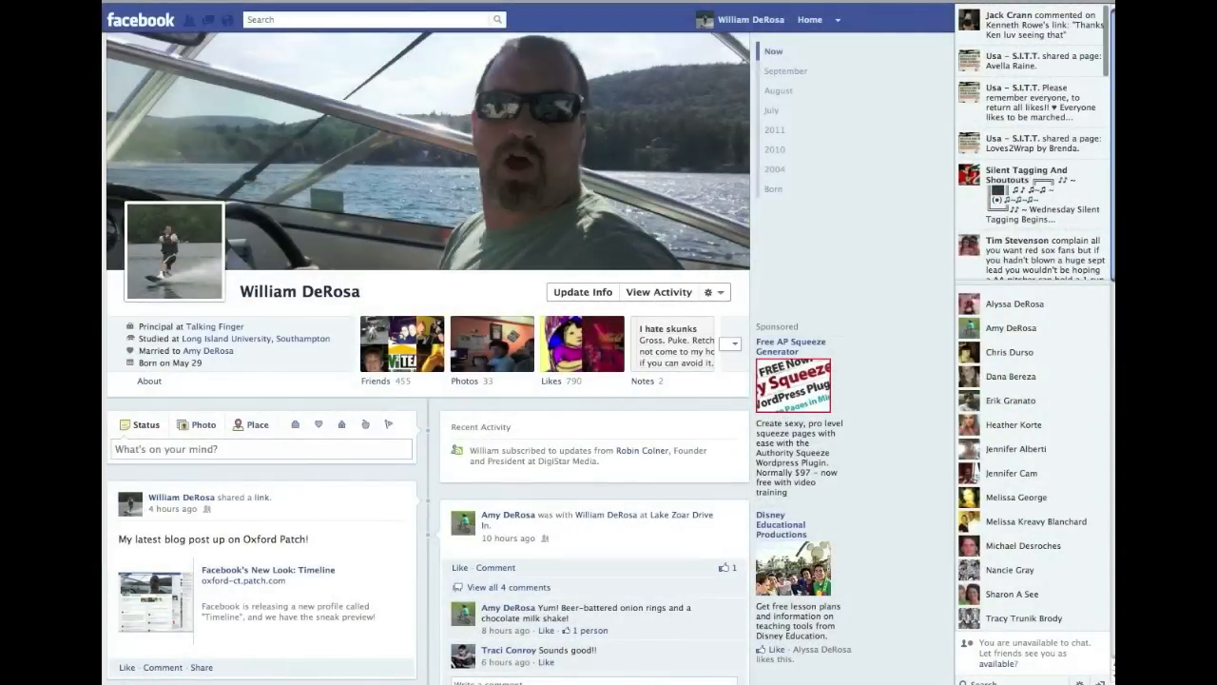
mouse_move(806, 23)
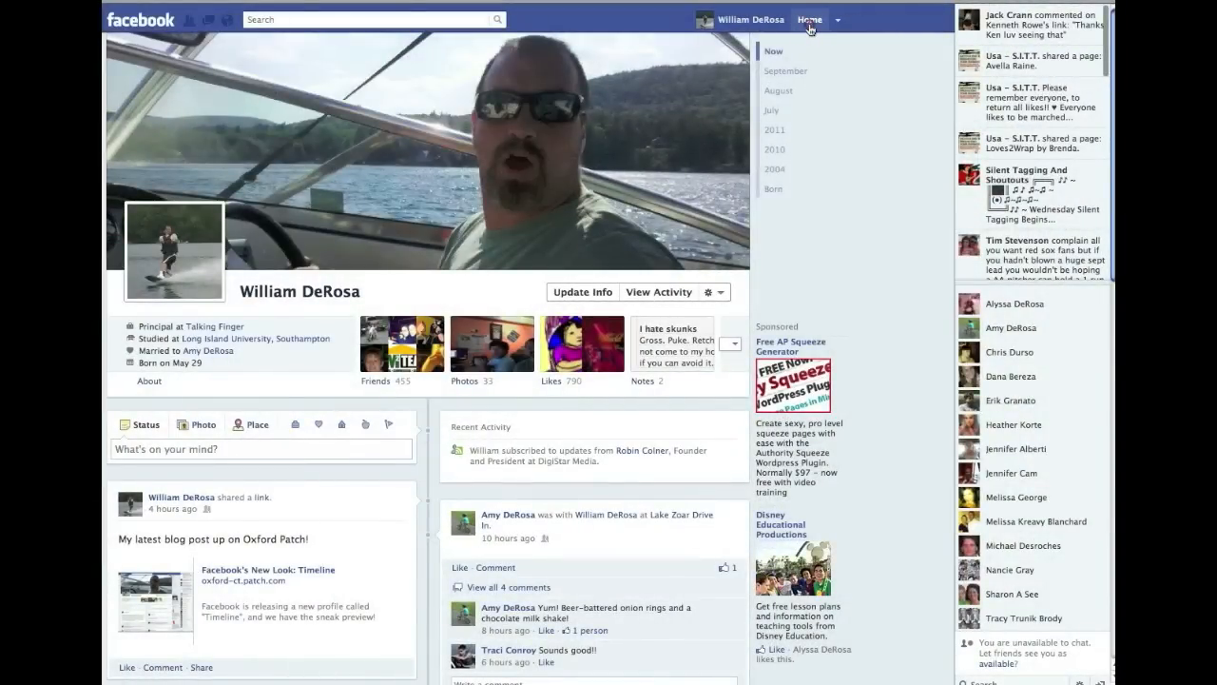
Leave the profile timeline for the main Home feed
click(810, 19)
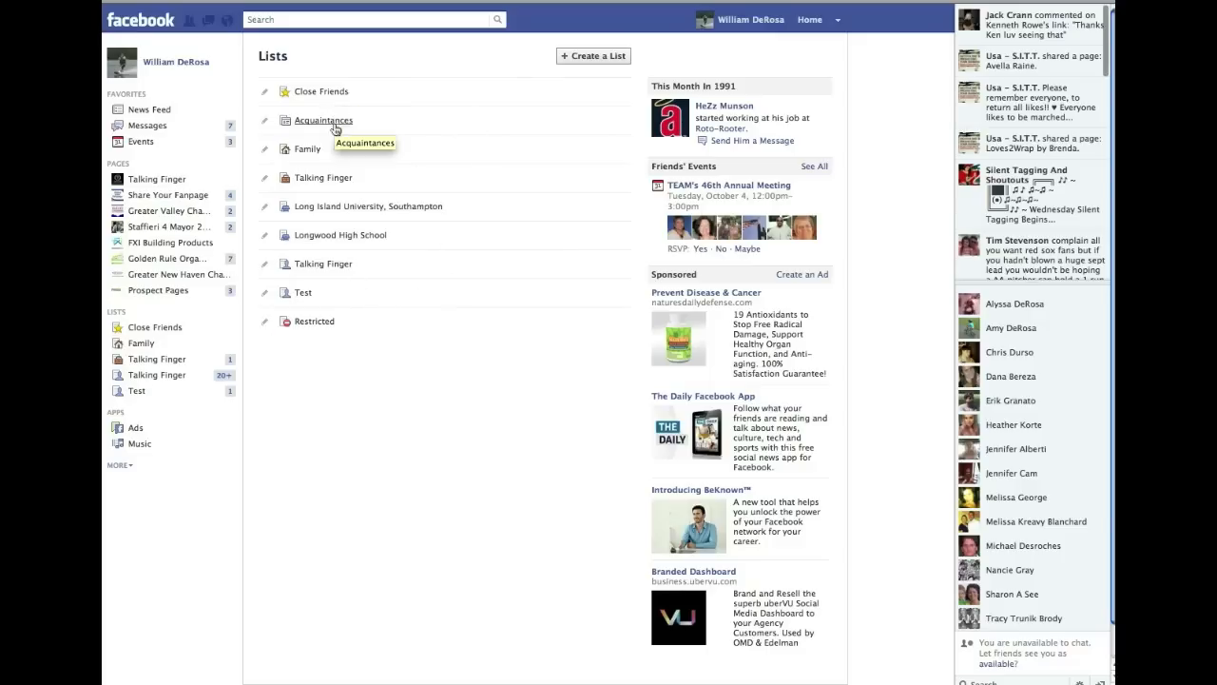
mouse_move(338, 236)
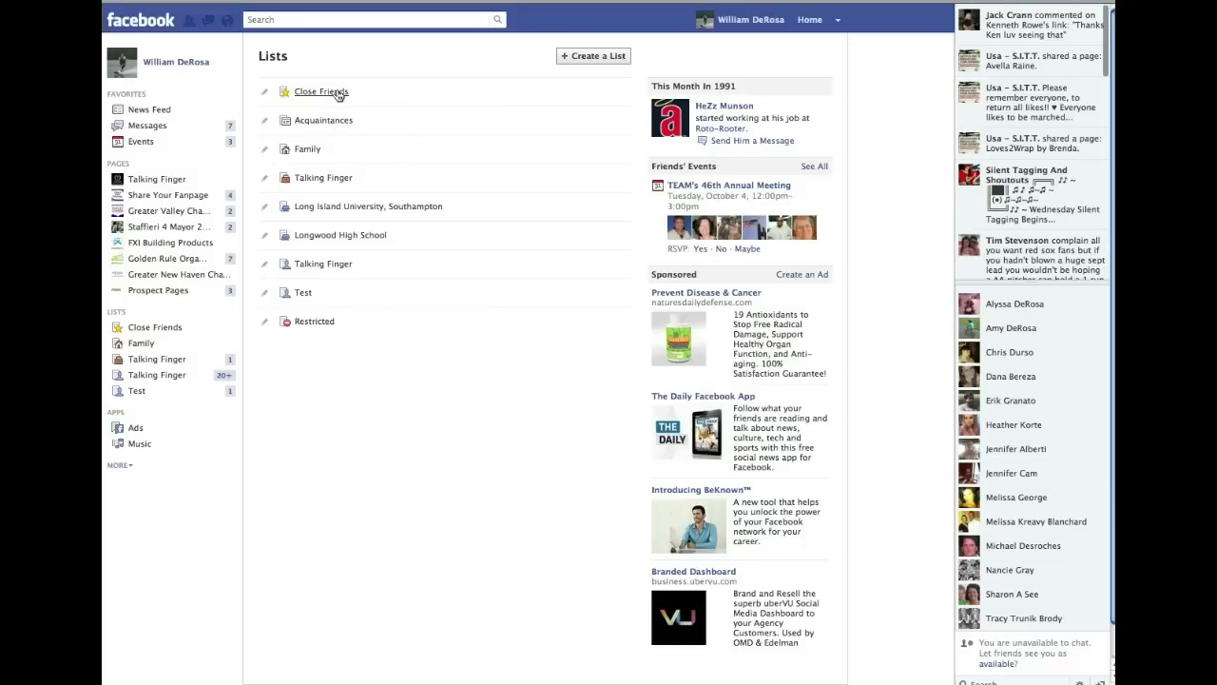
mouse_move(331, 126)
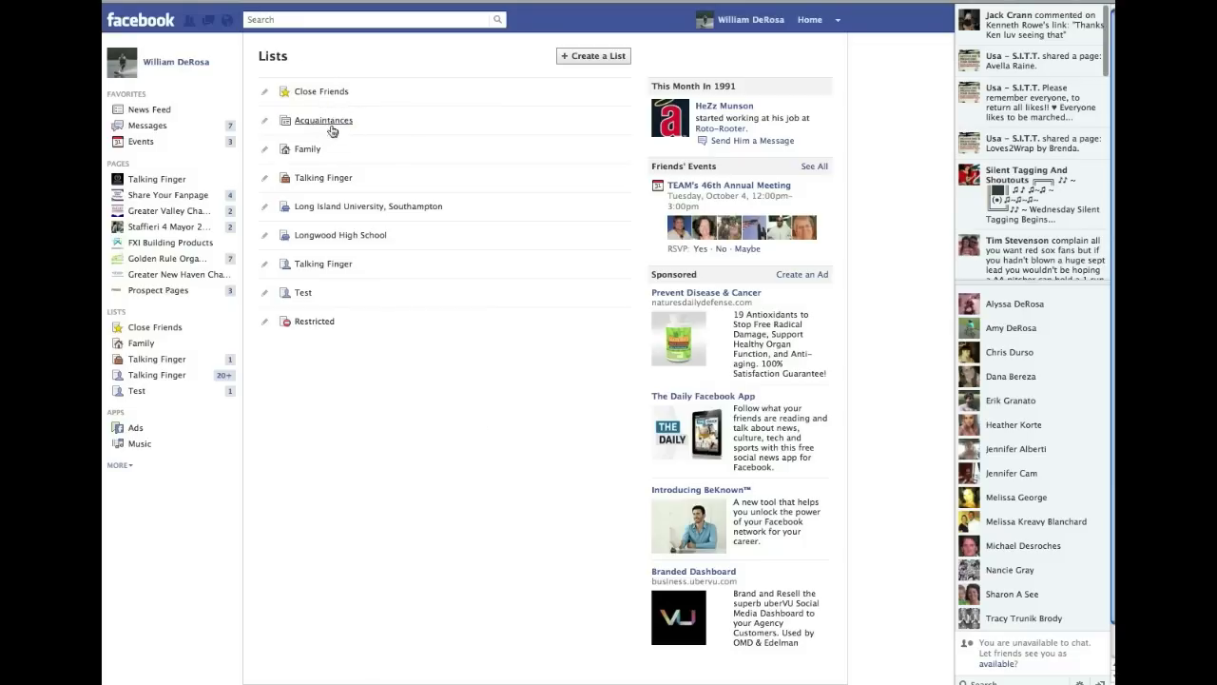
mouse_move(306, 150)
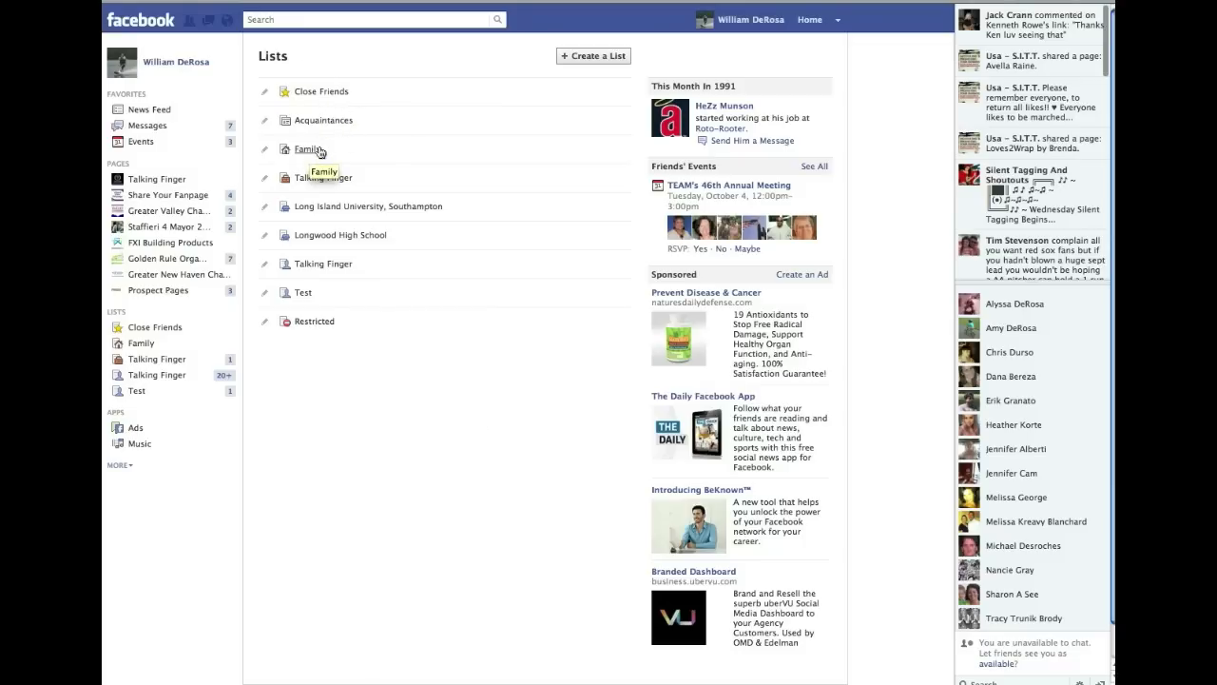
mouse_move(331, 183)
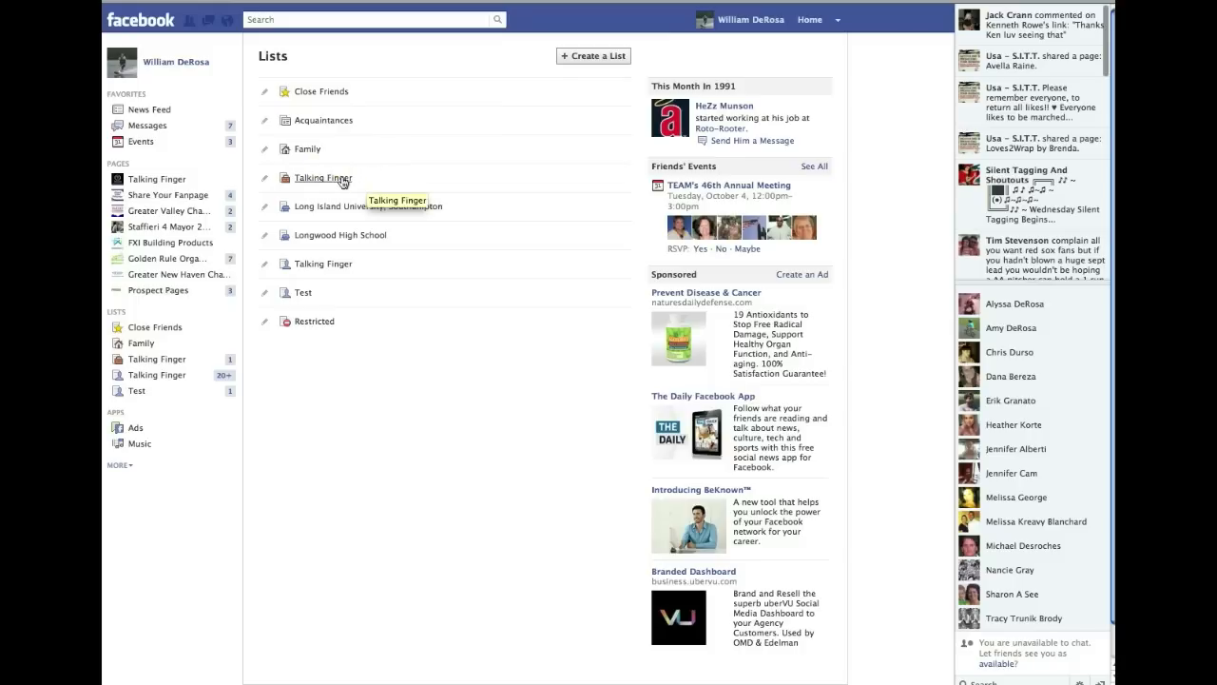
mouse_move(323, 183)
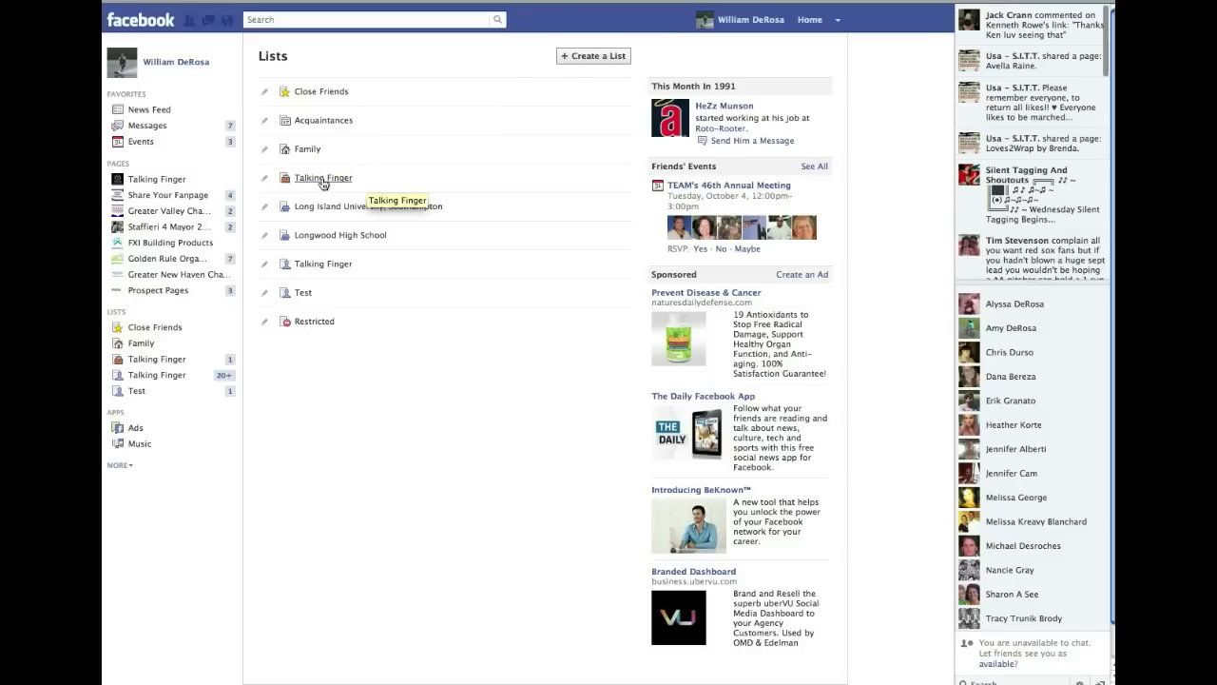
mouse_move(334, 186)
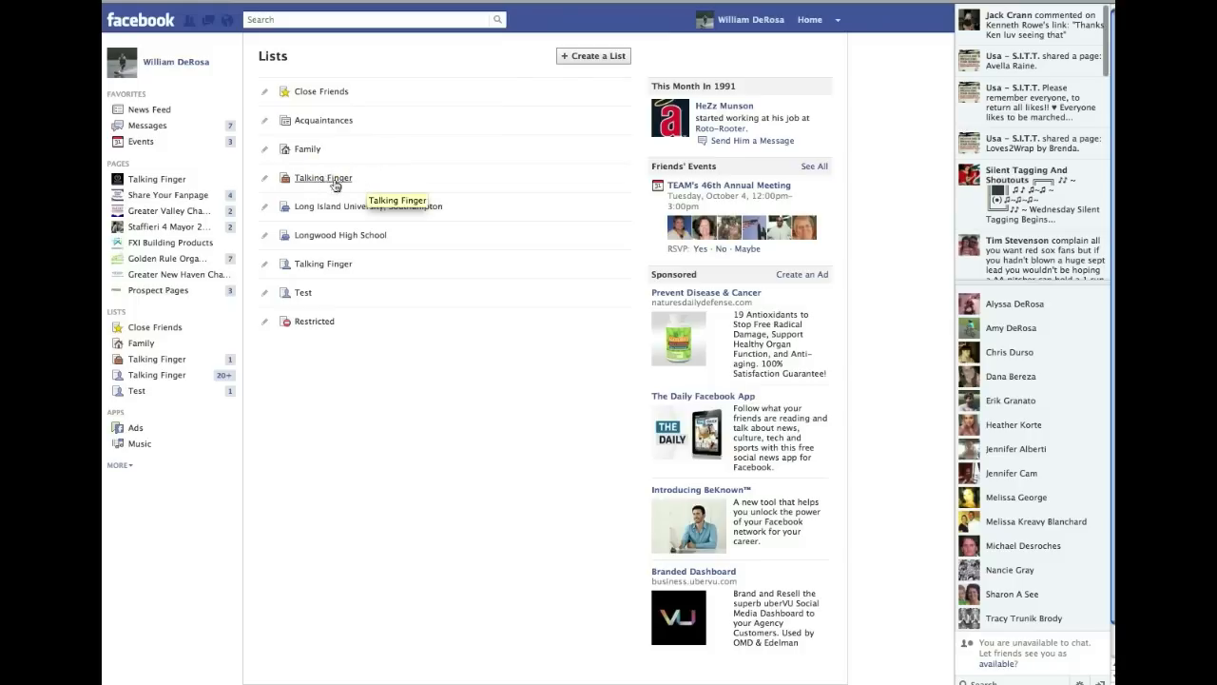
mouse_move(335, 207)
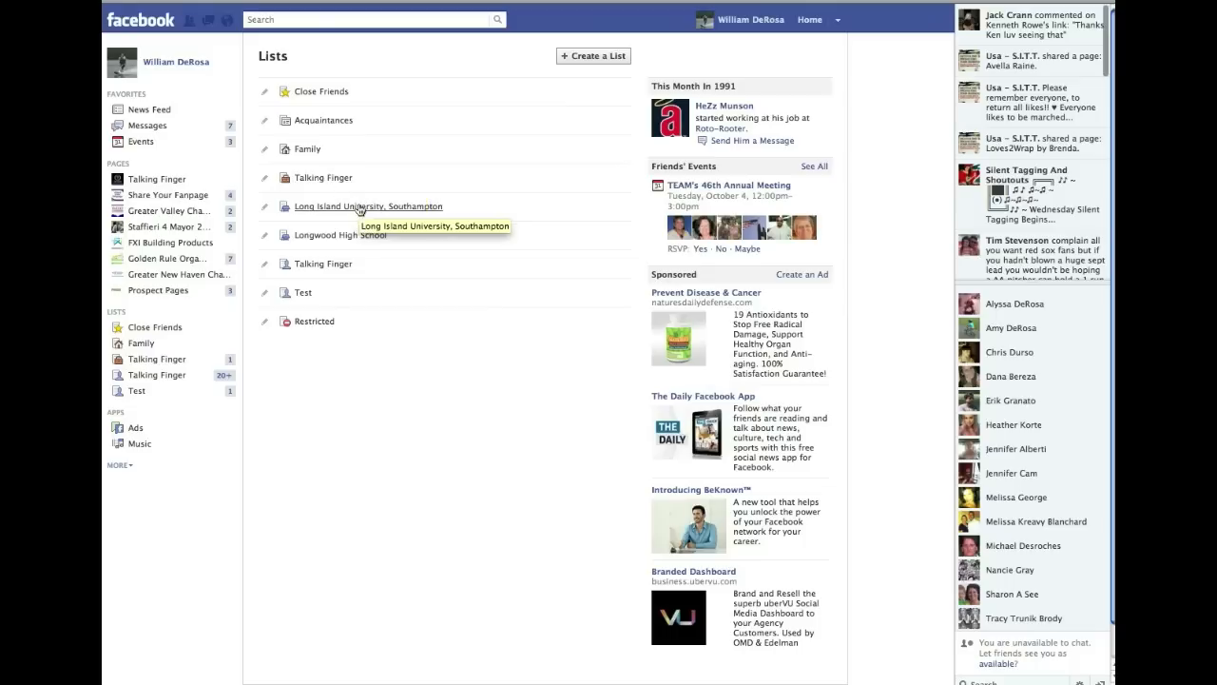
mouse_move(362, 213)
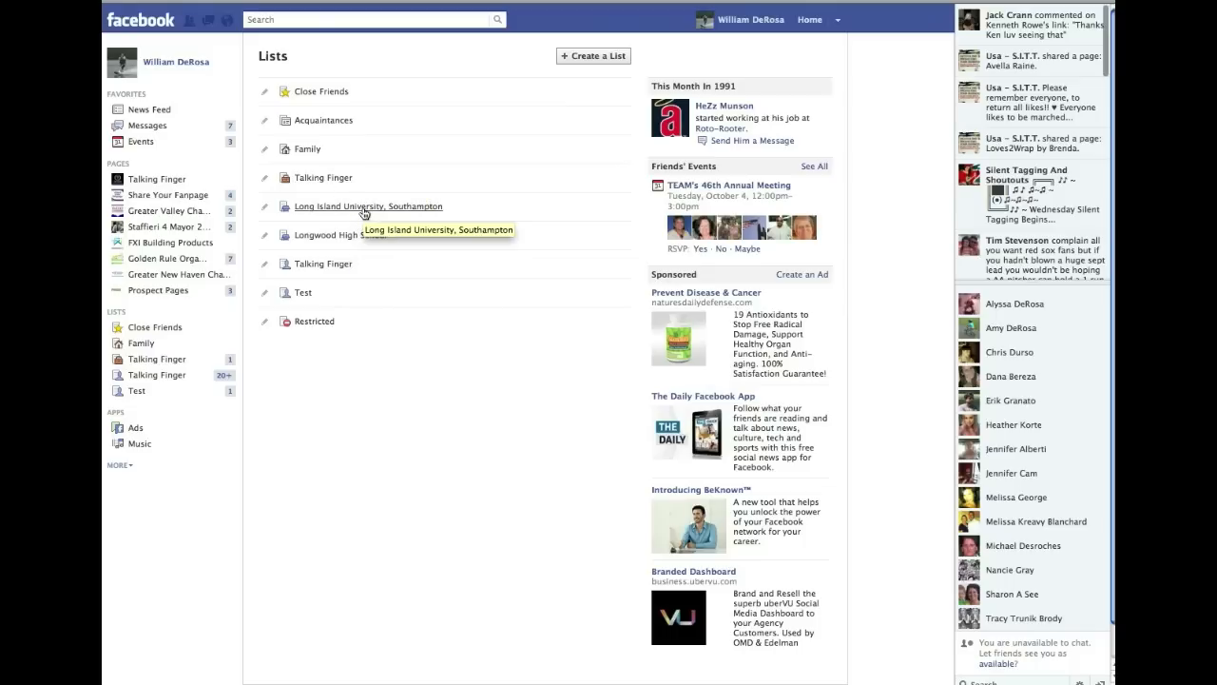
mouse_move(450, 213)
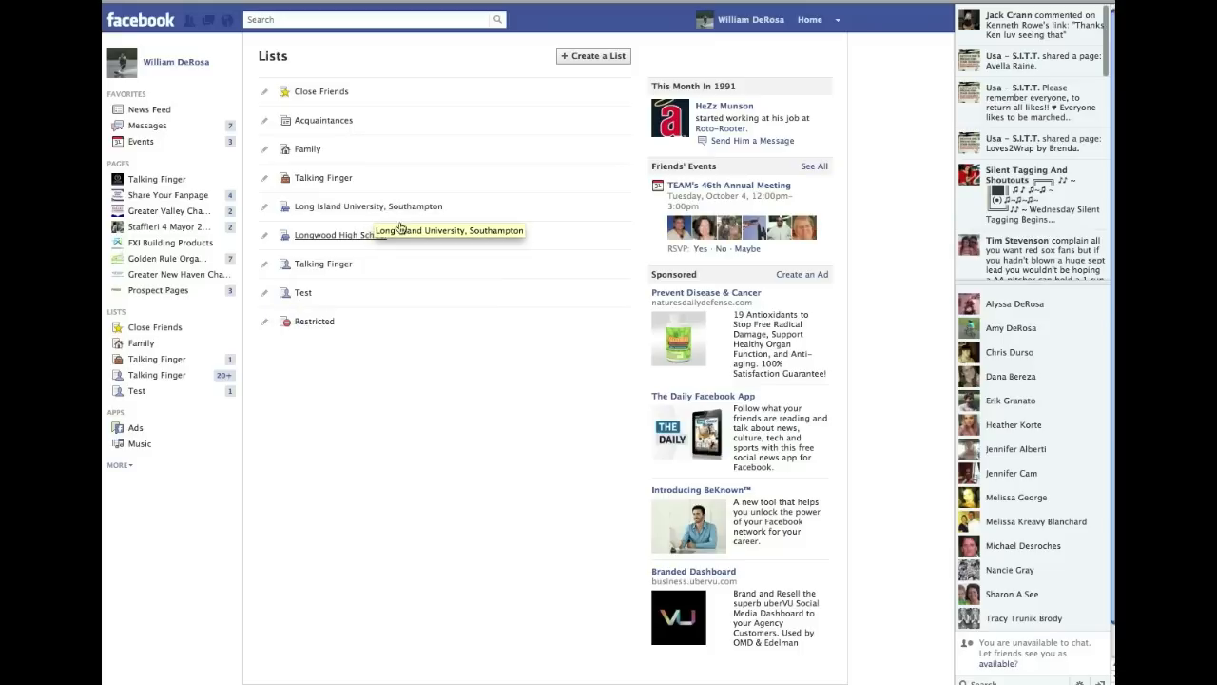
mouse_move(313, 327)
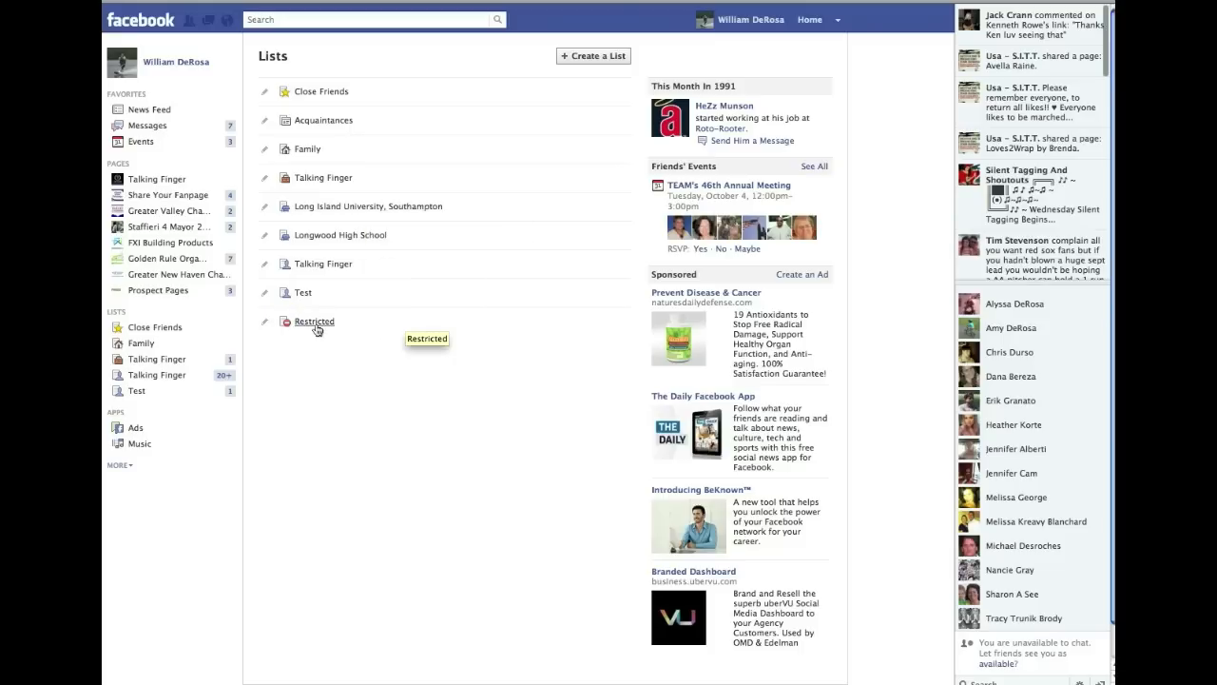
mouse_move(315, 329)
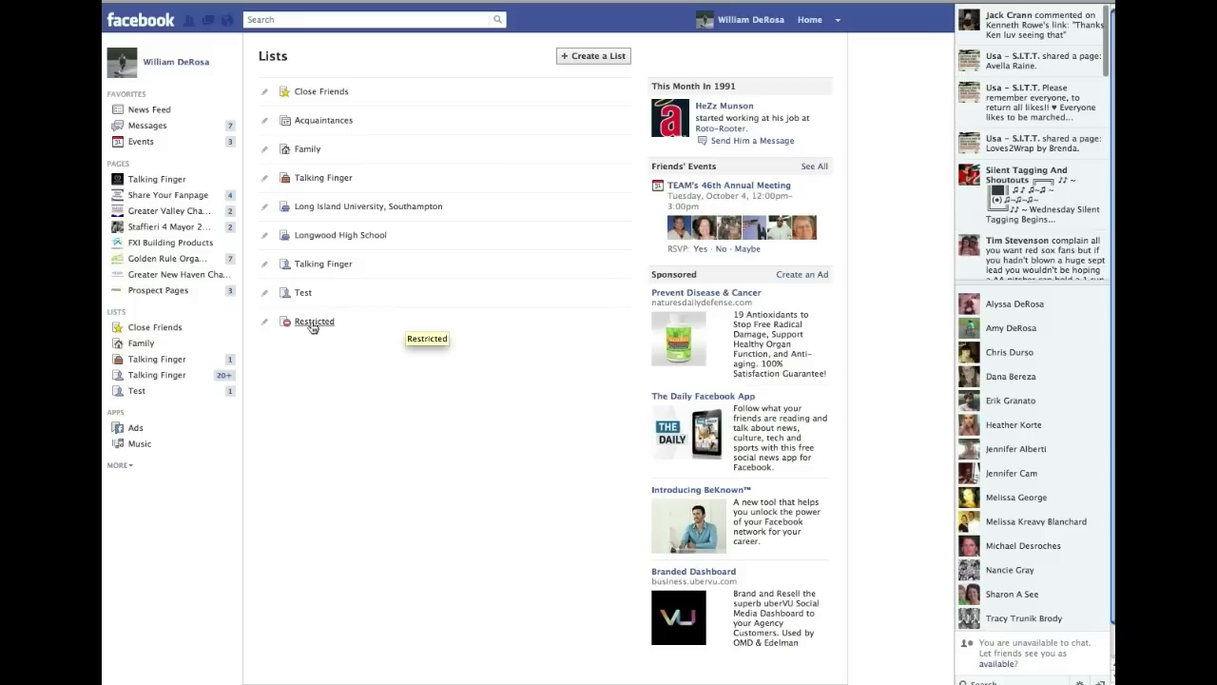
mouse_move(323, 327)
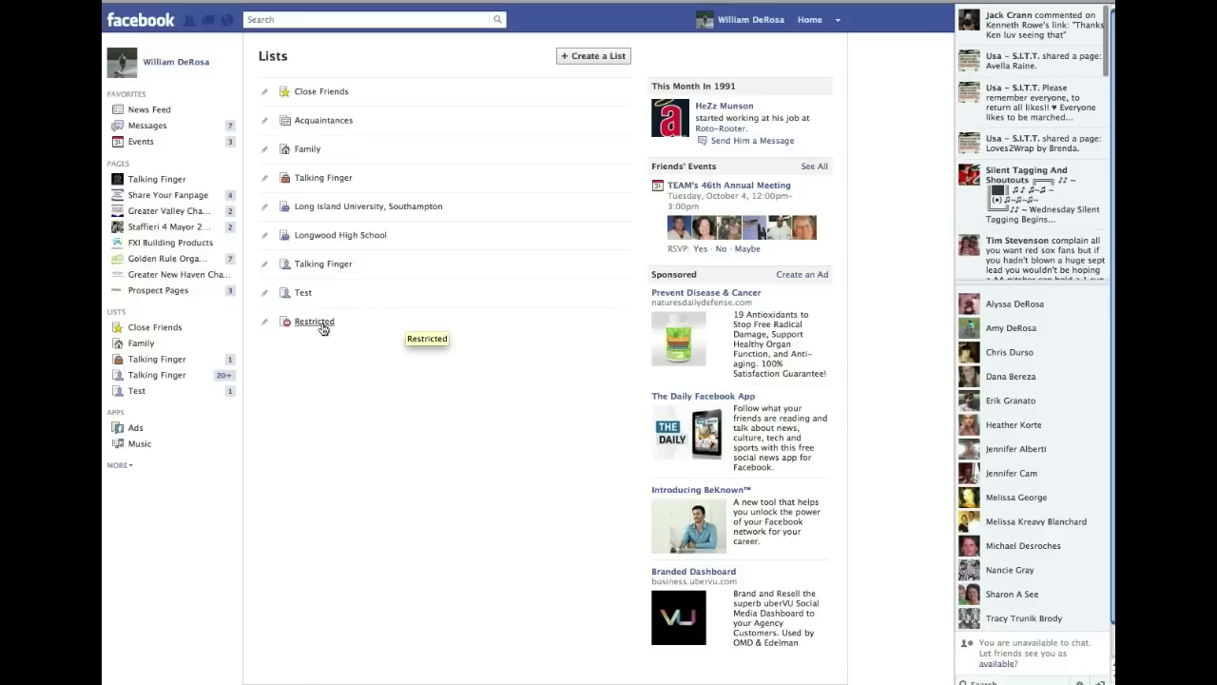
mouse_move(314, 327)
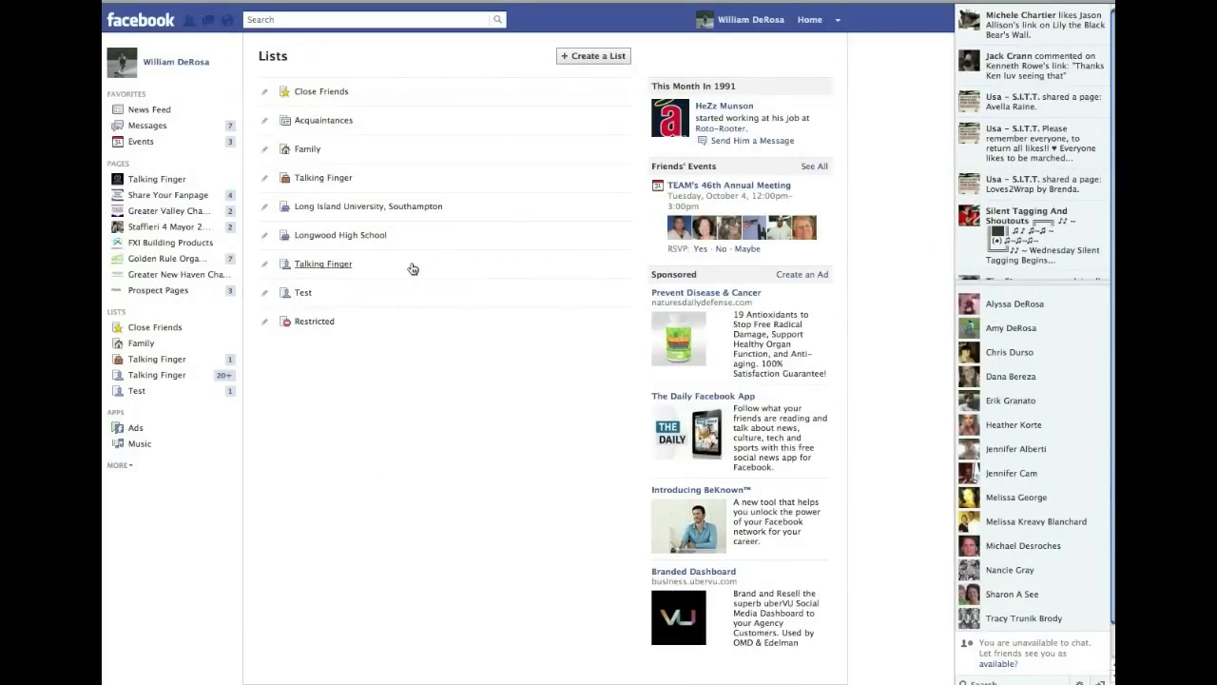
mouse_move(395, 213)
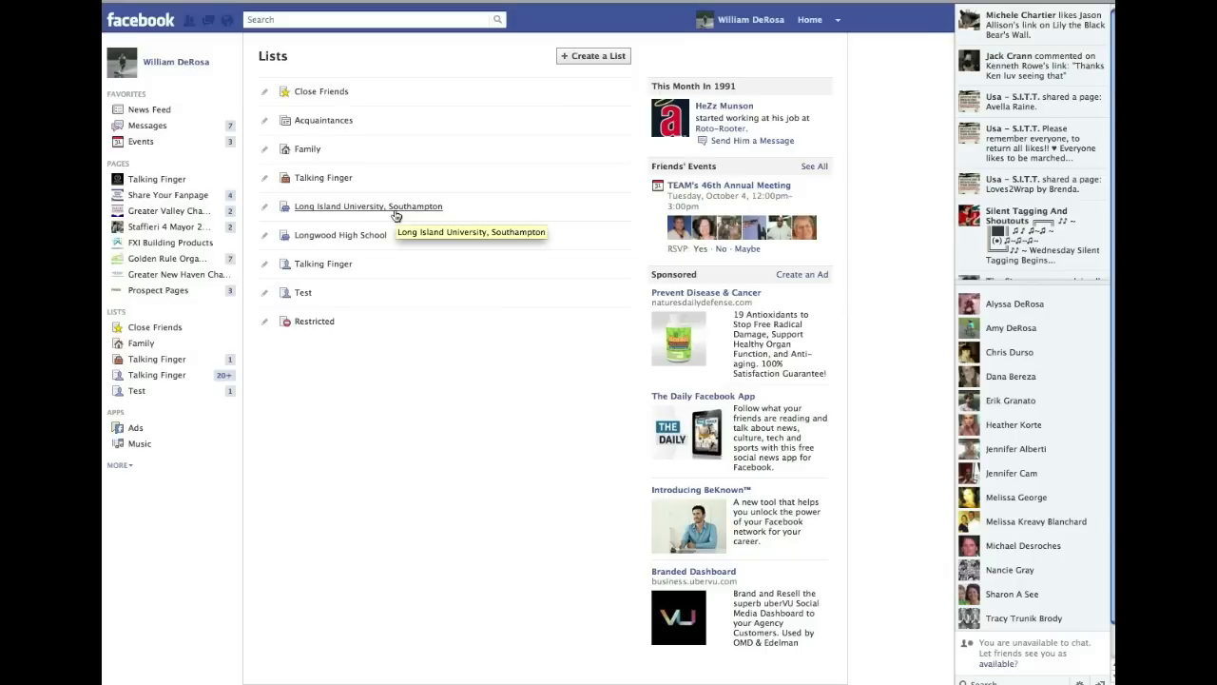
Open the Longwood High School list feed filtered to classmates' updates
click(369, 205)
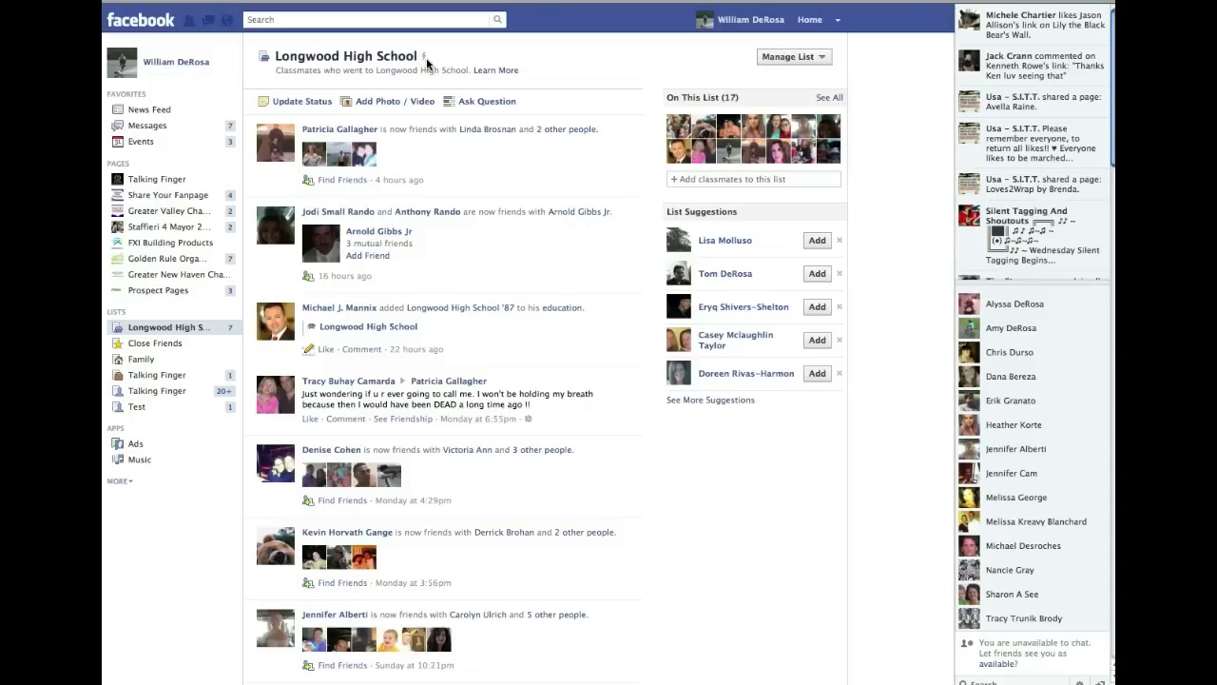
mouse_move(426, 59)
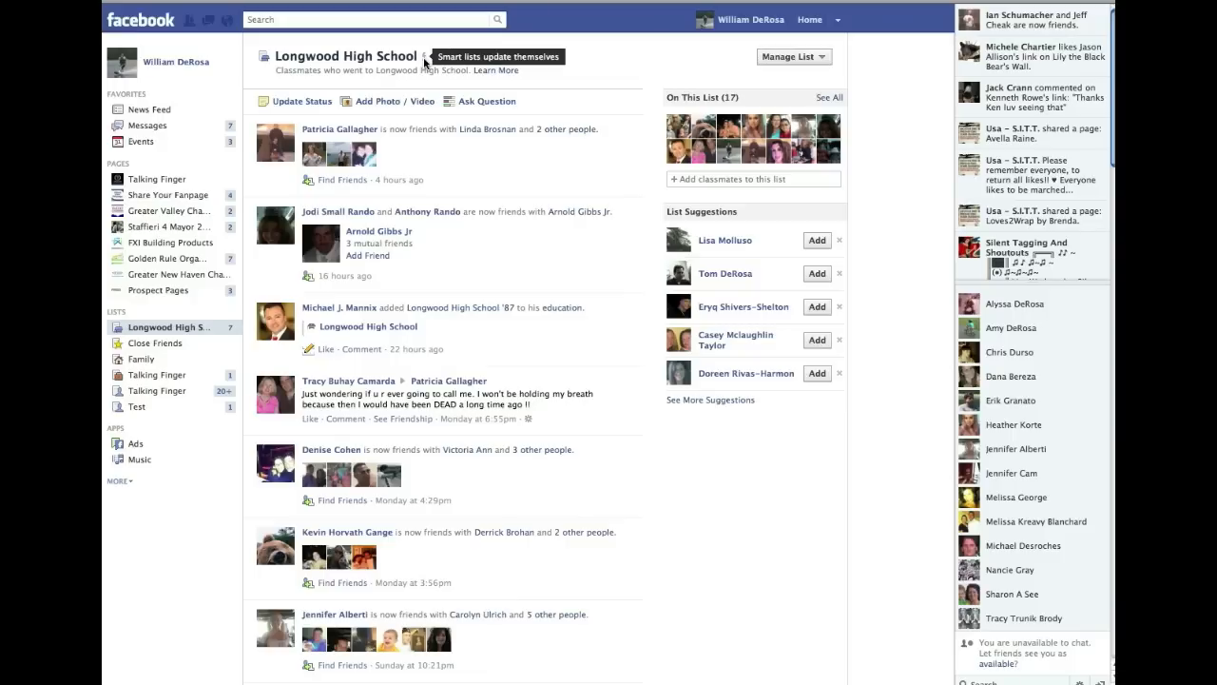
mouse_move(486, 281)
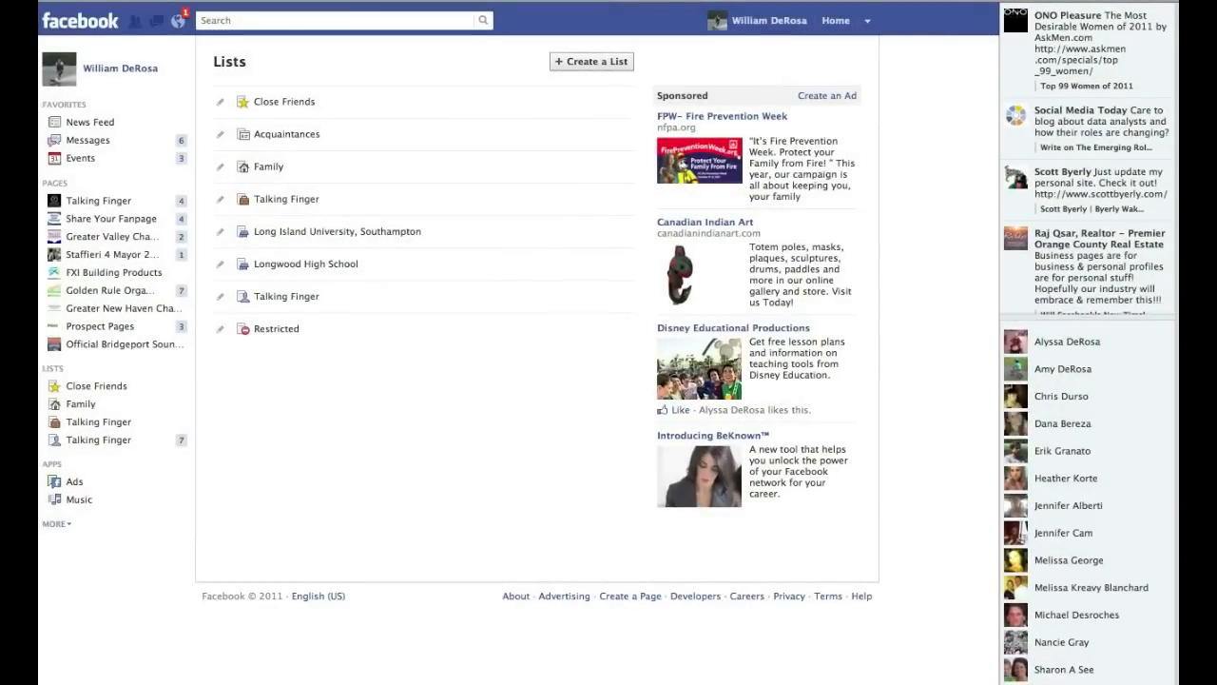
mouse_move(298, 201)
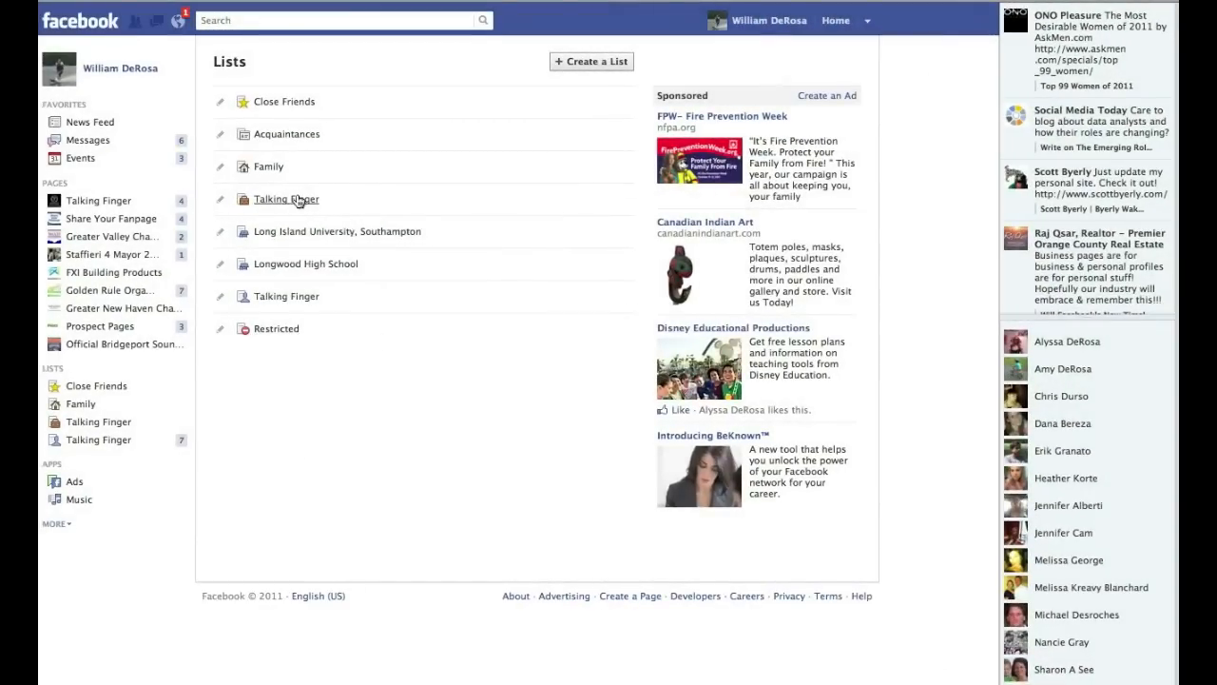
mouse_move(297, 201)
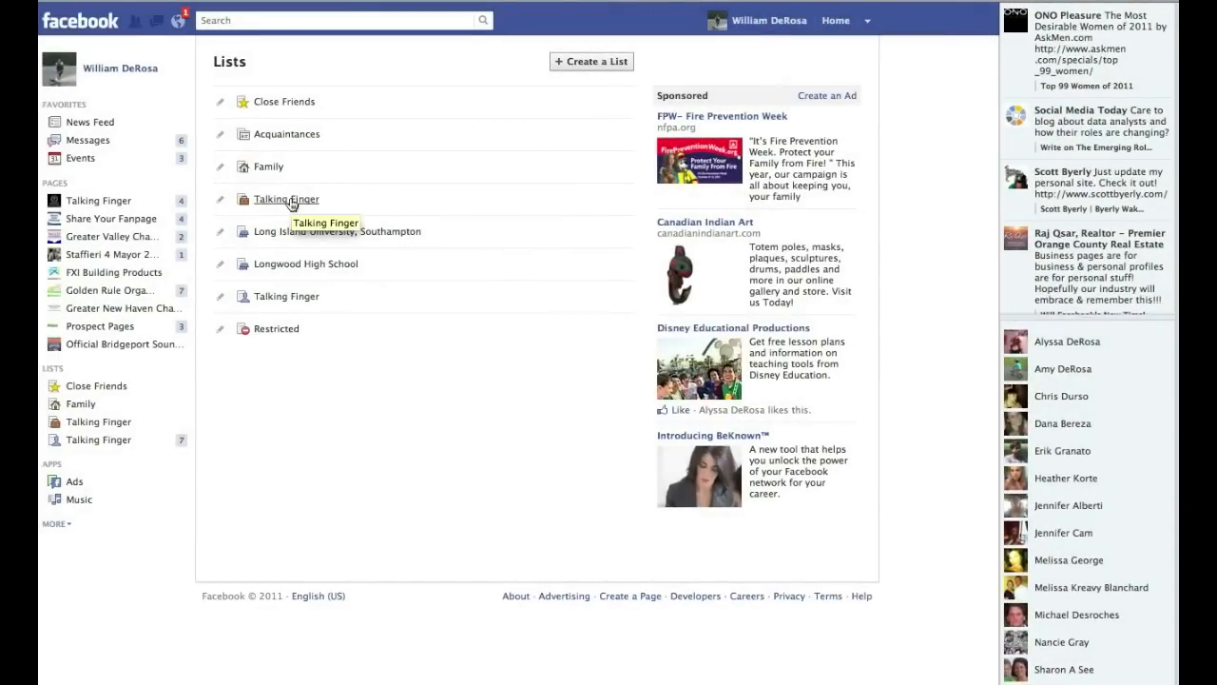
Open the Talking Finger coworkers list with its filtered feed
click(285, 200)
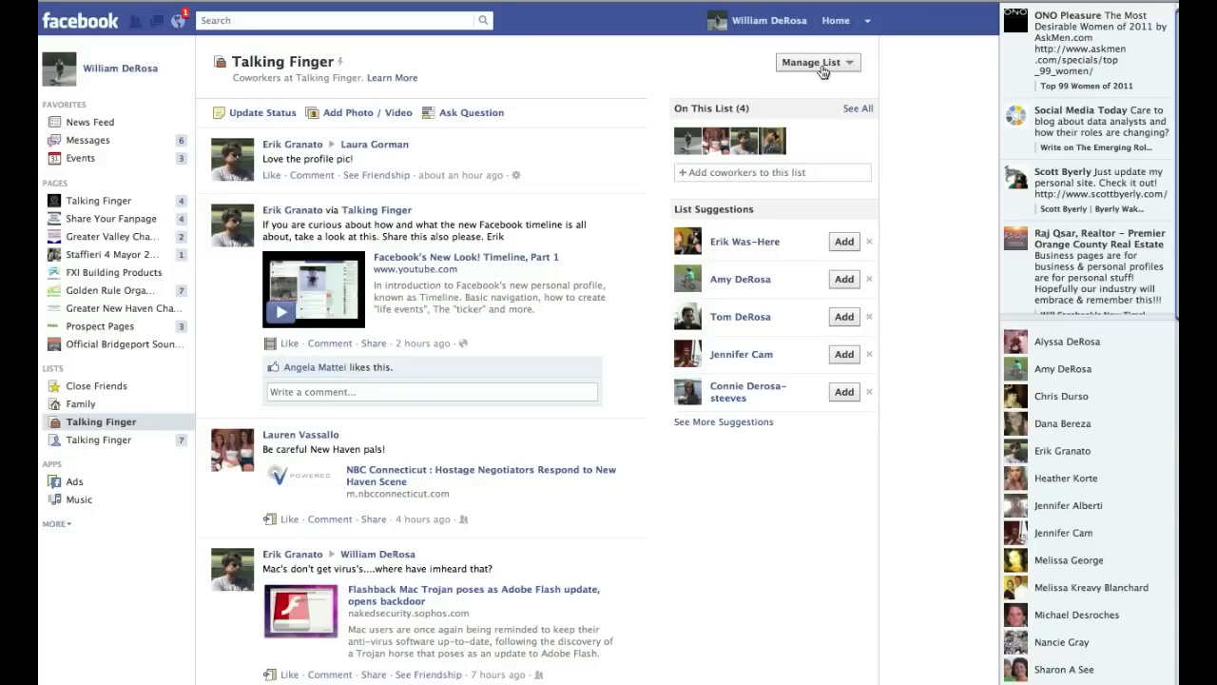
Bring up the Add/Remove Friends picker for the Talking Finger list via Manage List
click(816, 60)
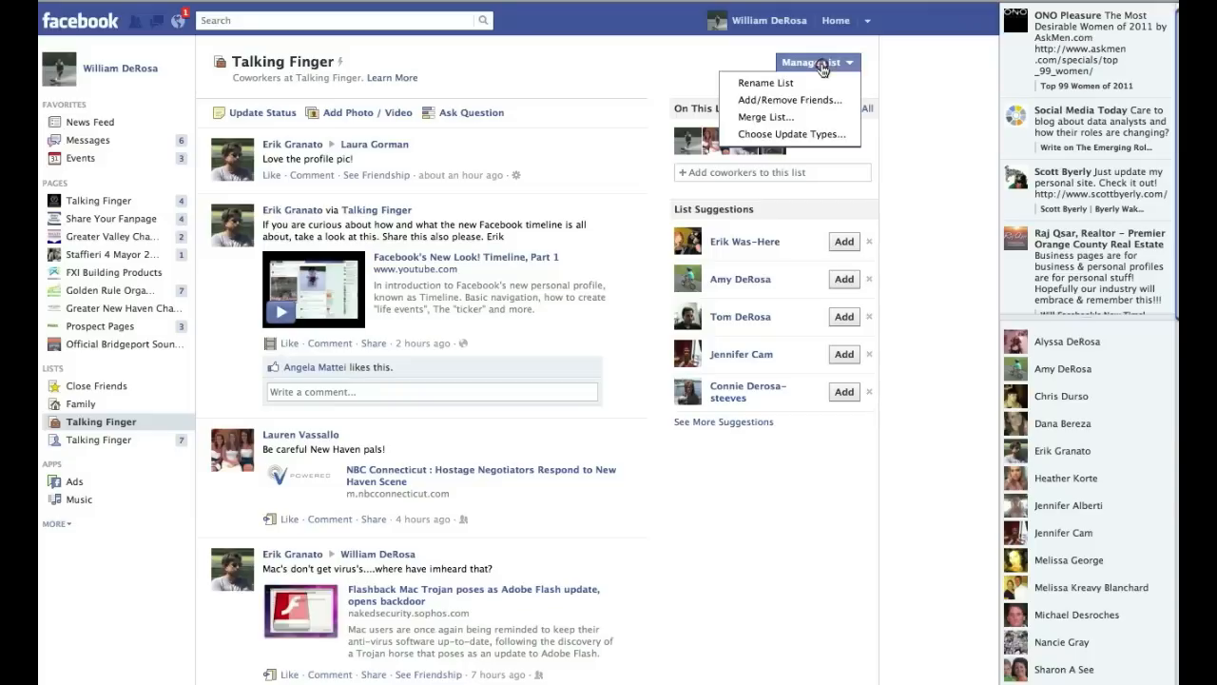
mouse_move(780, 83)
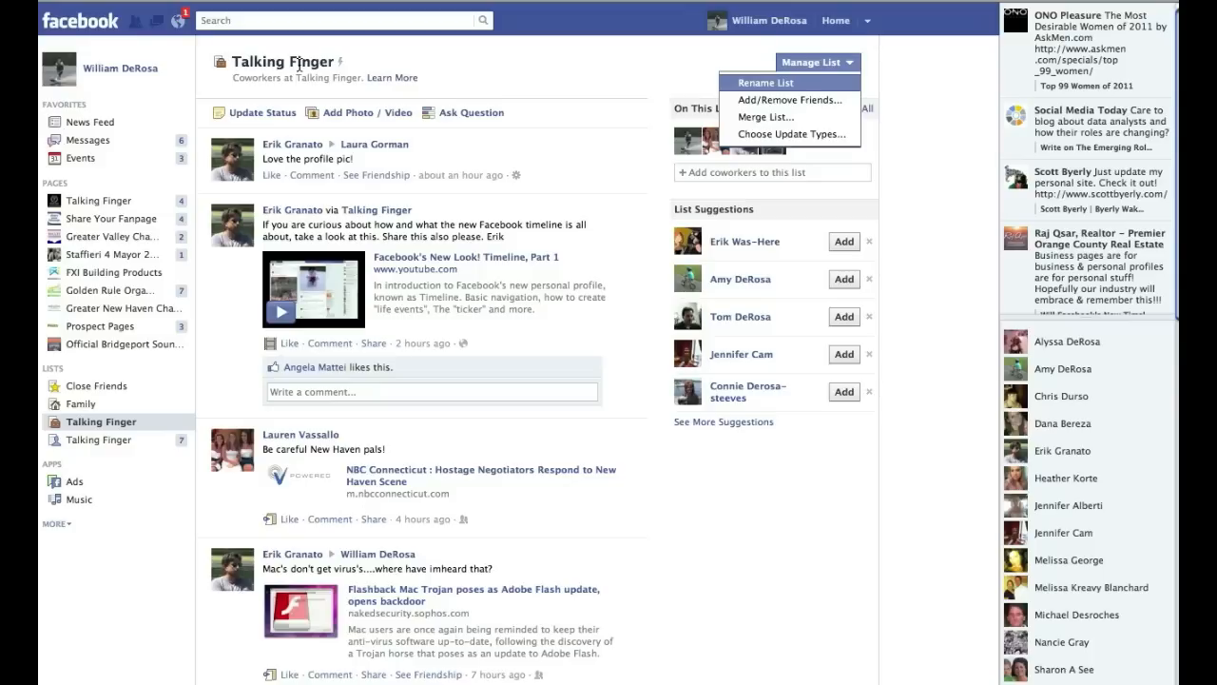
click(761, 84)
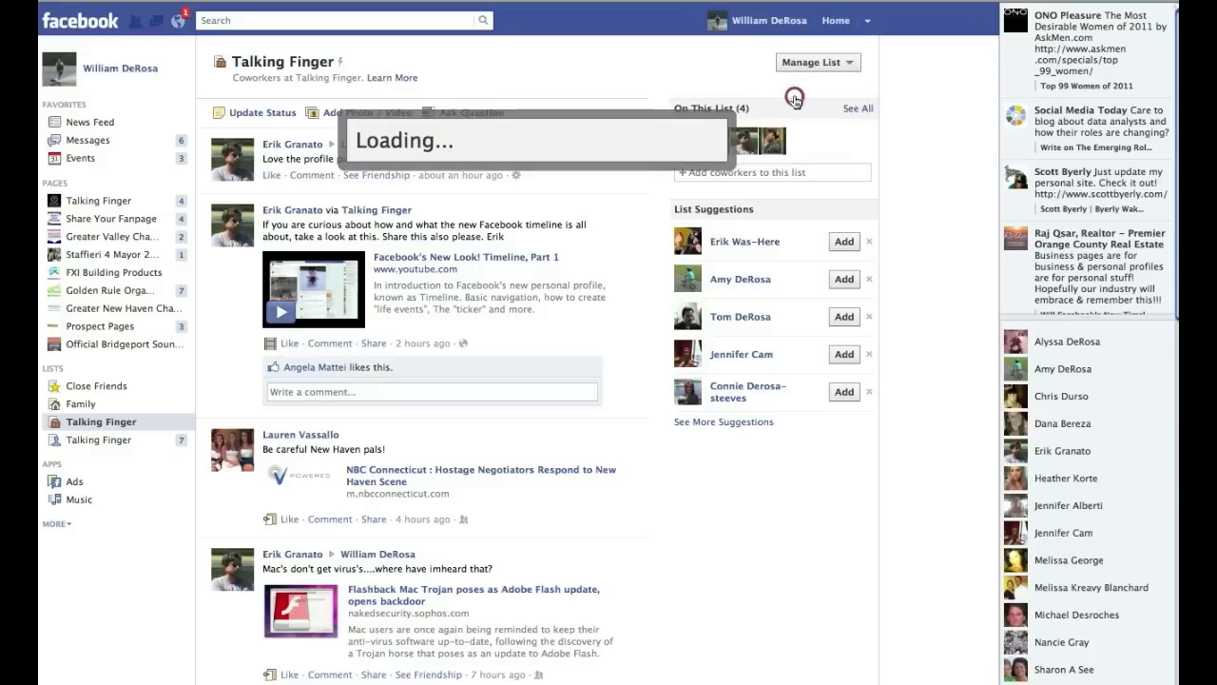
click(793, 99)
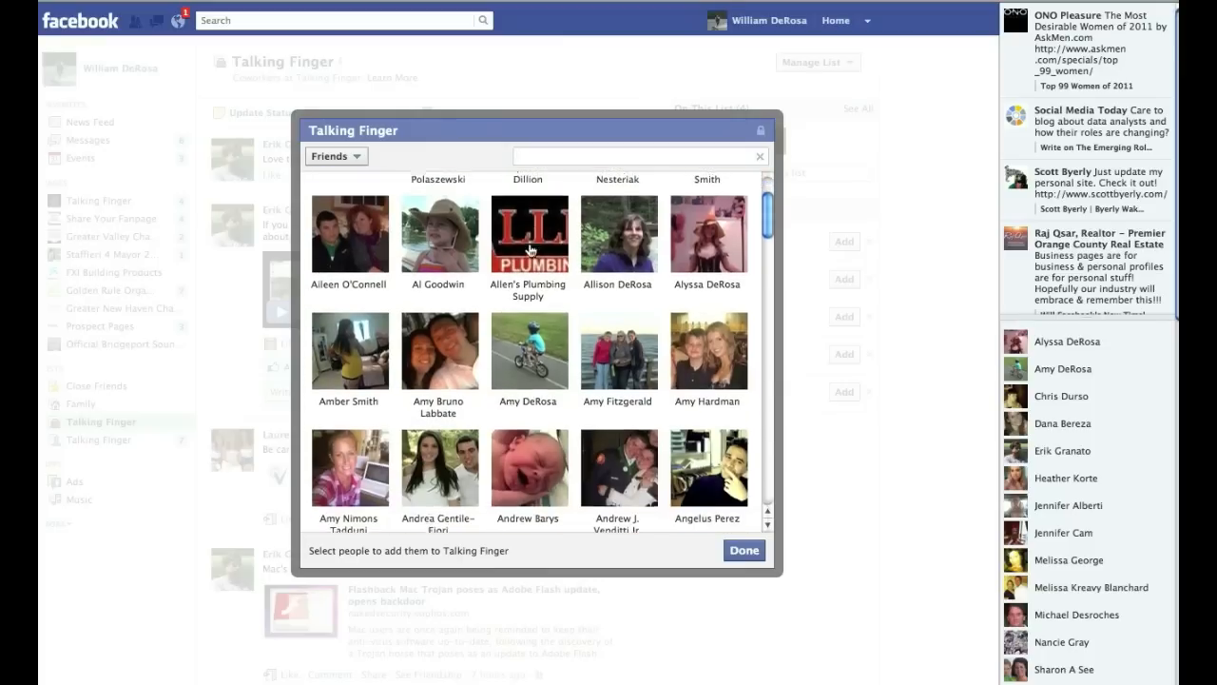
scroll(down, 3)
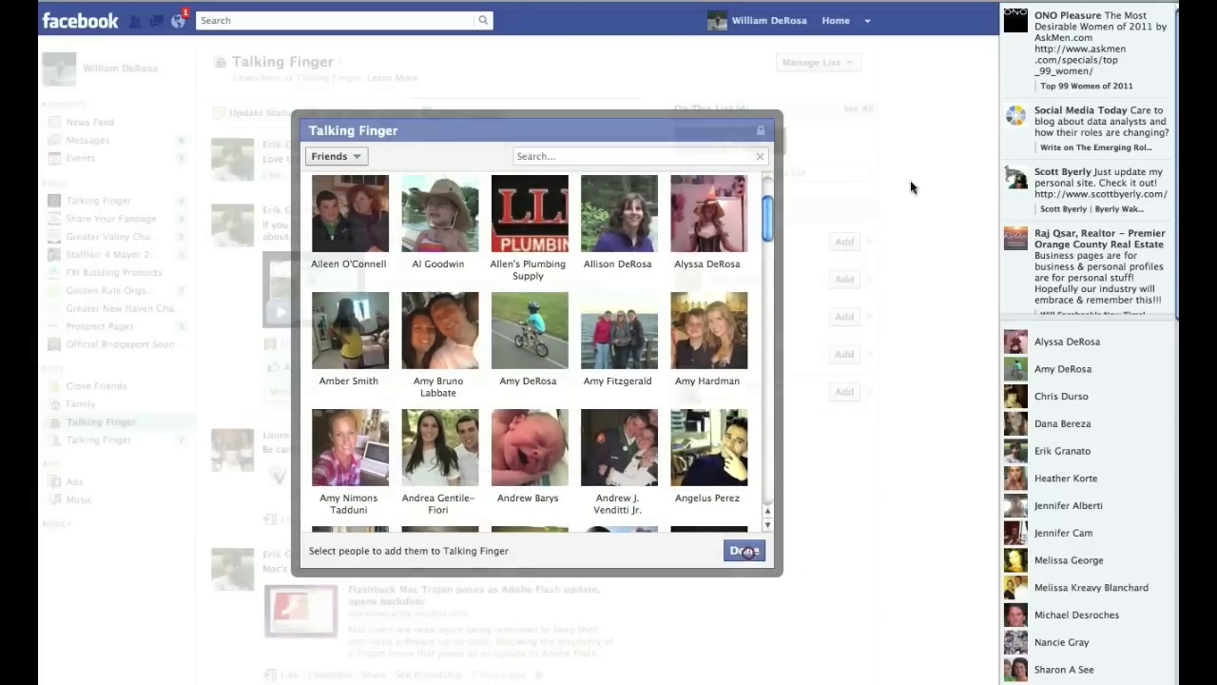
Close the Talking Finger friend picker and show the list's management options again
click(817, 61)
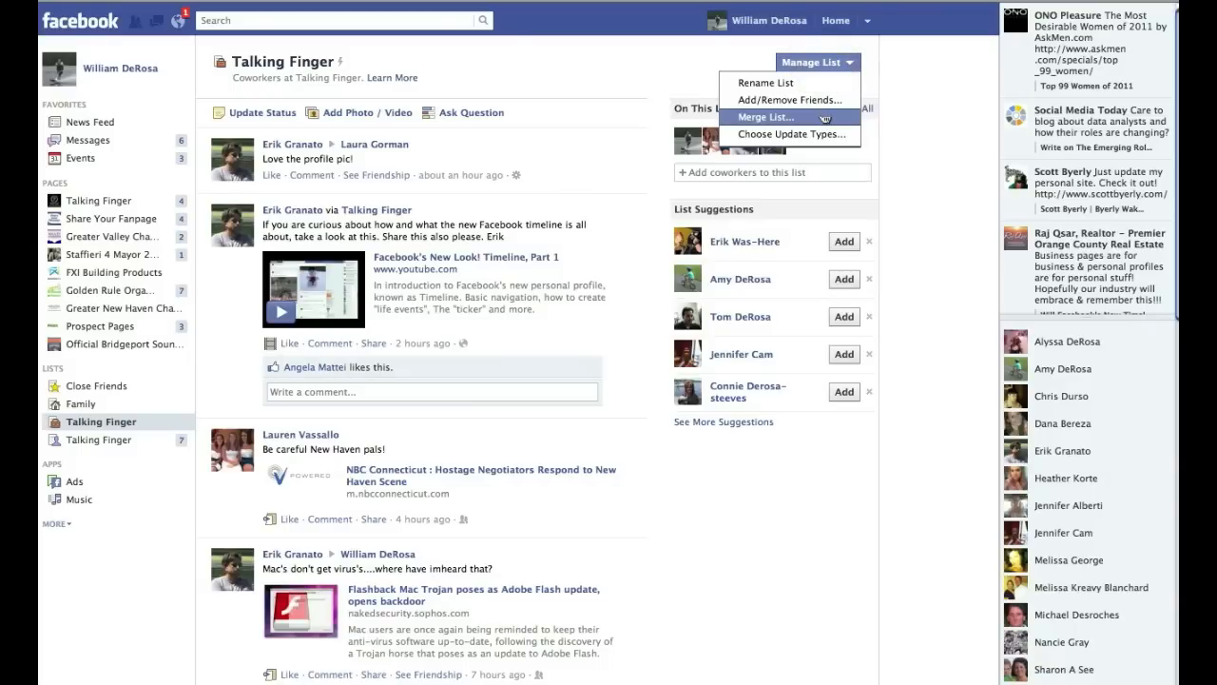
mouse_move(825, 118)
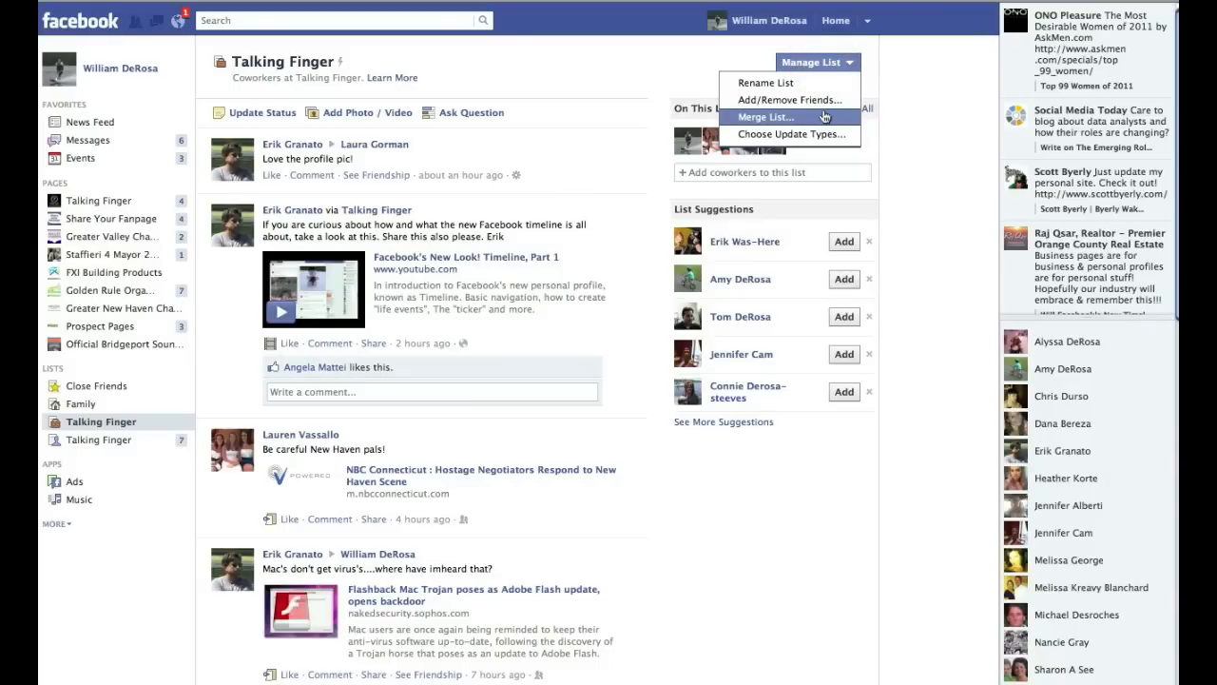
mouse_move(819, 122)
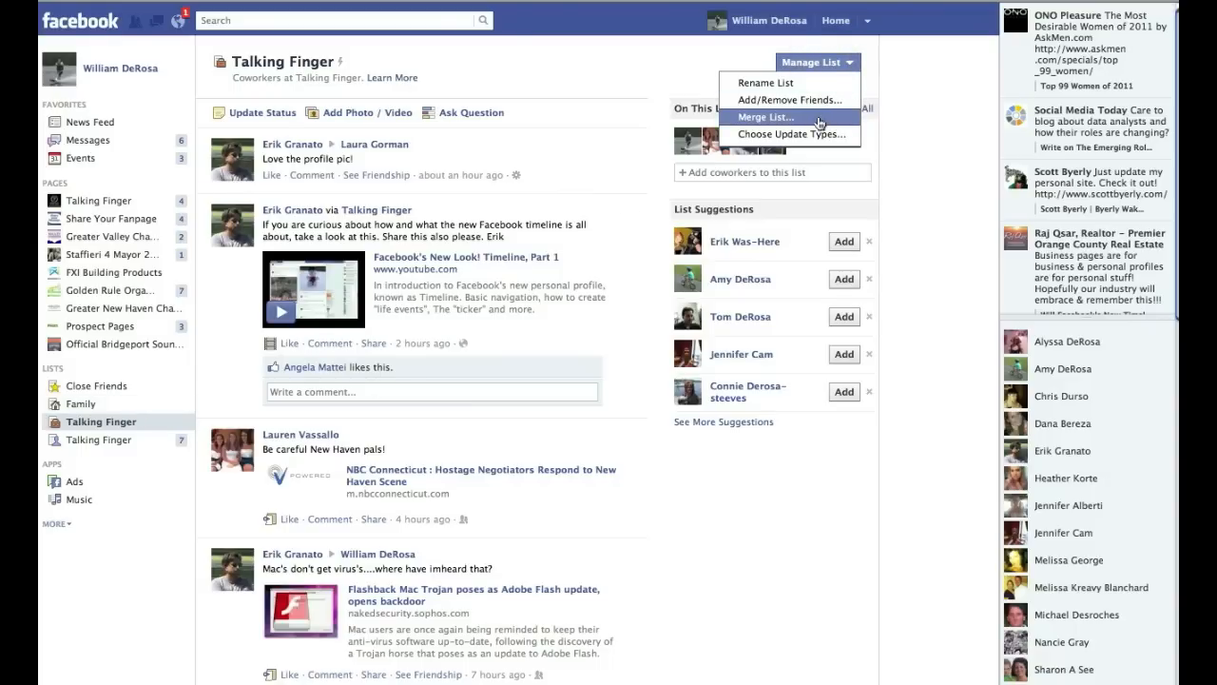
mouse_move(795, 135)
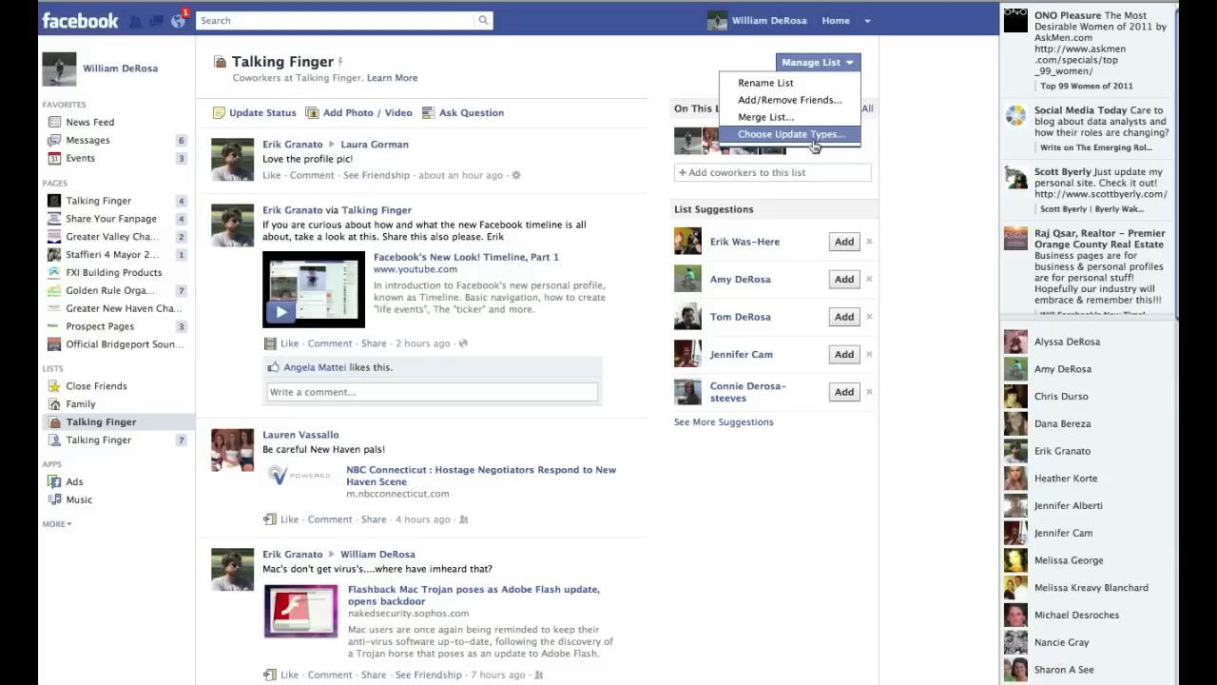
click(791, 133)
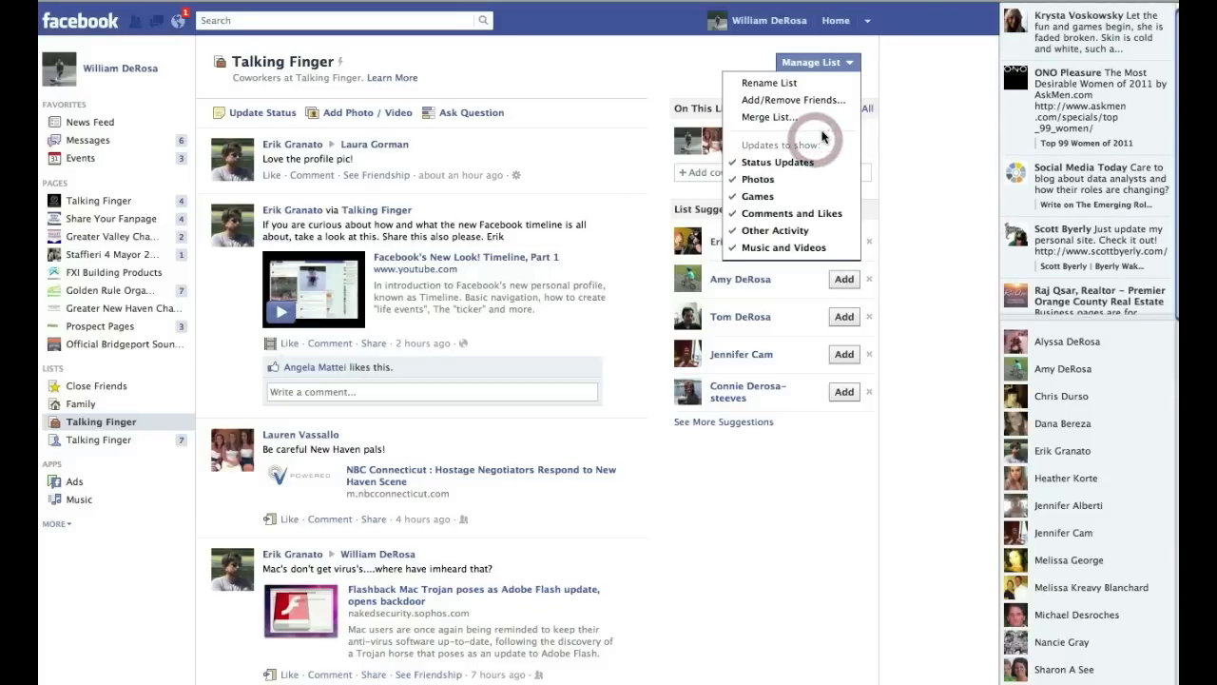
mouse_move(114, 422)
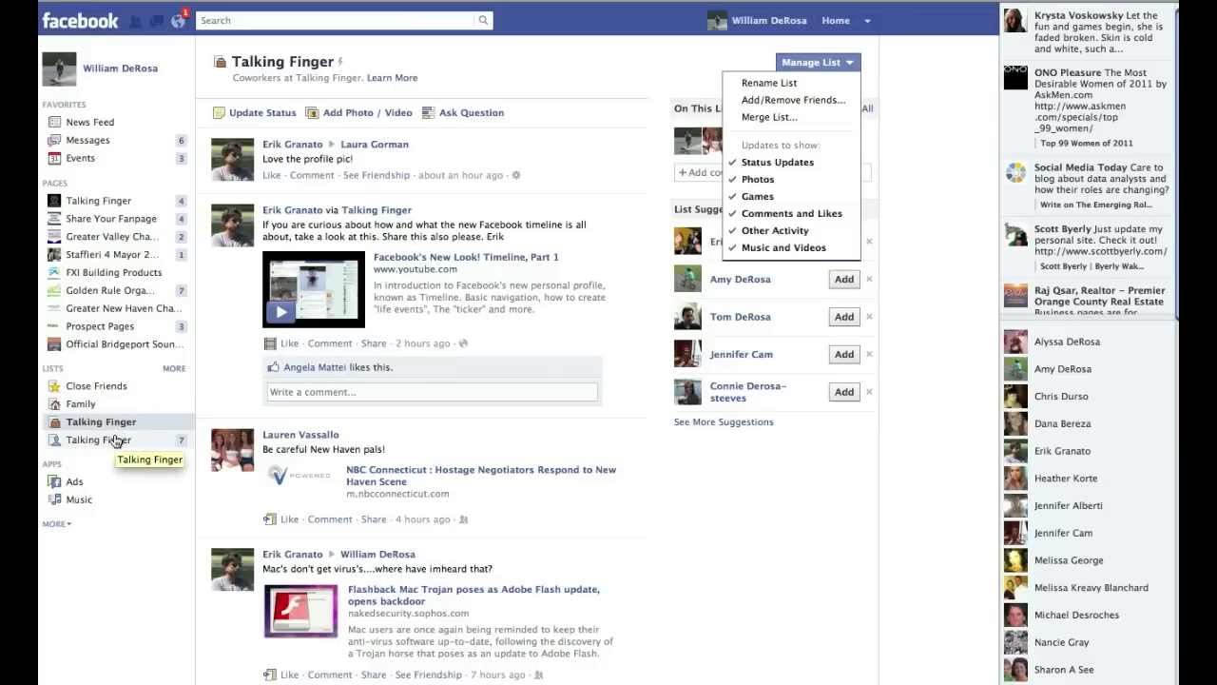
mouse_move(782, 219)
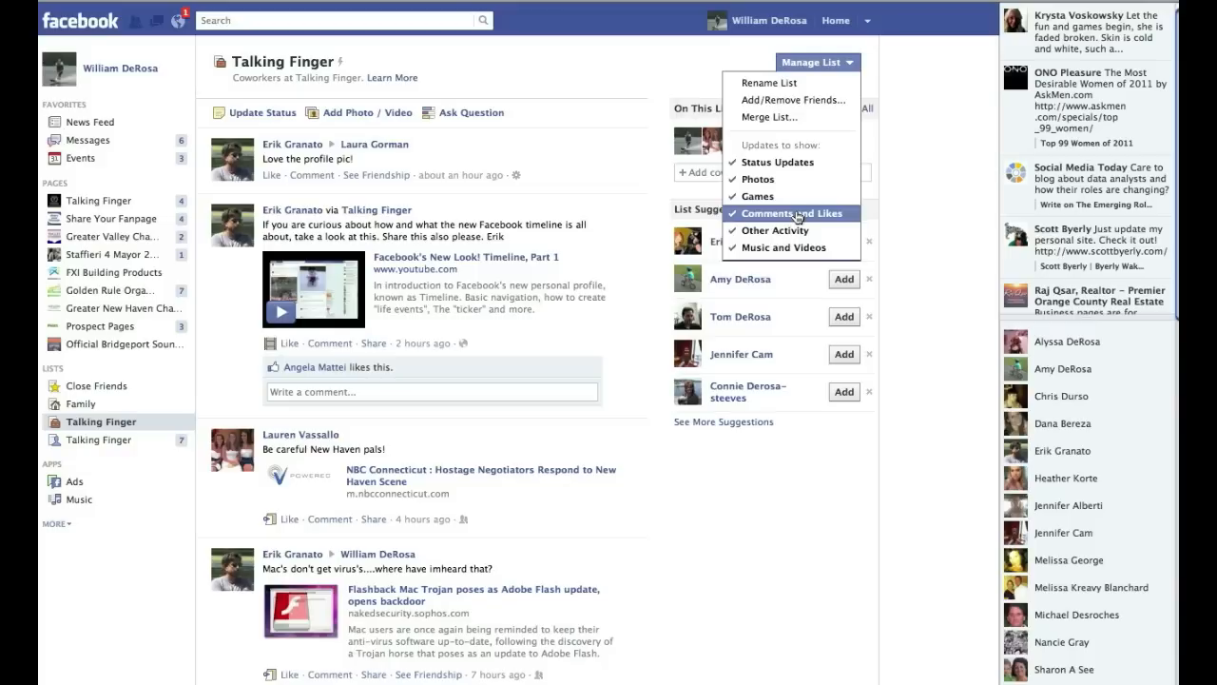
mouse_move(780, 196)
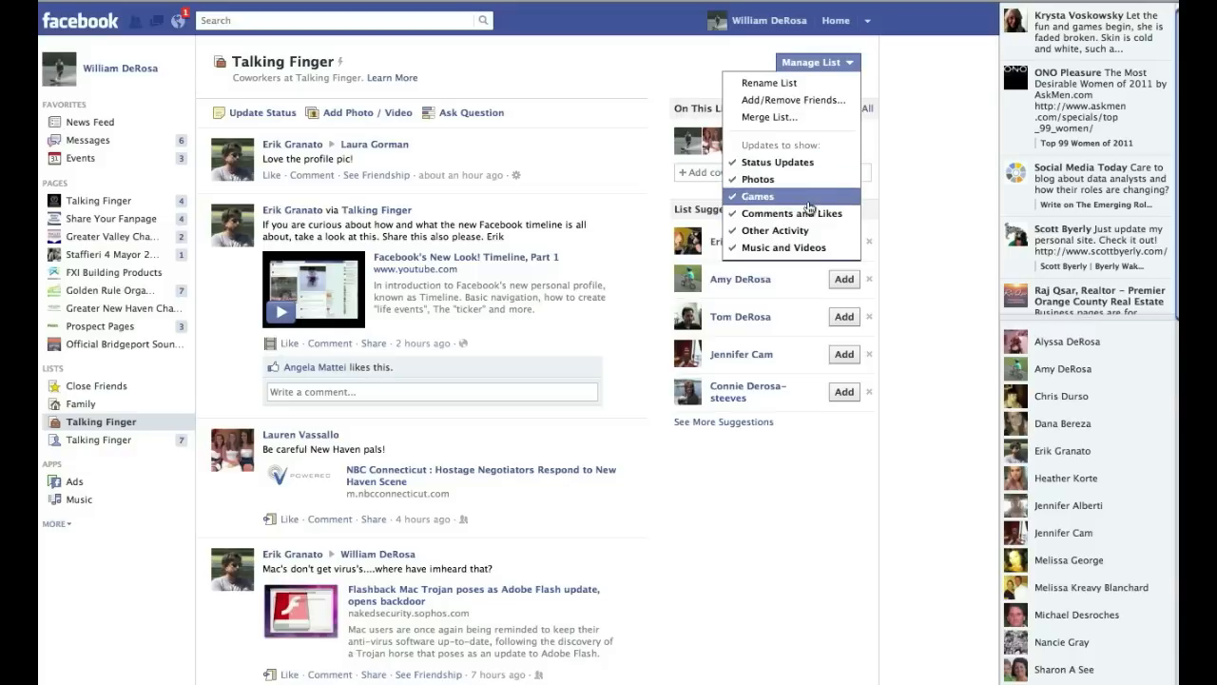
mouse_move(776, 162)
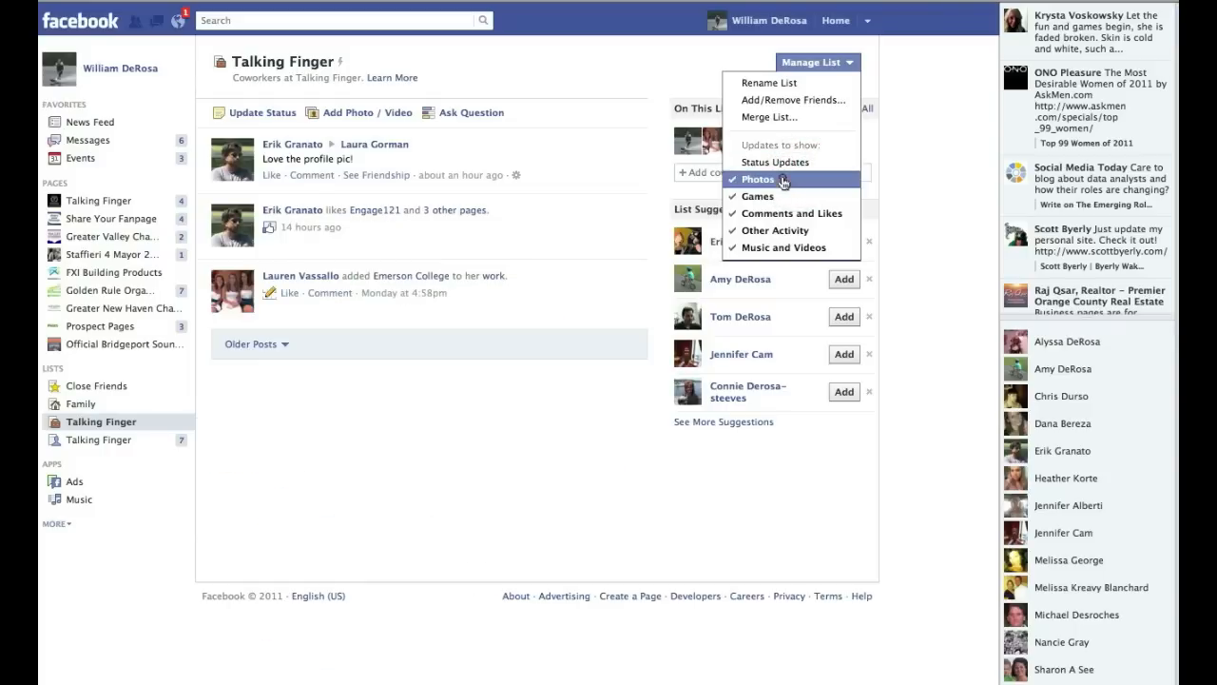
click(757, 178)
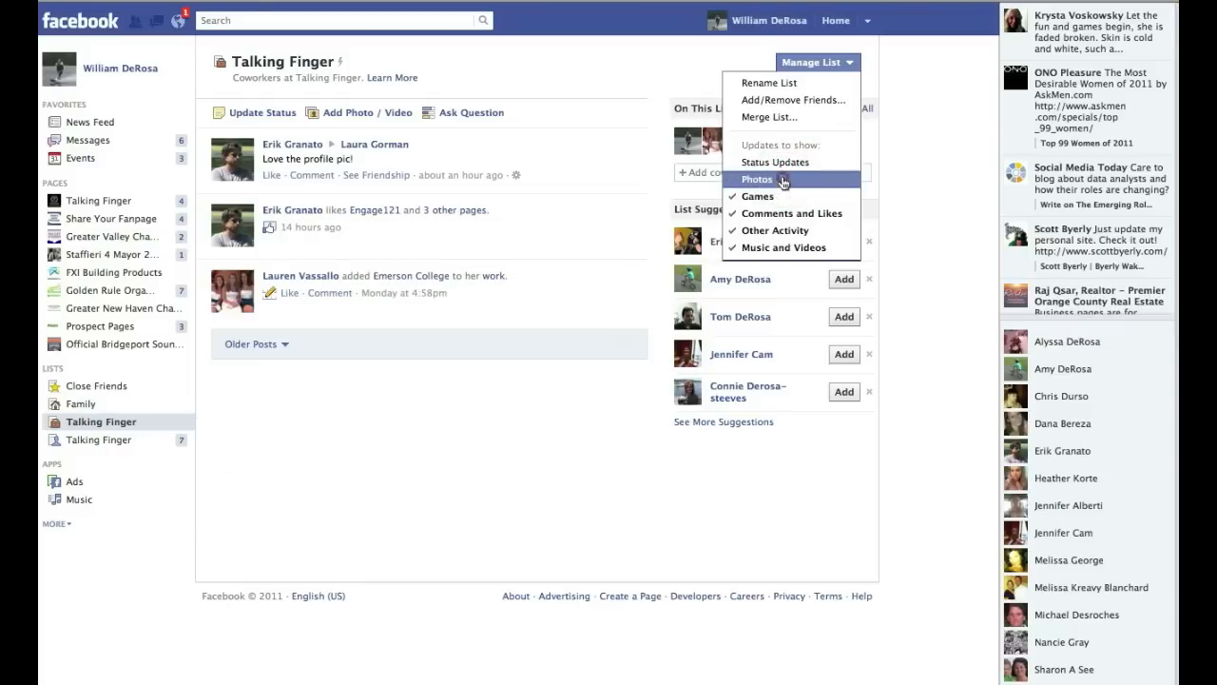
click(791, 213)
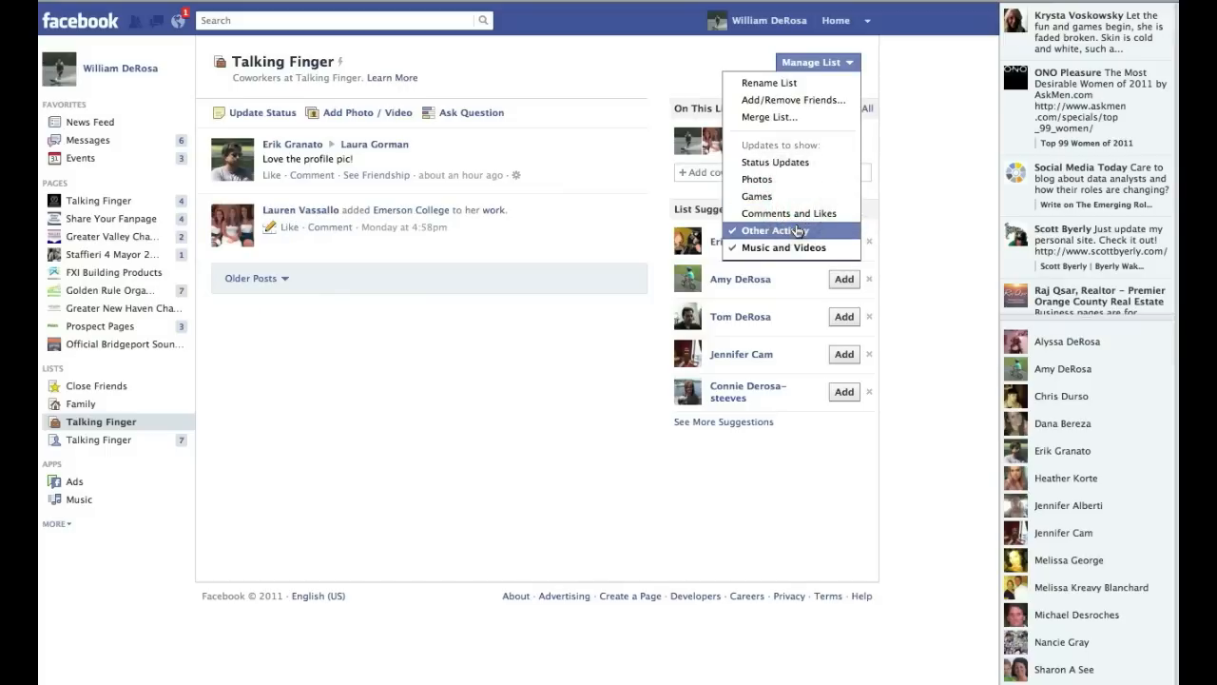
click(780, 248)
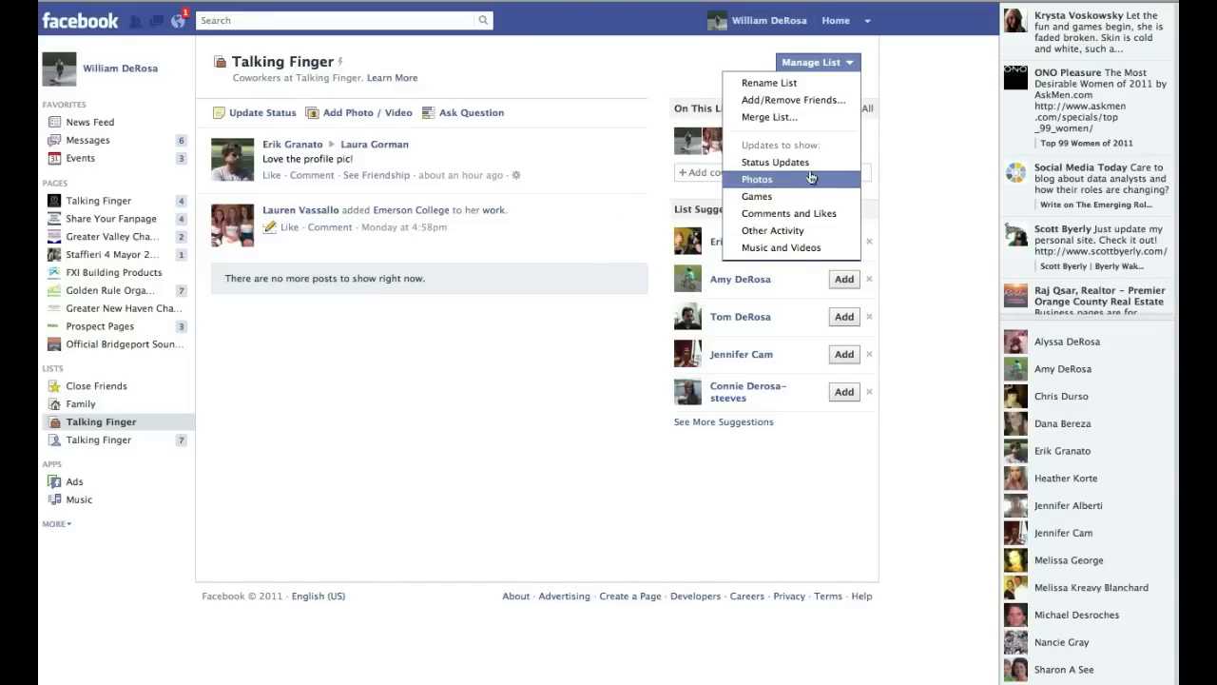
click(757, 179)
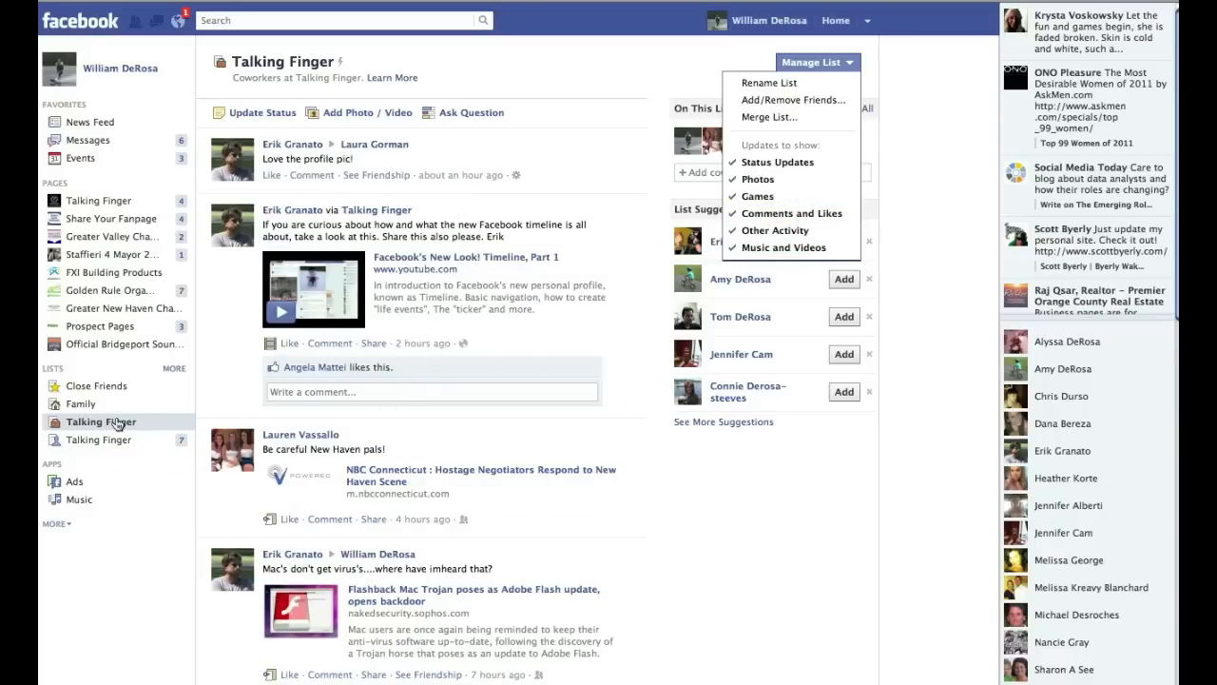
click(101, 422)
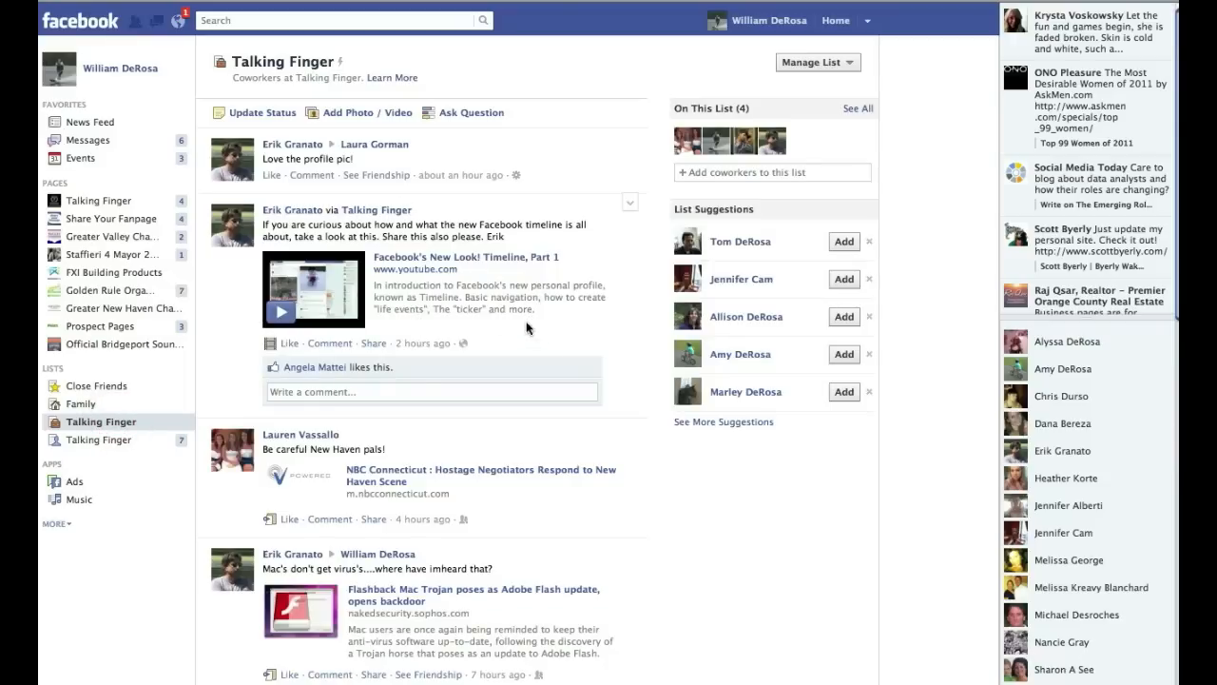
mouse_move(538, 350)
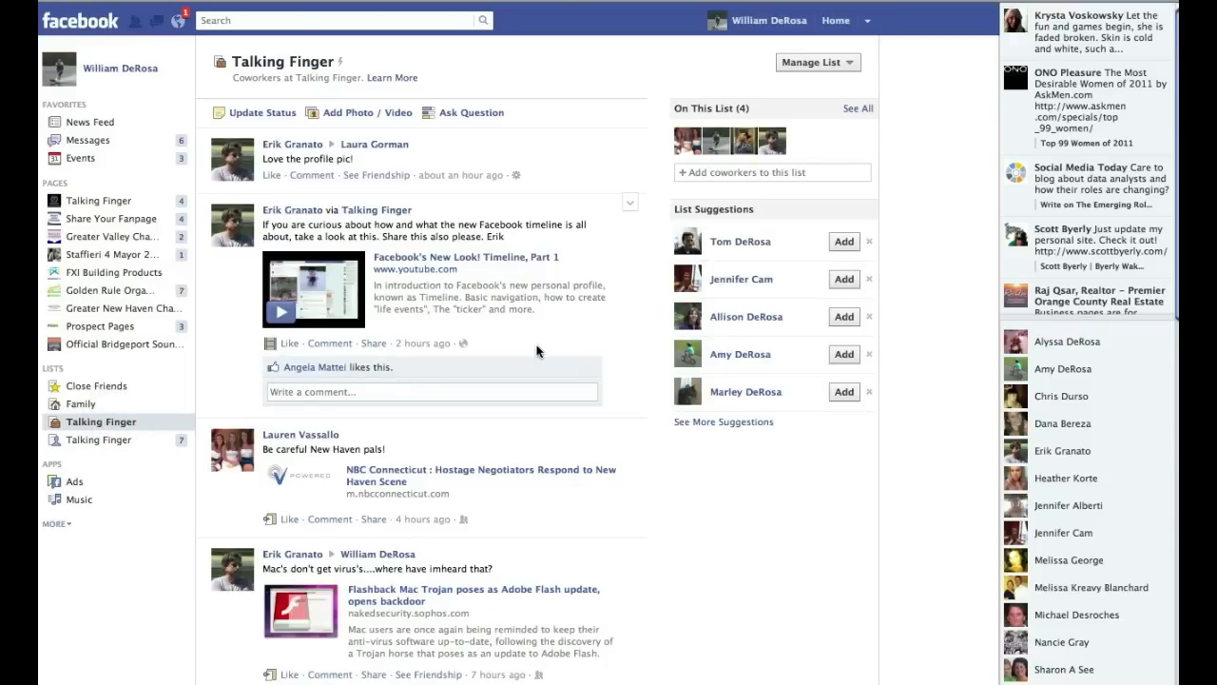
click(816, 61)
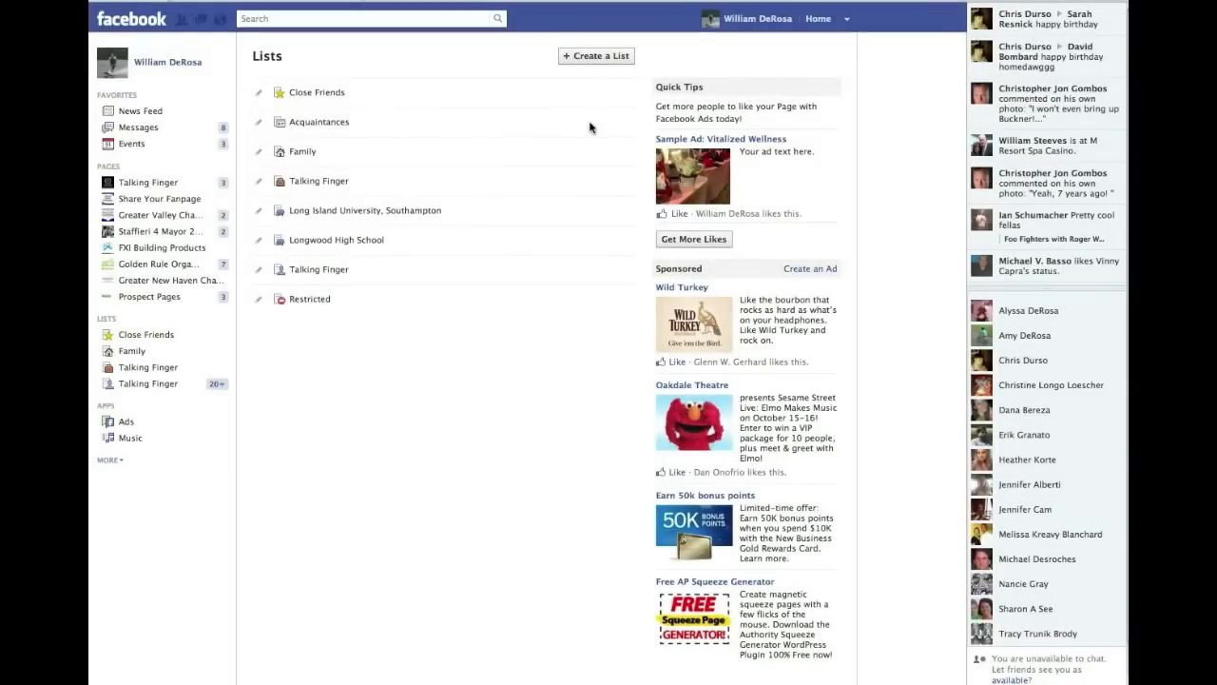
mouse_move(487, 122)
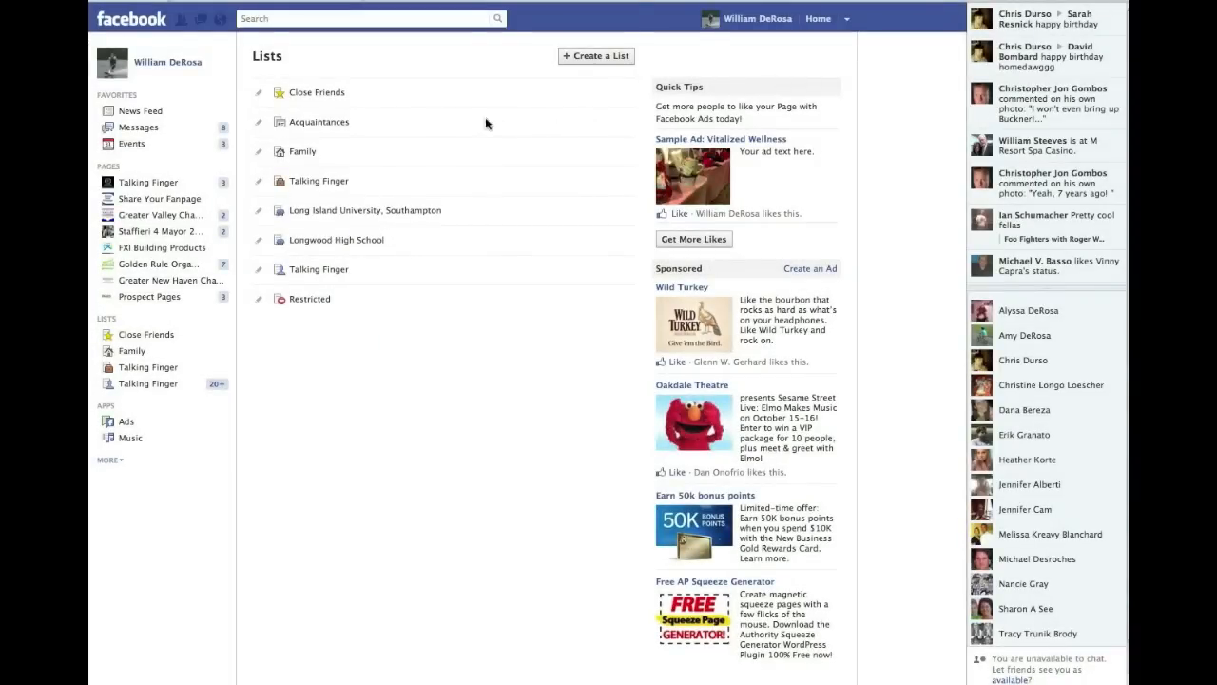
mouse_move(323, 123)
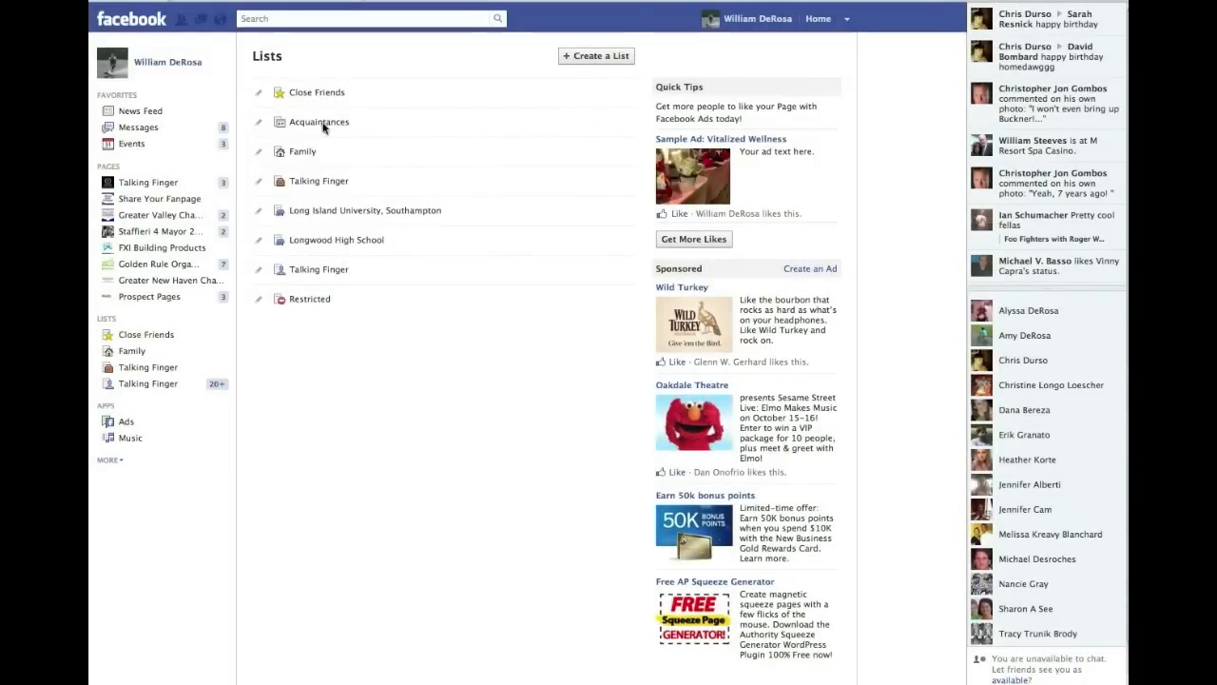
mouse_move(318, 169)
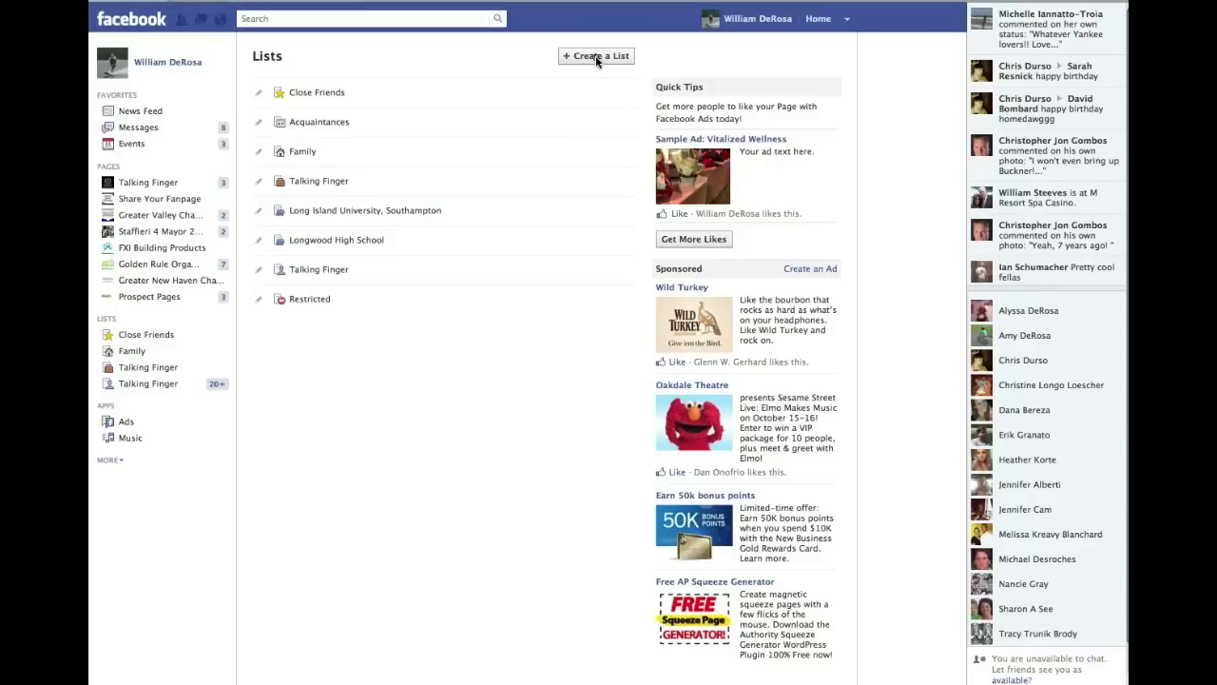
Create a new friend list named 'Test'
click(598, 56)
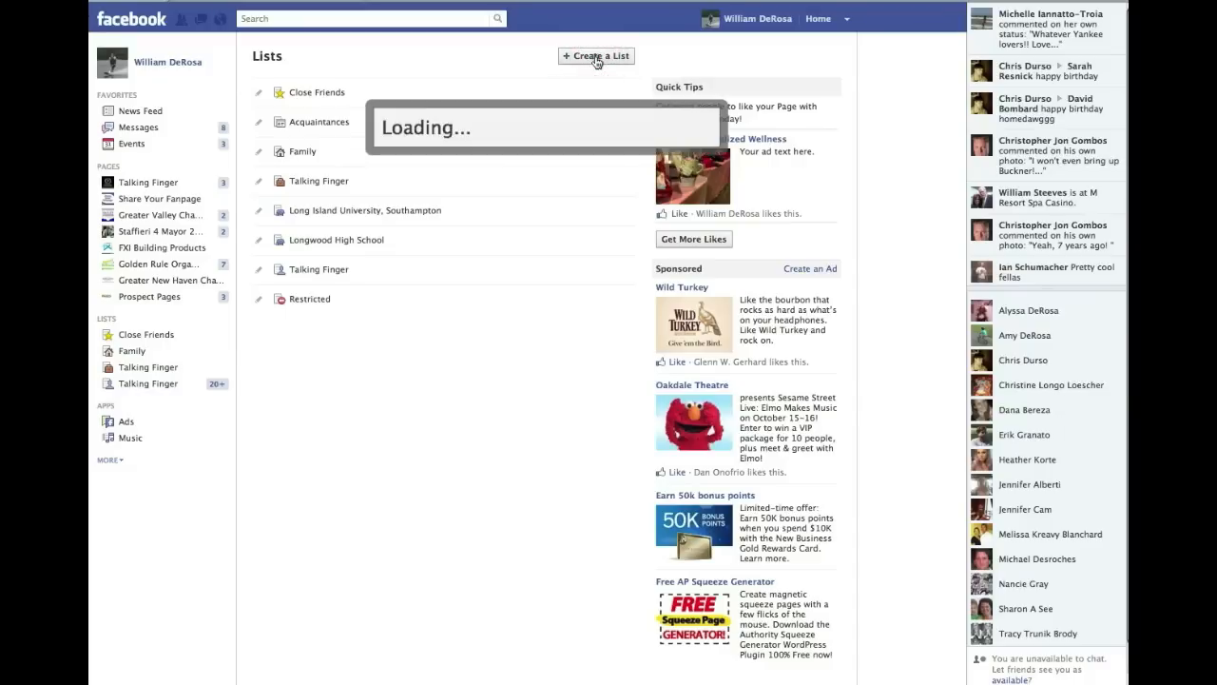
click(597, 56)
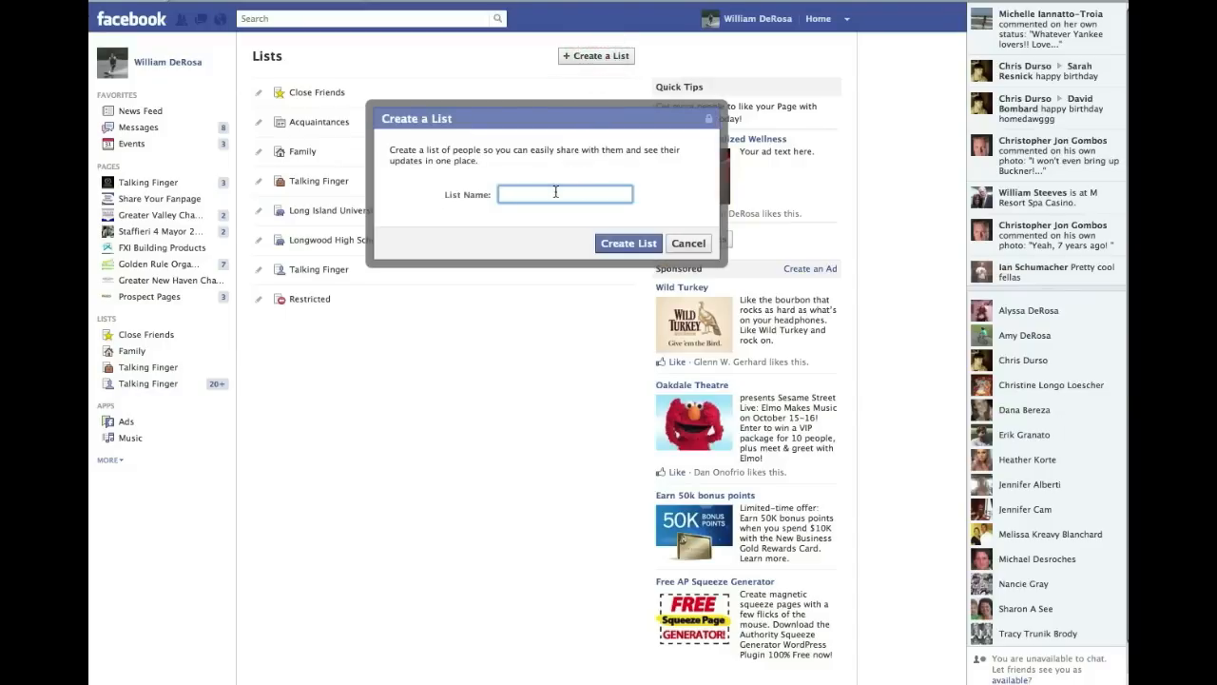
text(Test)
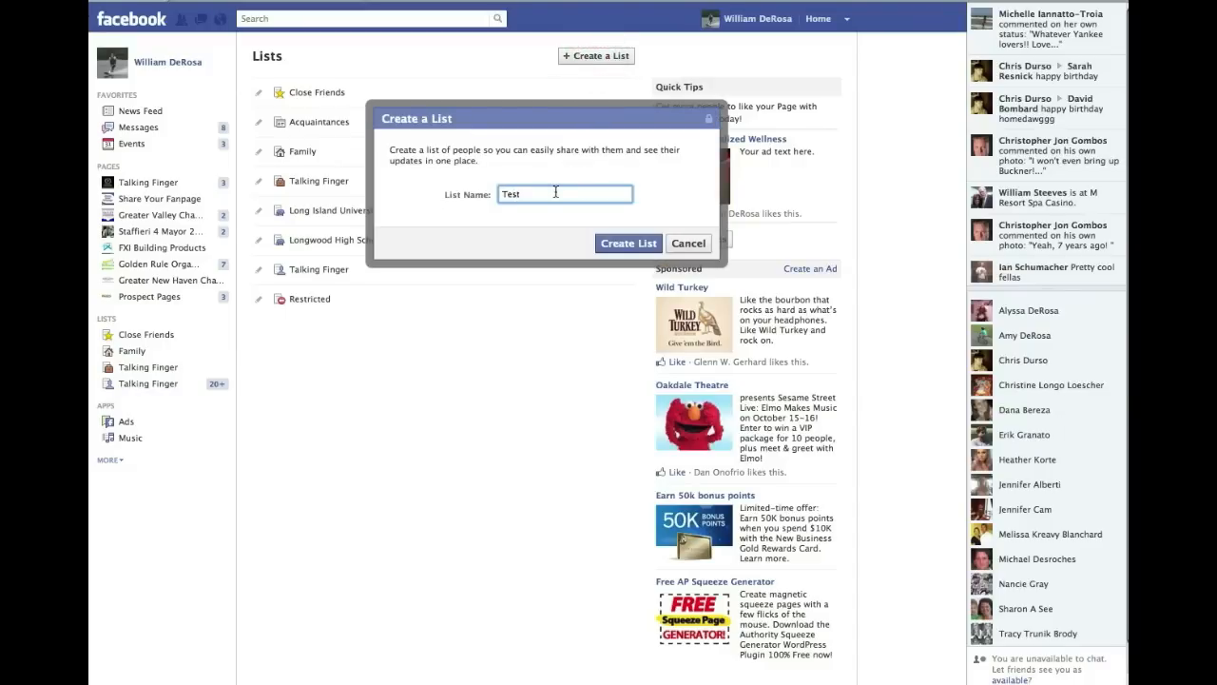
click(627, 244)
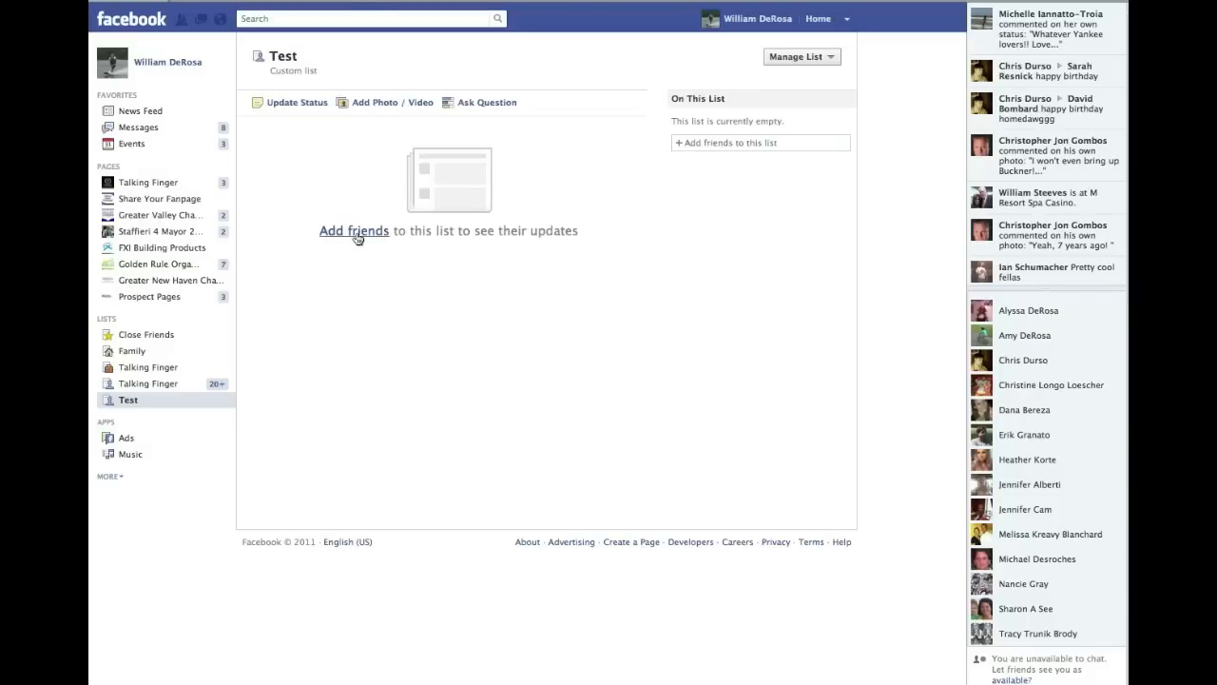
Add several friends to the Test list through Manage List's Add/Remove Friends picker
click(803, 57)
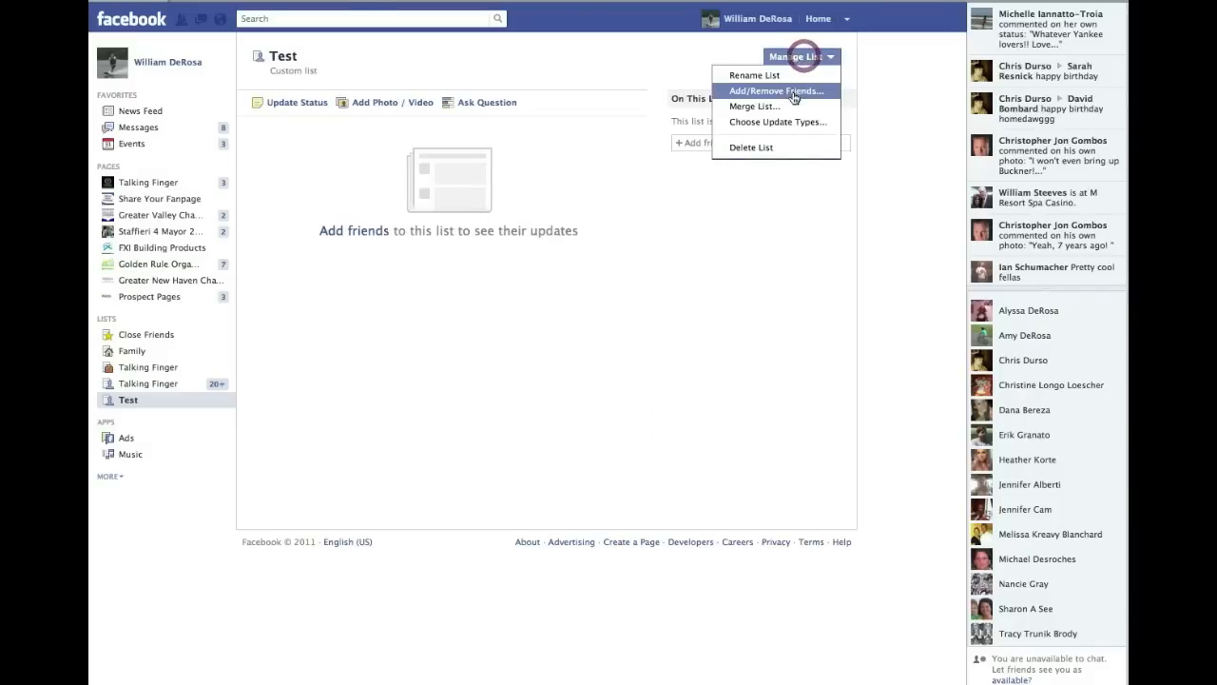
click(778, 91)
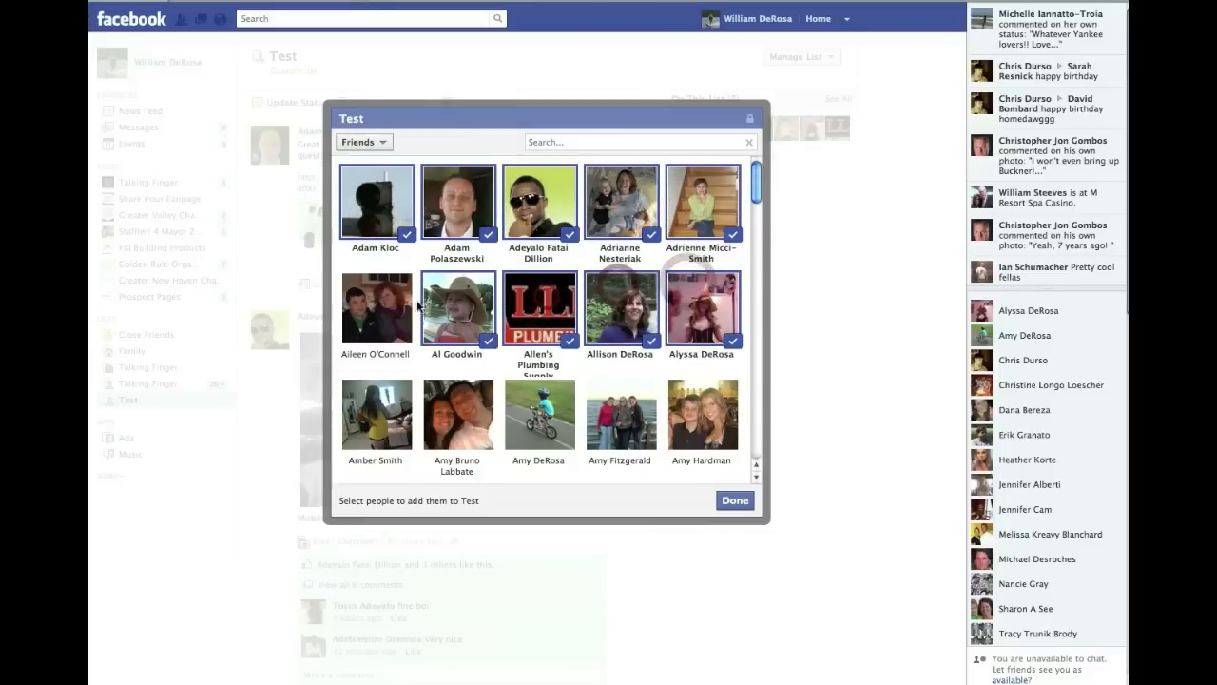
click(376, 308)
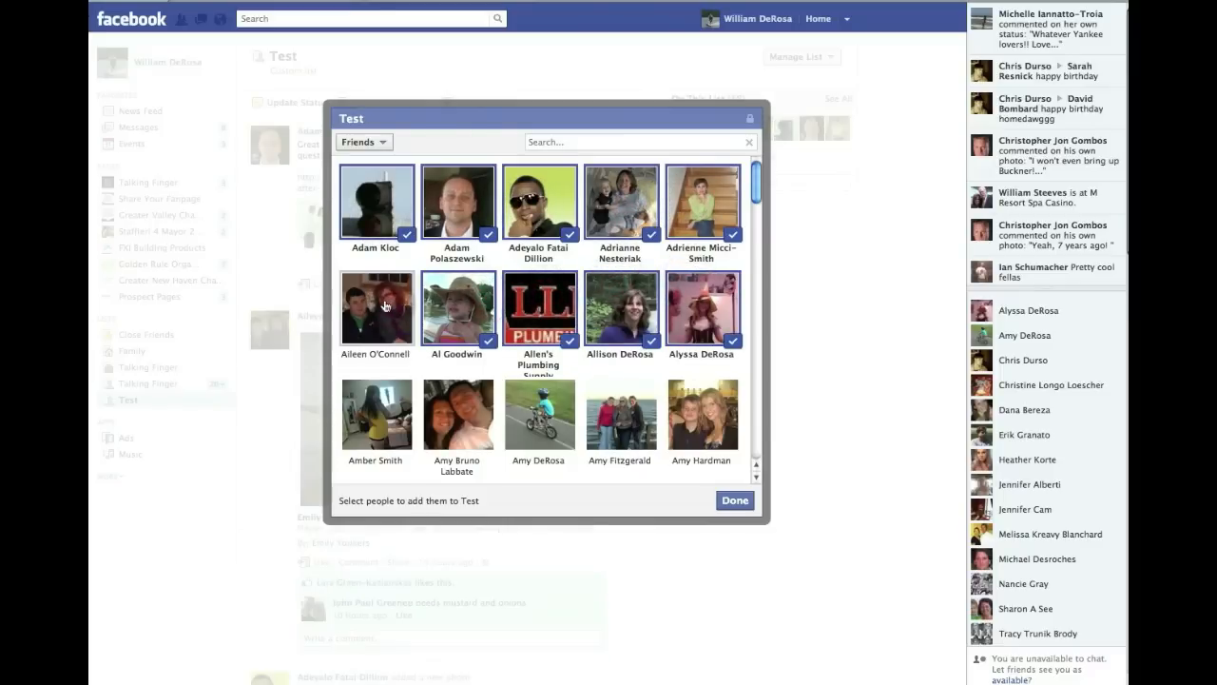
click(734, 500)
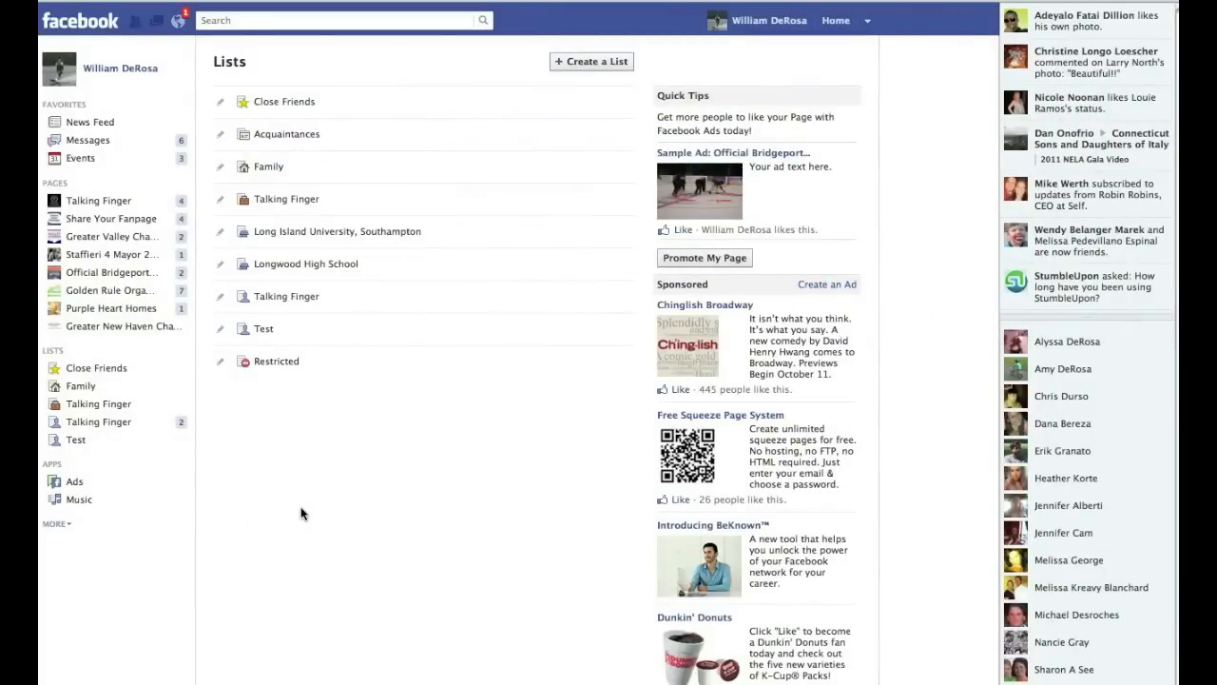
mouse_move(768, 23)
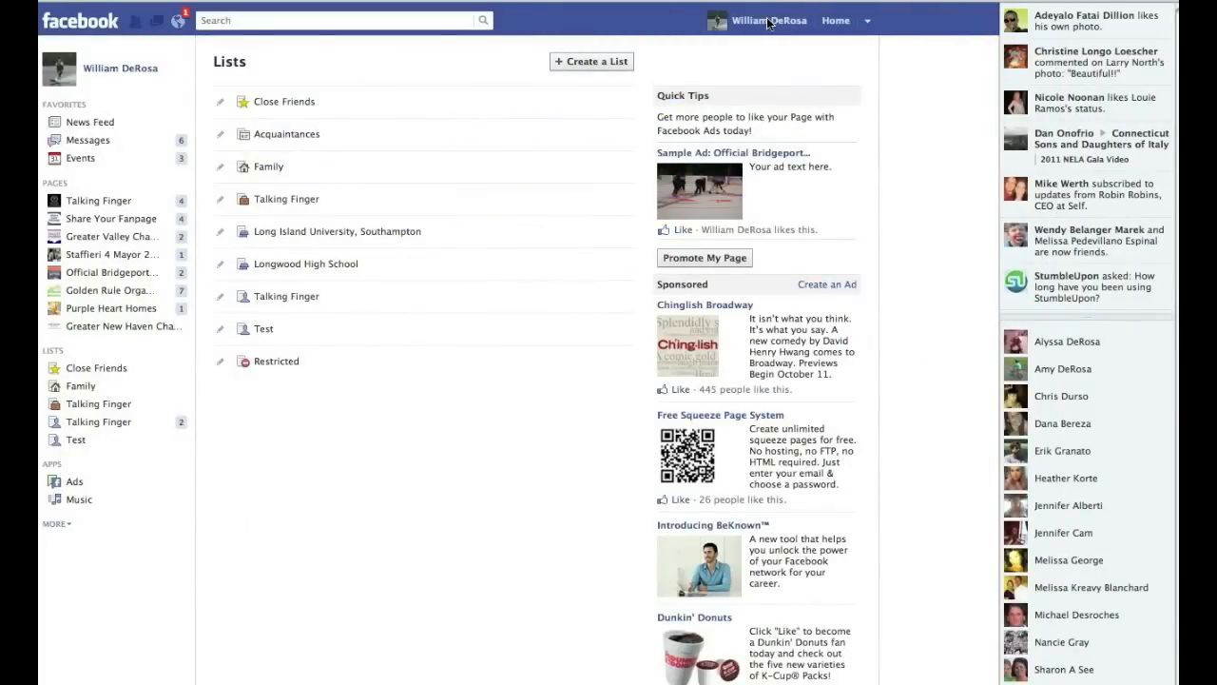
Start a new status update on the timeline reading 'Testing 123'
click(768, 21)
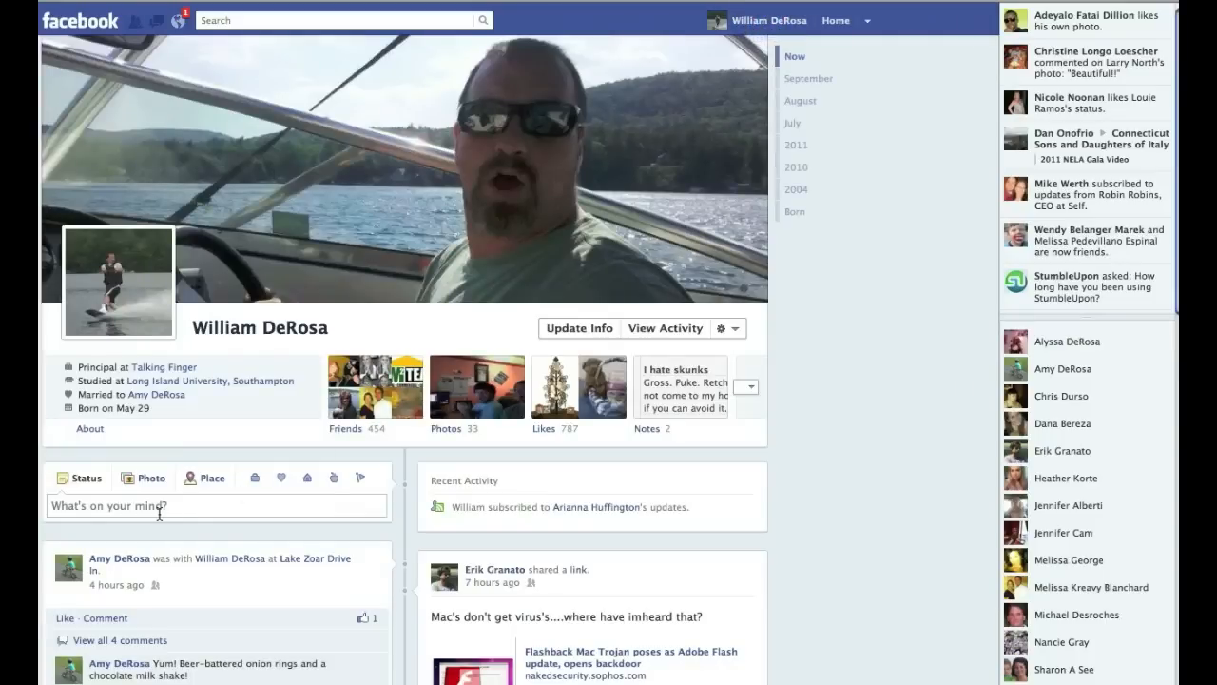
click(133, 506)
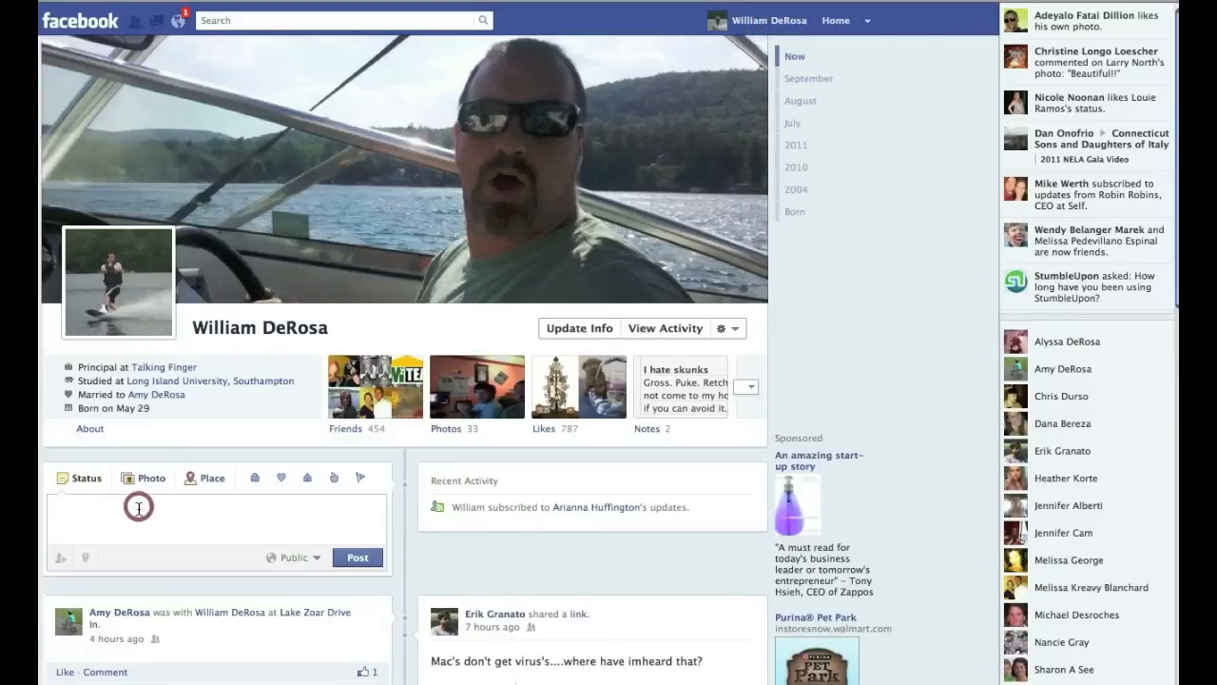
text(Testing 123)
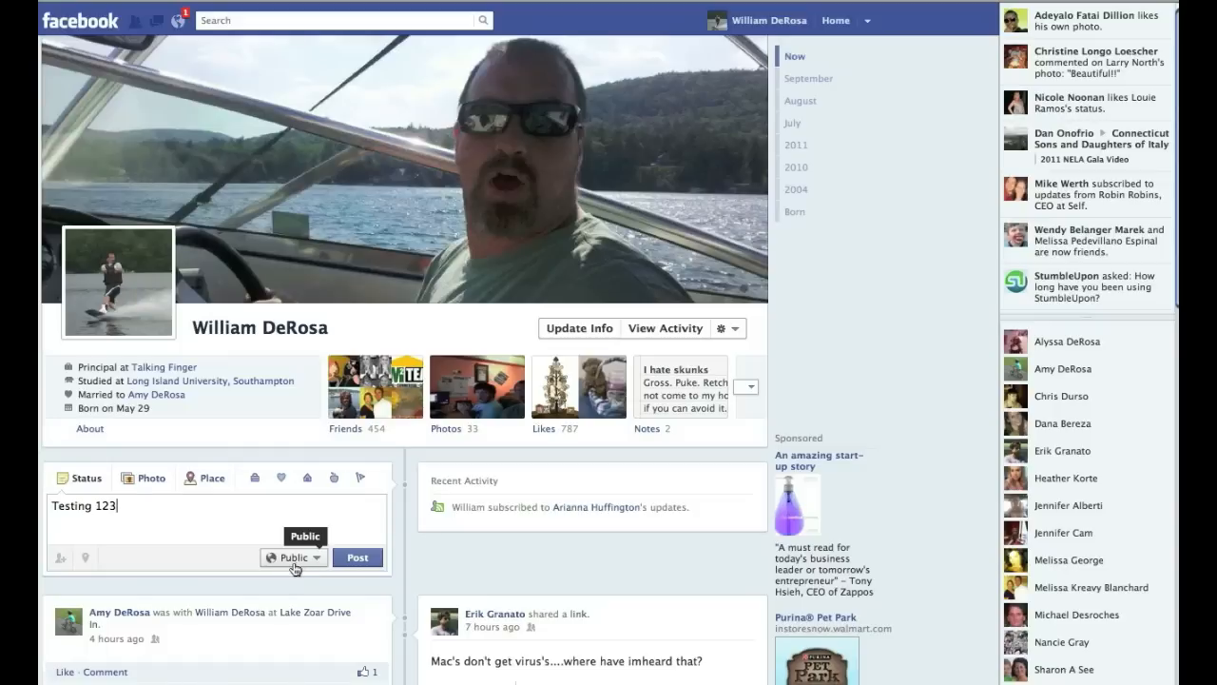
mouse_move(300, 559)
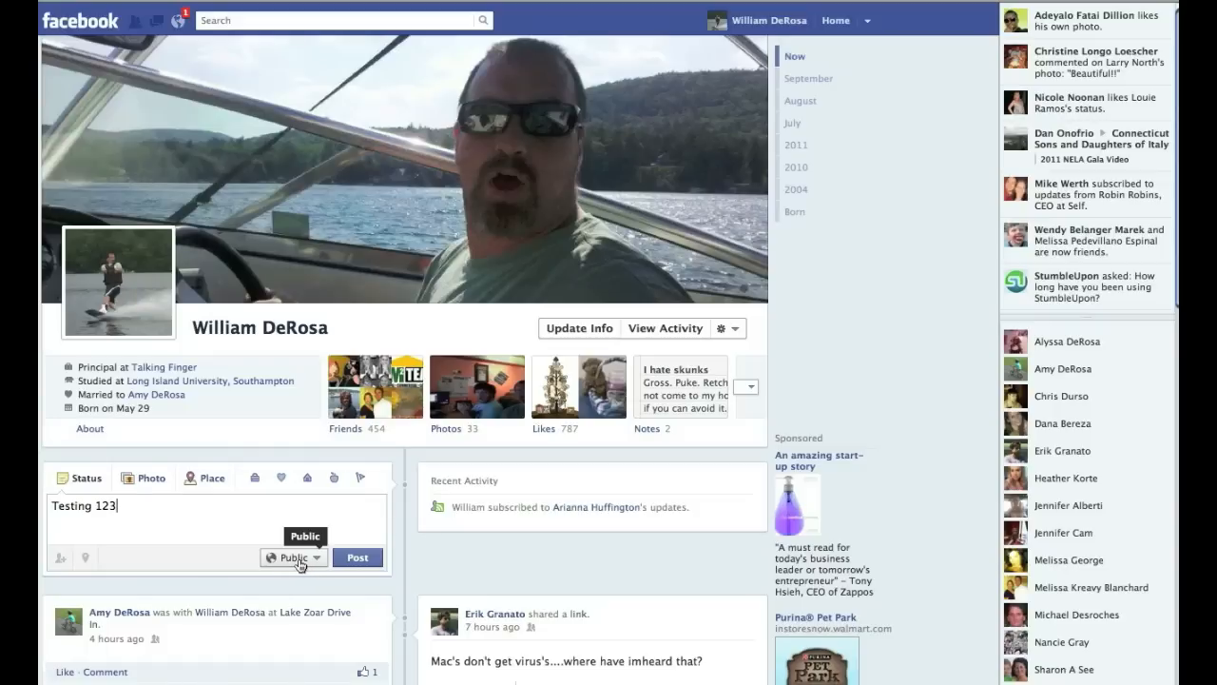
Switch the 'Testing 123' audience to Public, then back to Friends, and reopen the audience choices
click(316, 557)
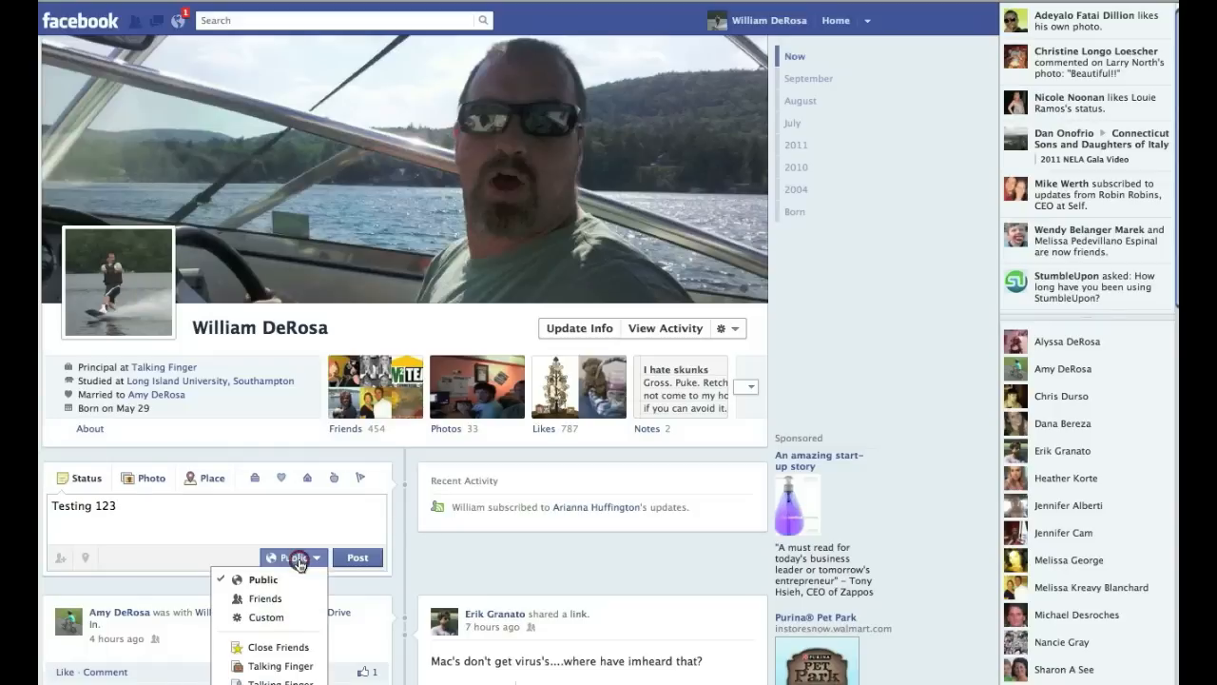
scroll(down, 3)
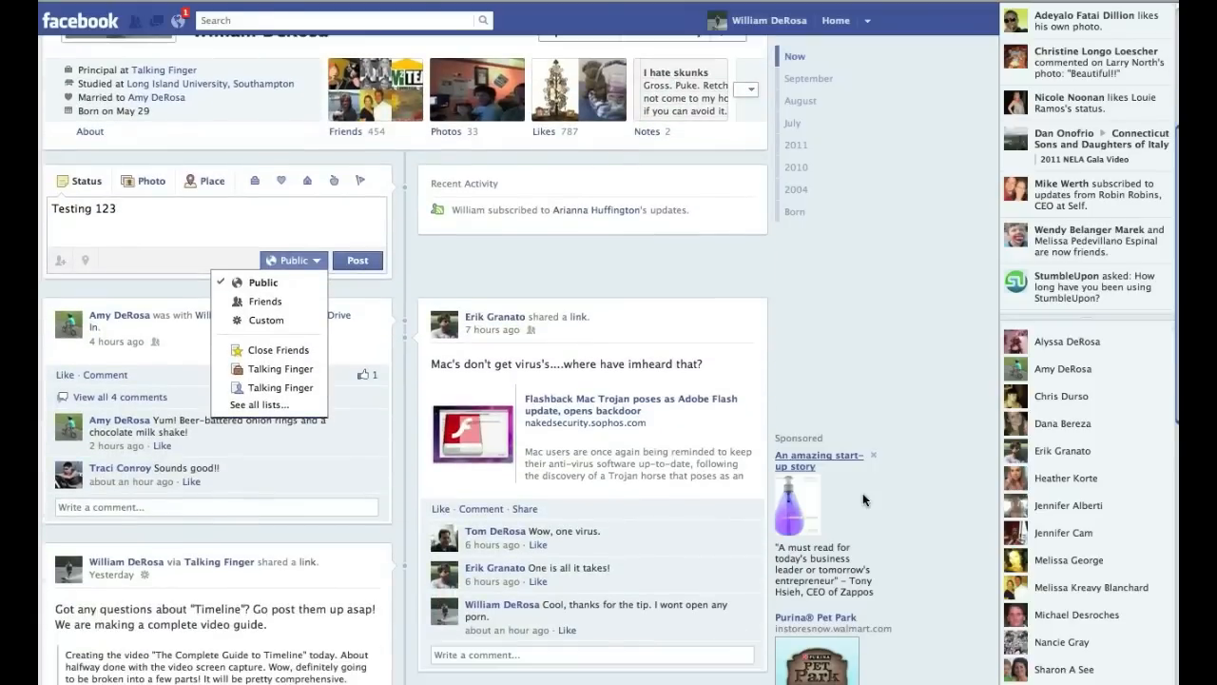
mouse_move(280, 369)
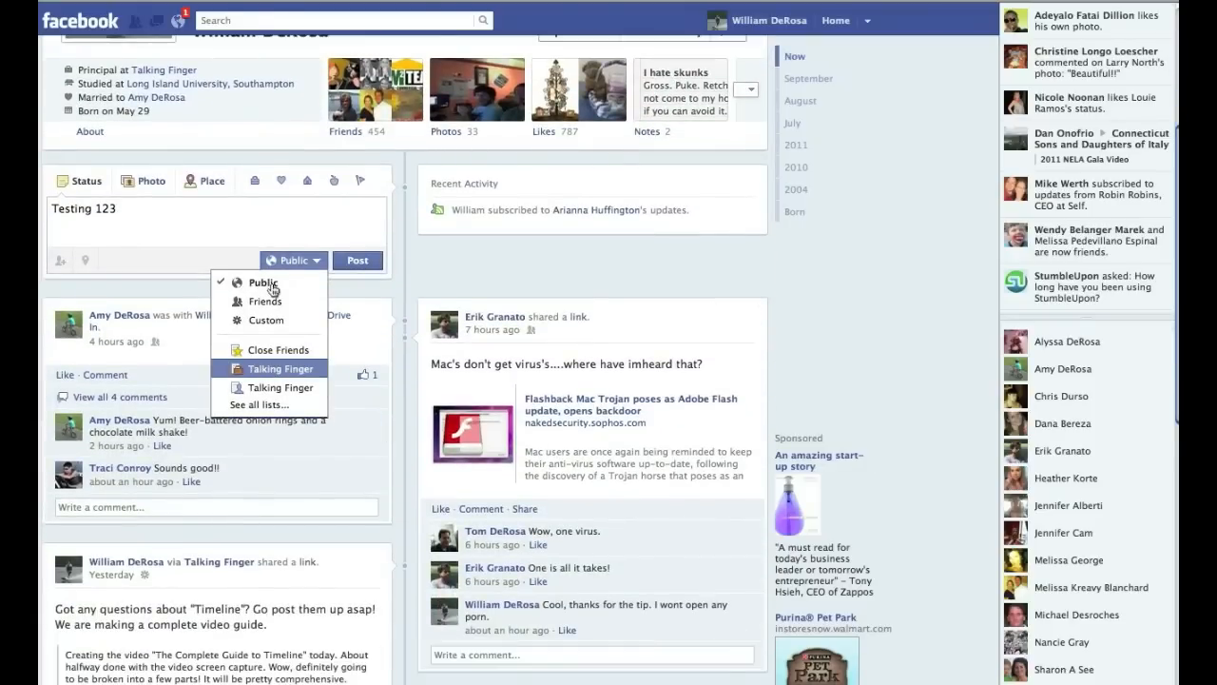
mouse_move(263, 283)
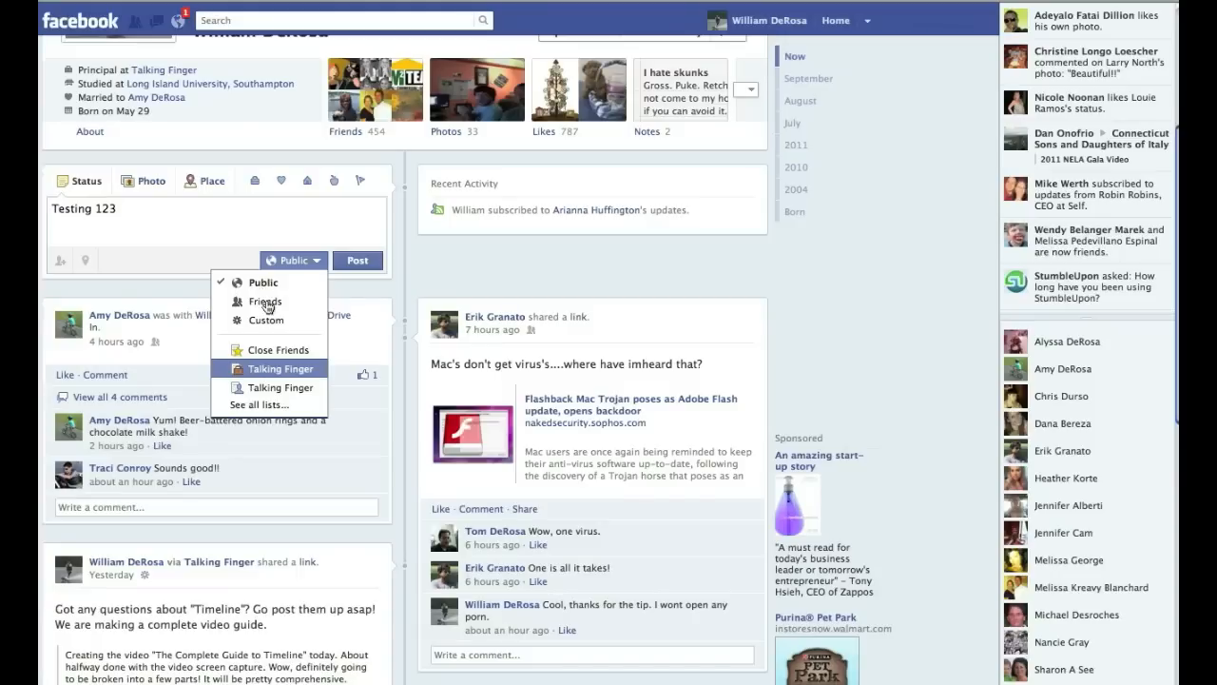
click(264, 300)
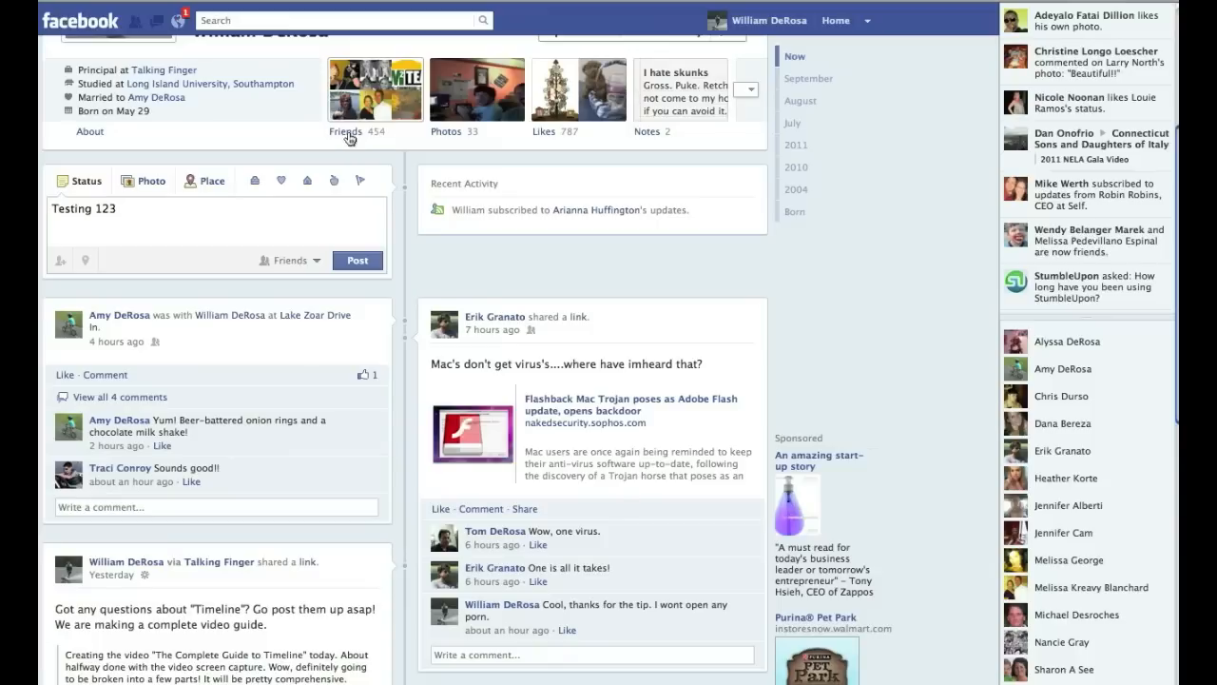
mouse_move(336, 141)
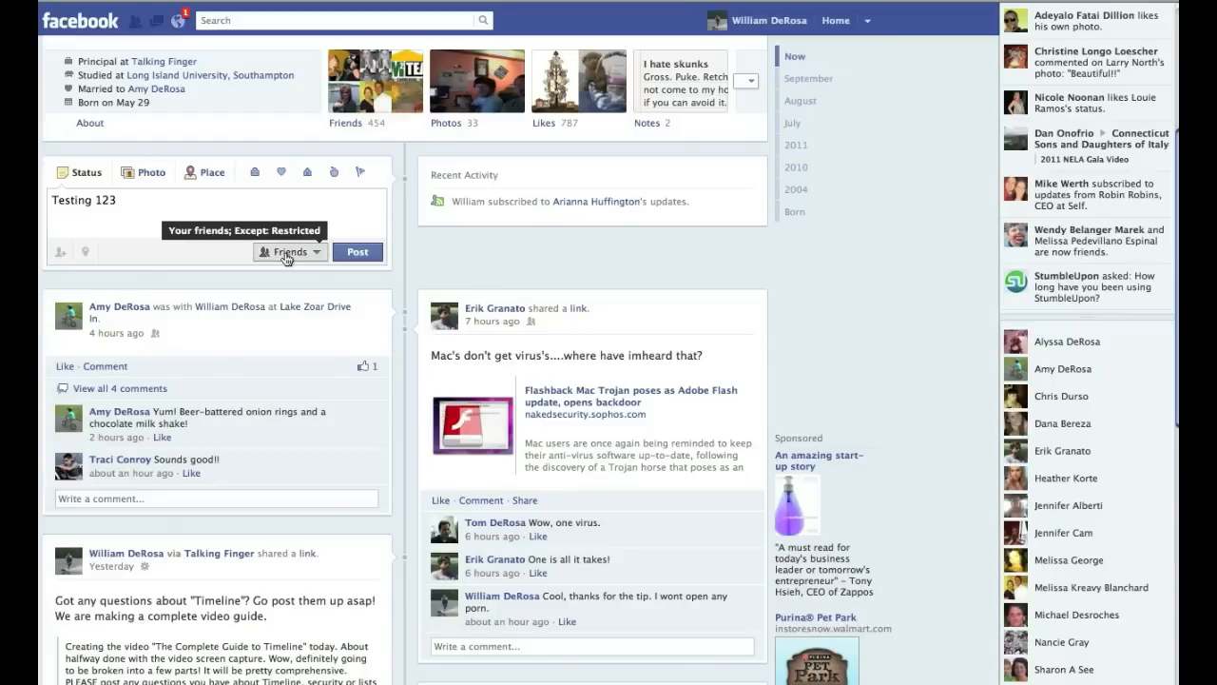
click(289, 251)
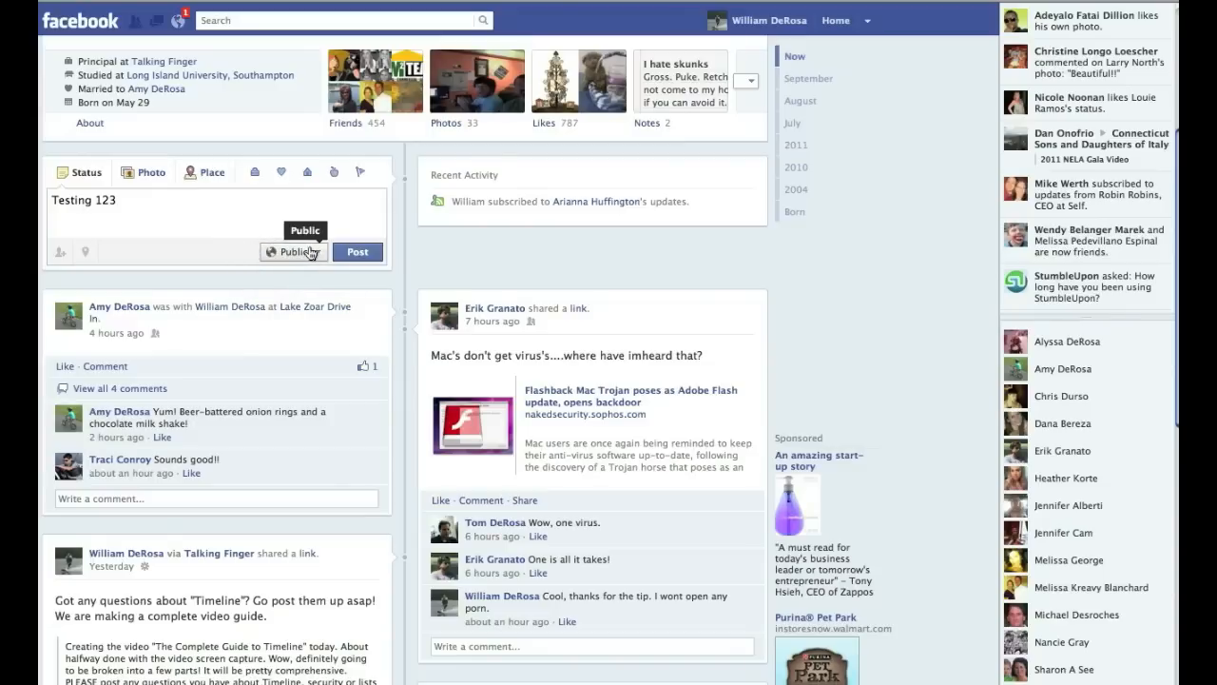
click(293, 251)
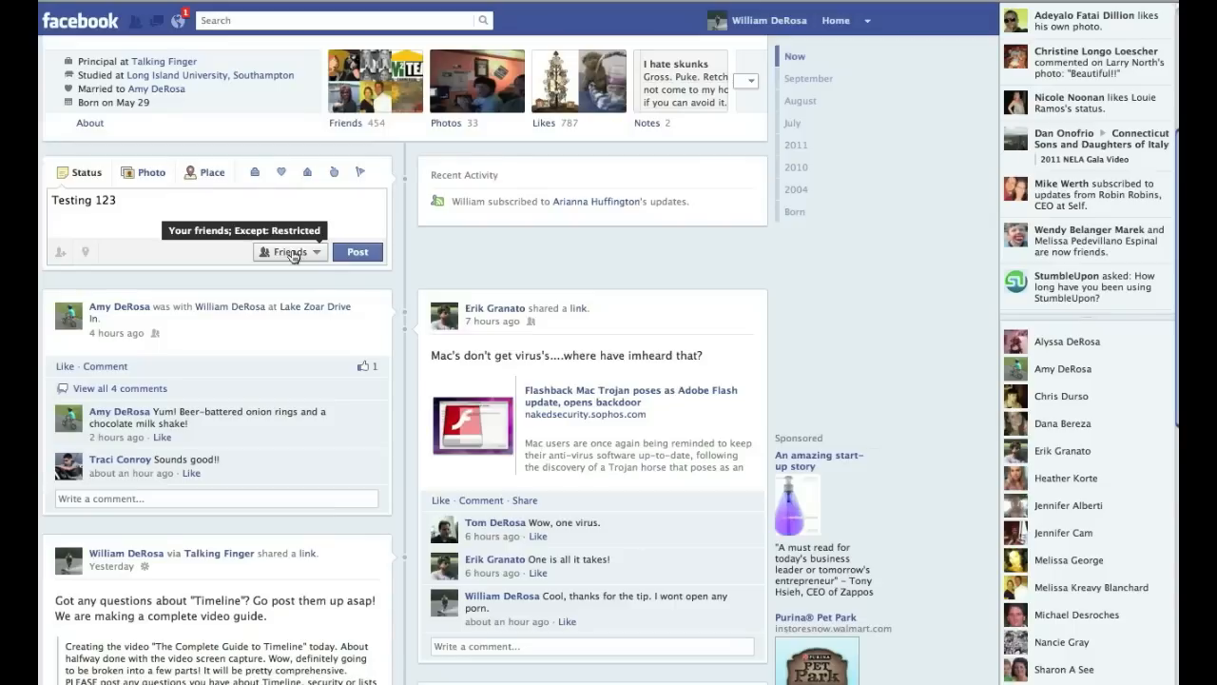
click(289, 251)
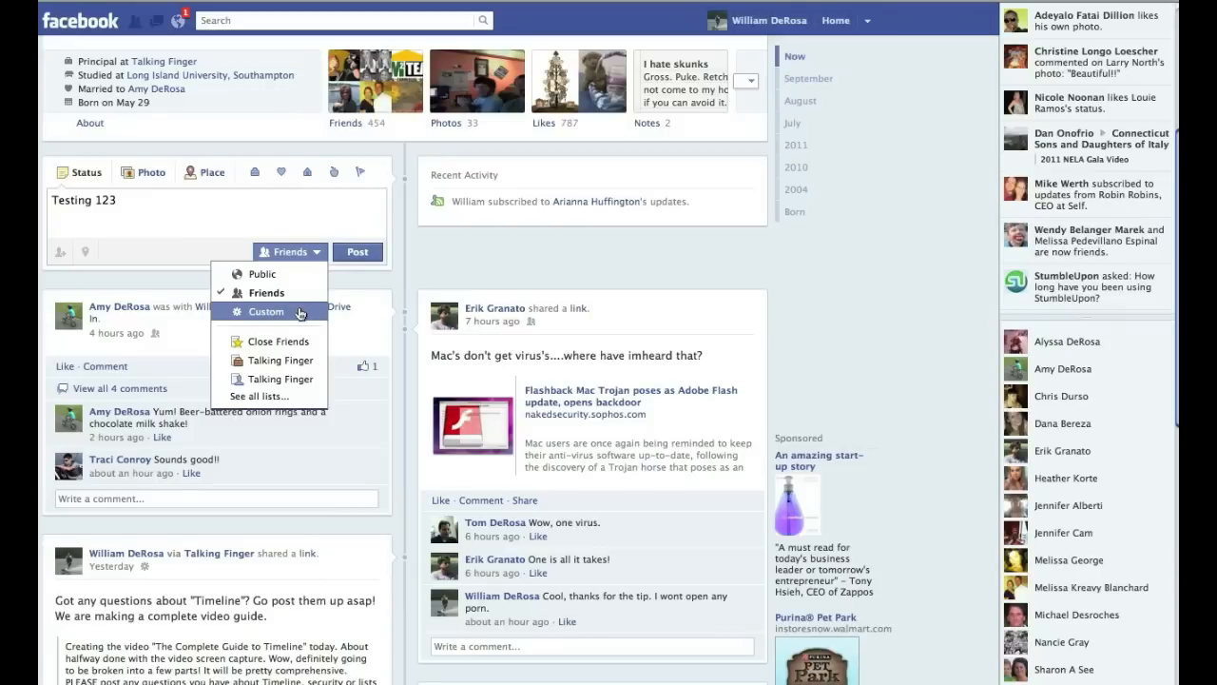
Share the status with Close Friends via See all lists, then change it to the Talking Finger list
click(258, 396)
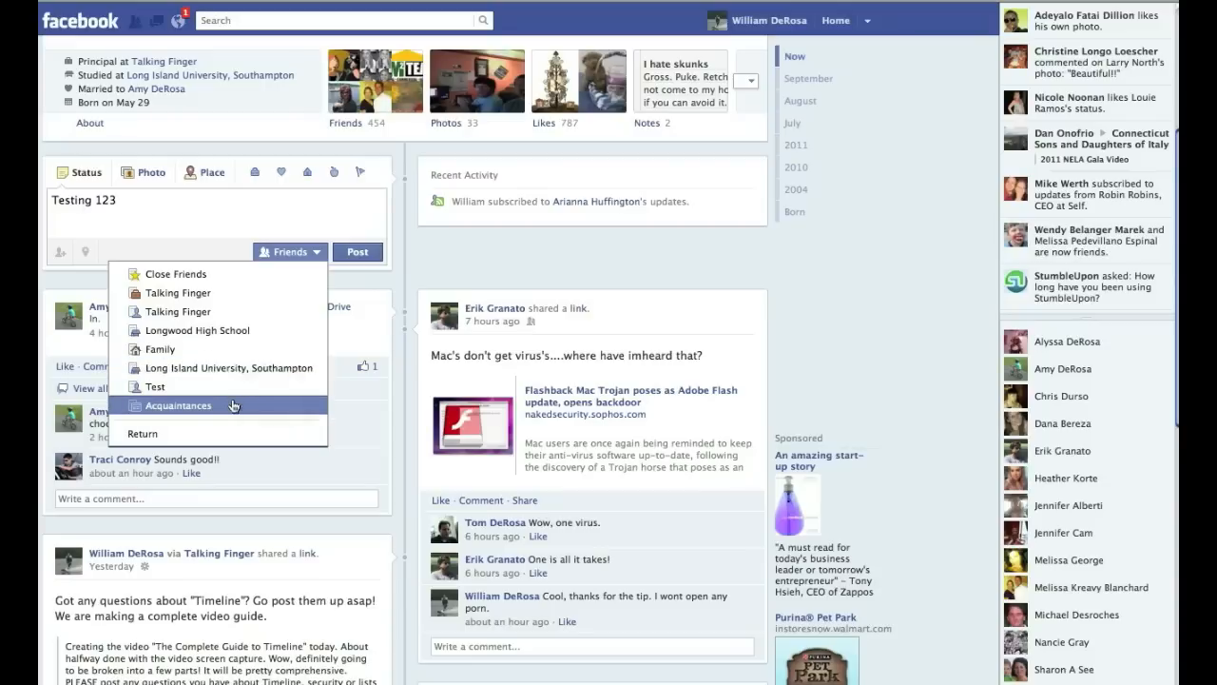
mouse_move(200, 279)
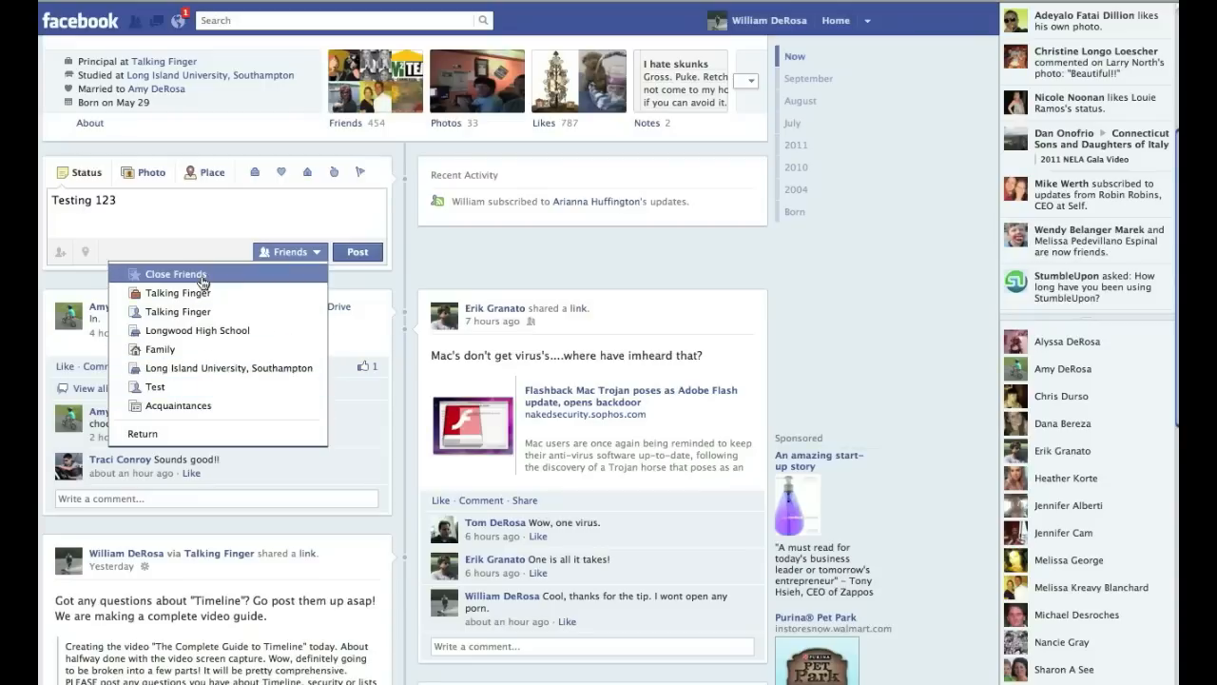
click(175, 274)
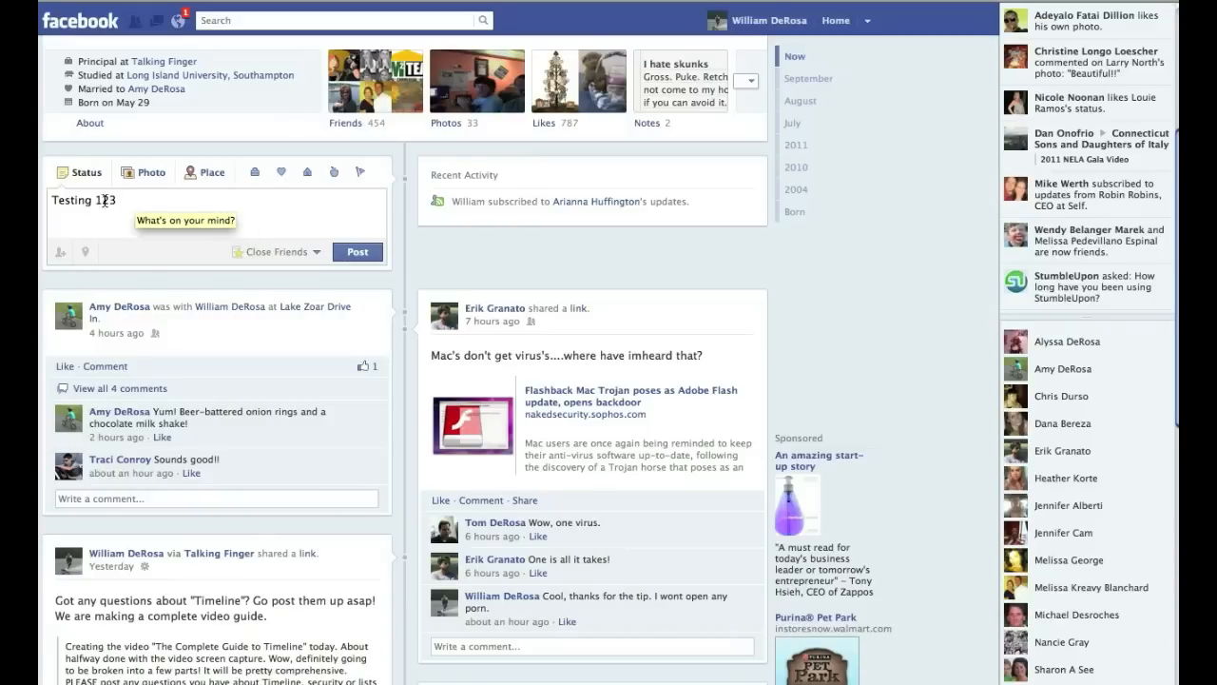
click(275, 251)
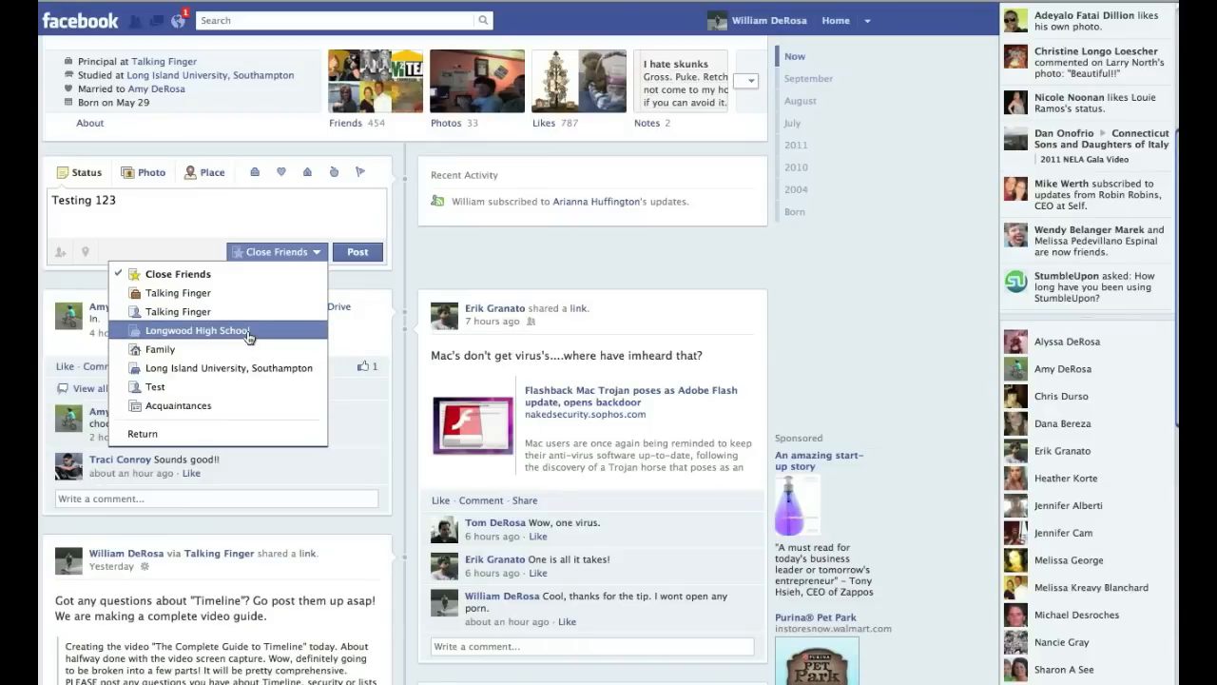
mouse_move(181, 348)
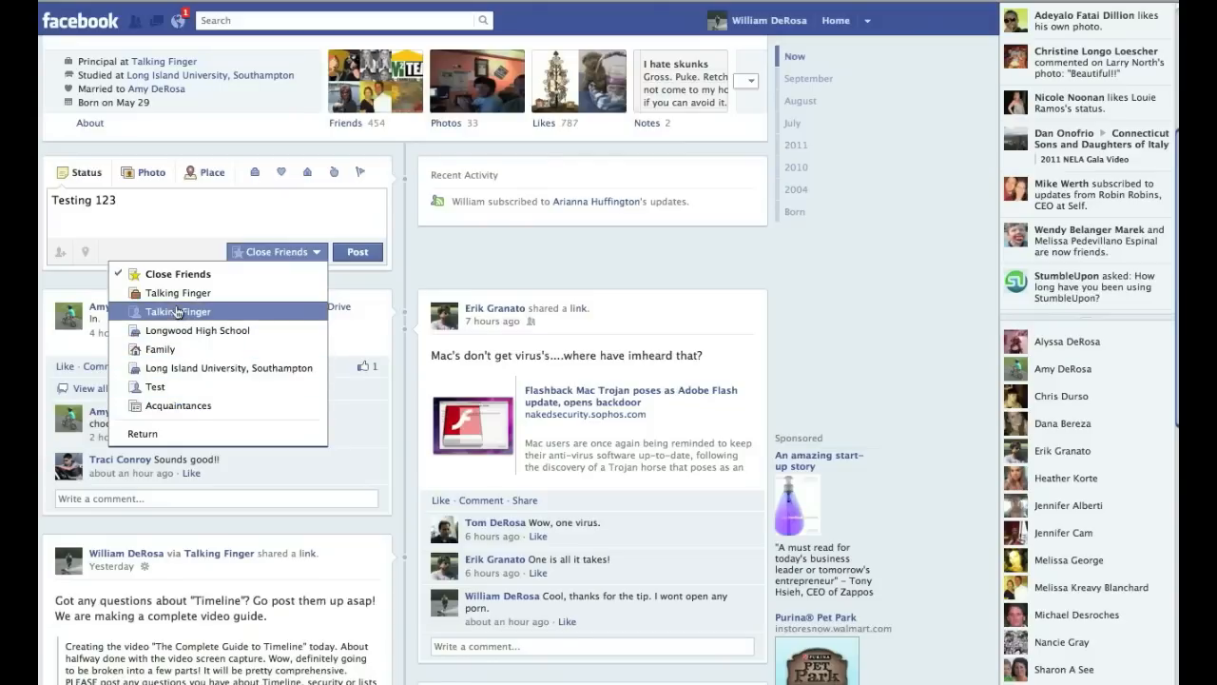
click(176, 312)
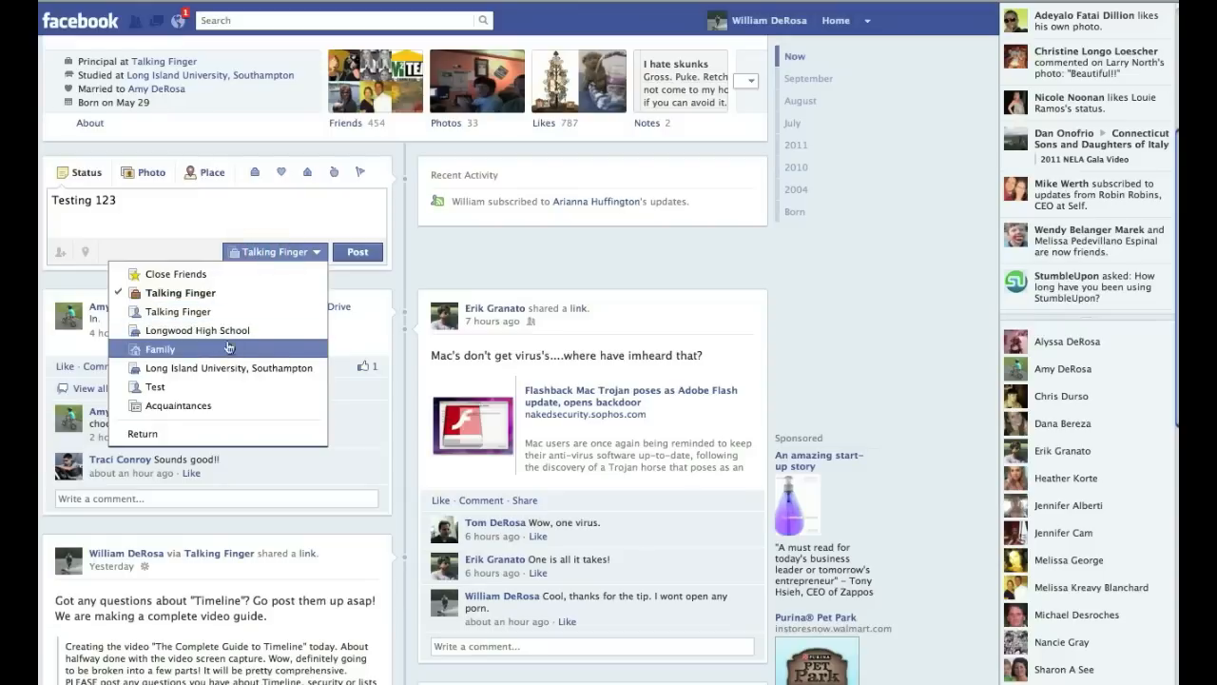
mouse_move(189, 421)
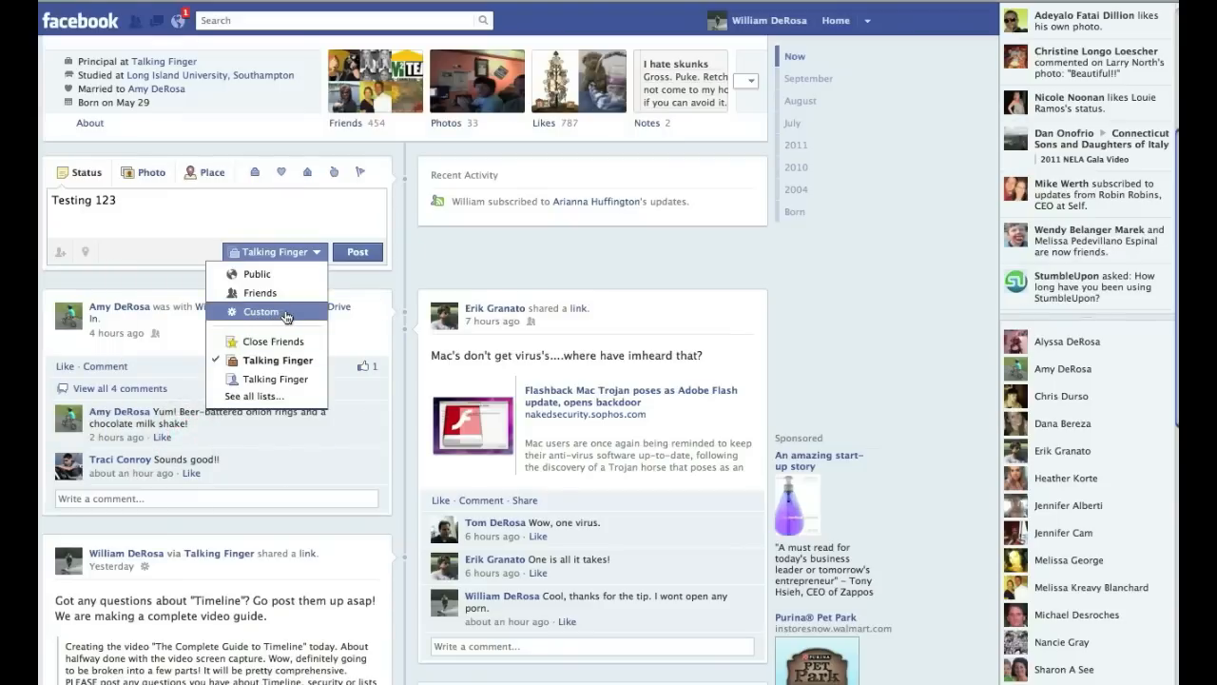
mouse_move(259, 293)
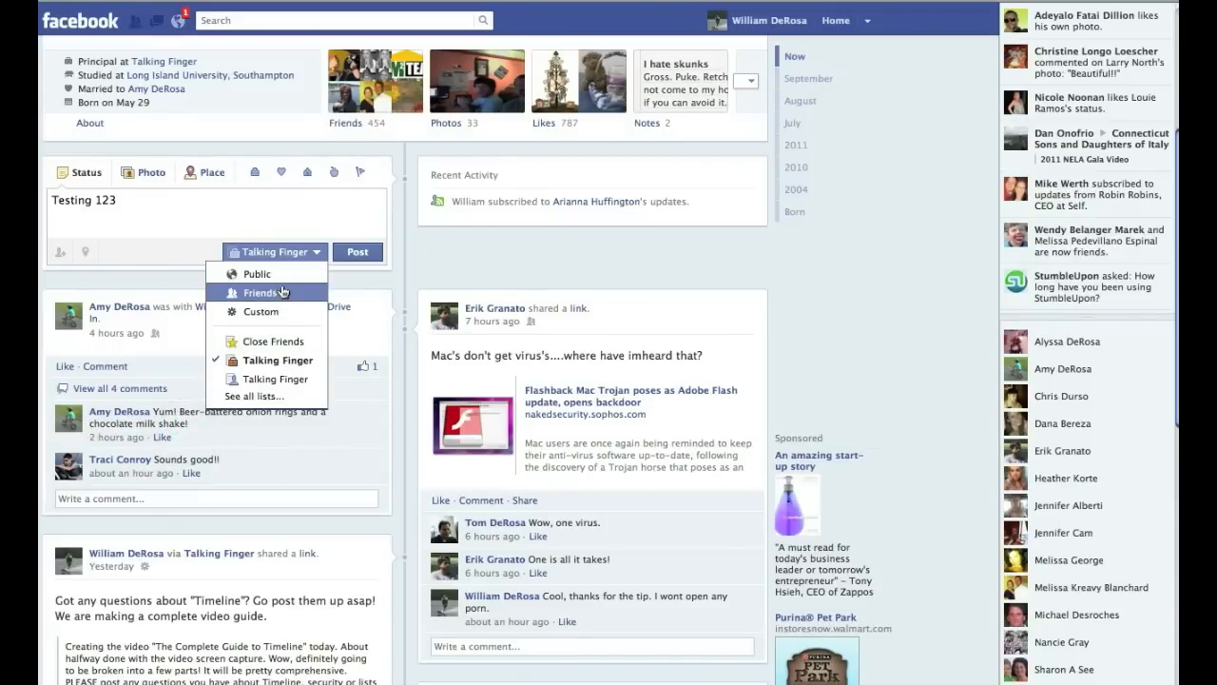
mouse_move(276, 359)
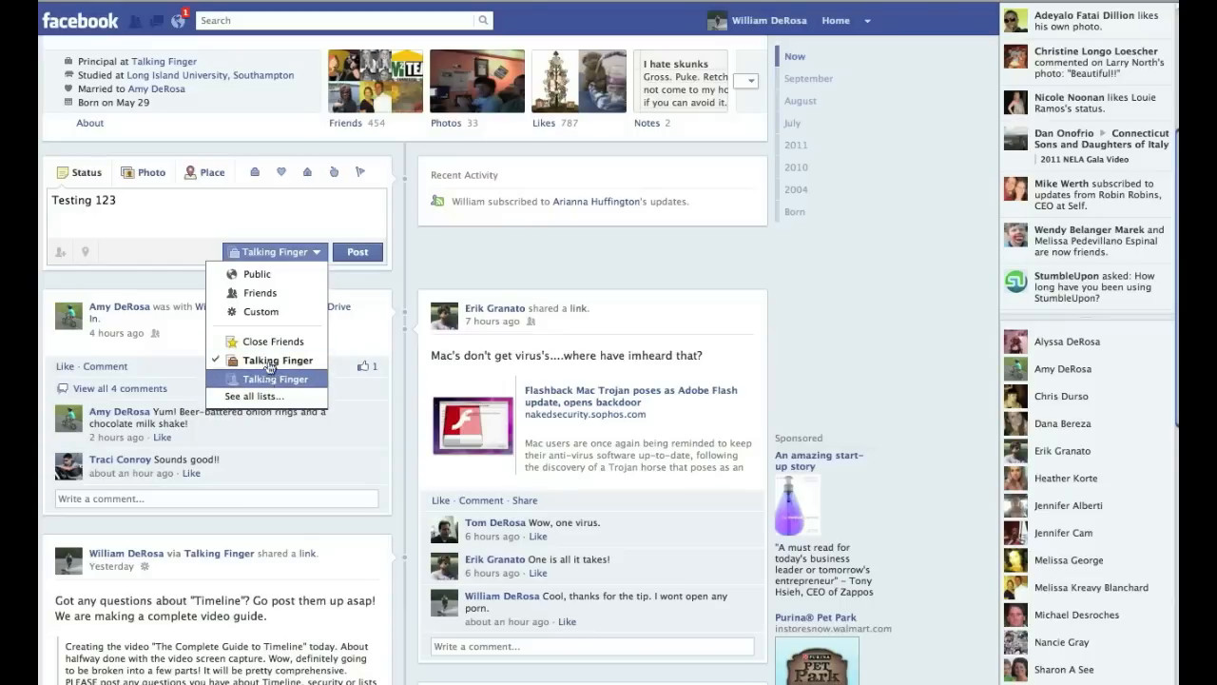
mouse_move(262, 312)
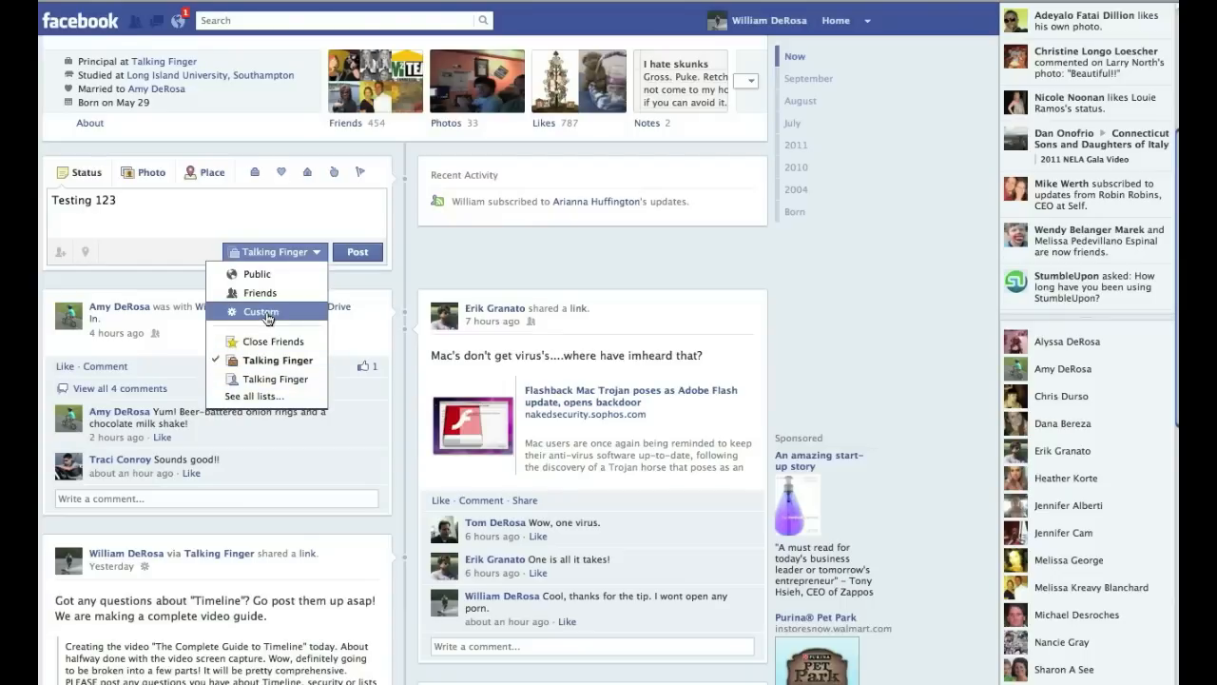
In Custom Privacy, try visibility Friends then return to Specific People or Lists
click(262, 312)
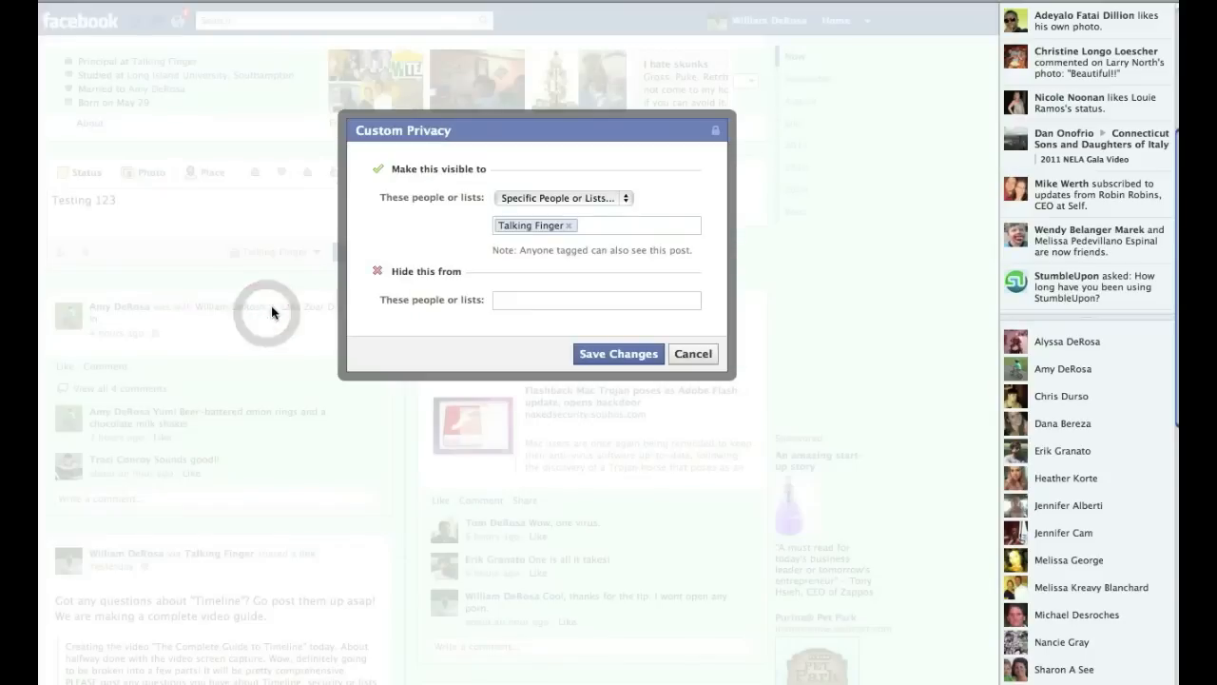
click(561, 198)
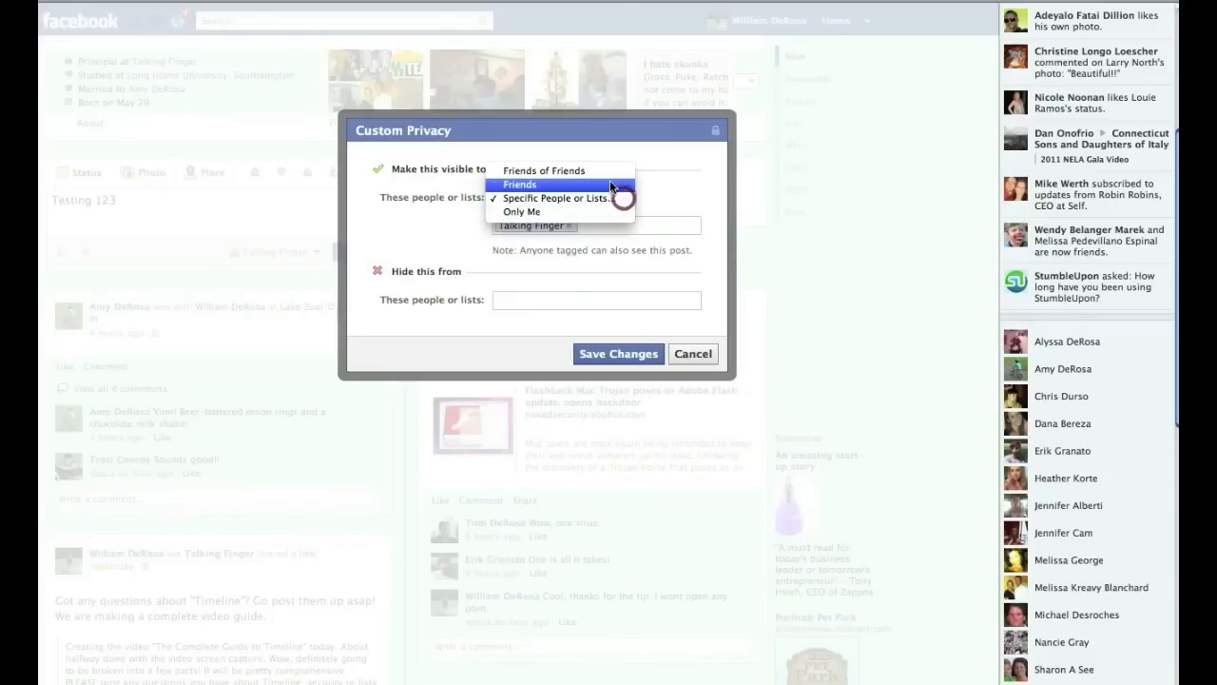
click(521, 183)
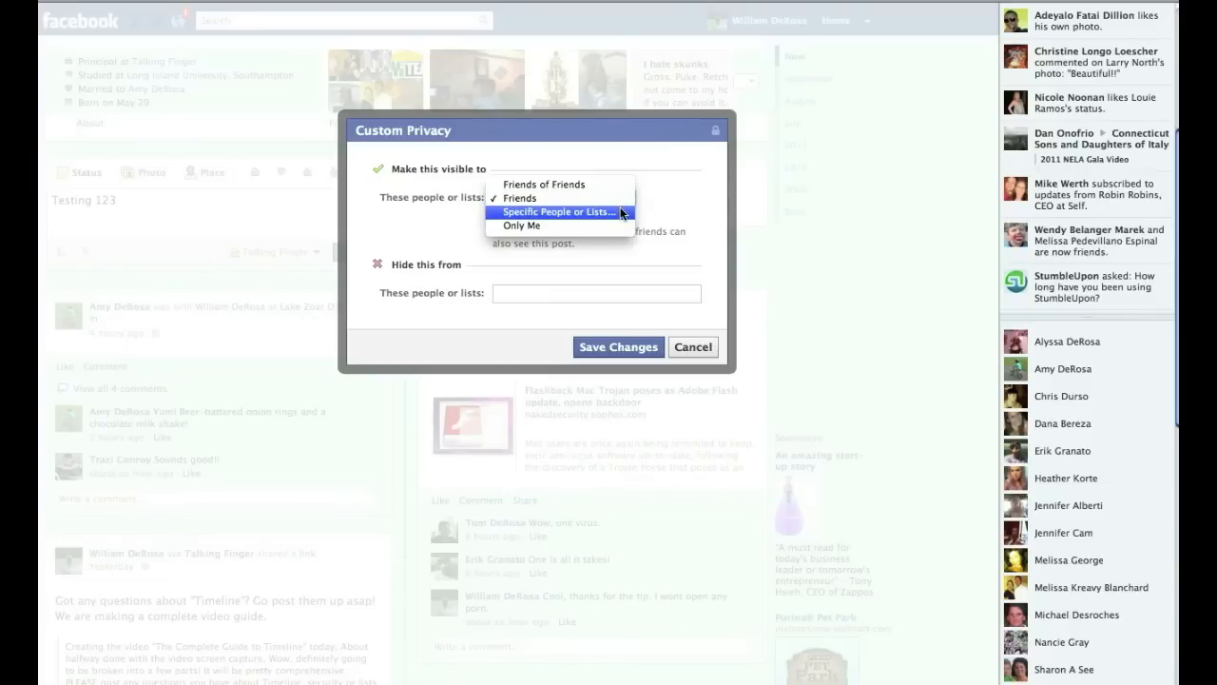
click(557, 211)
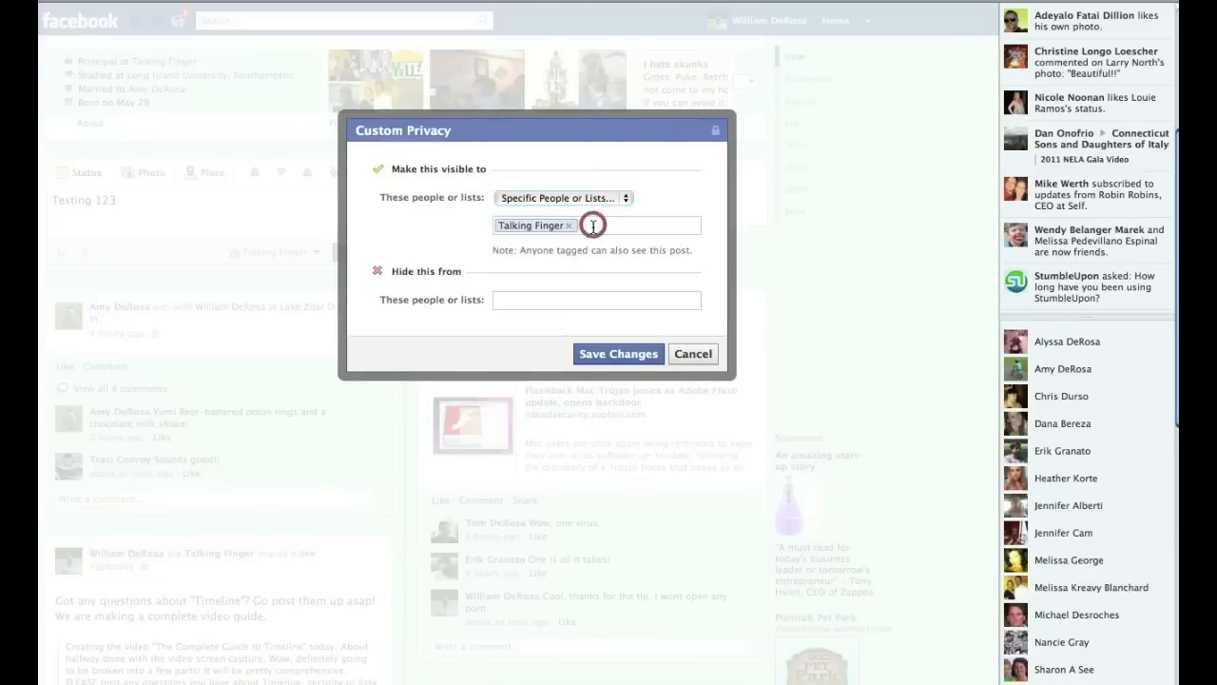
Add the Test and Longwood High School lists as viewers alongside Talking Finger
text(test)
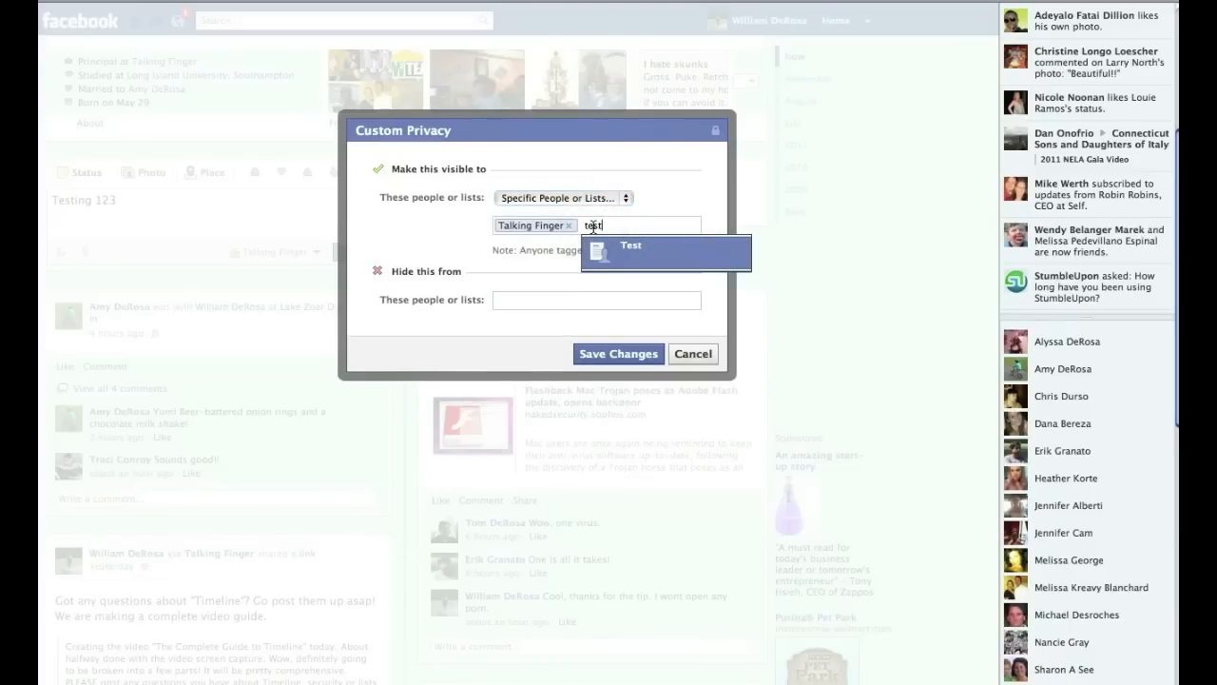
click(632, 251)
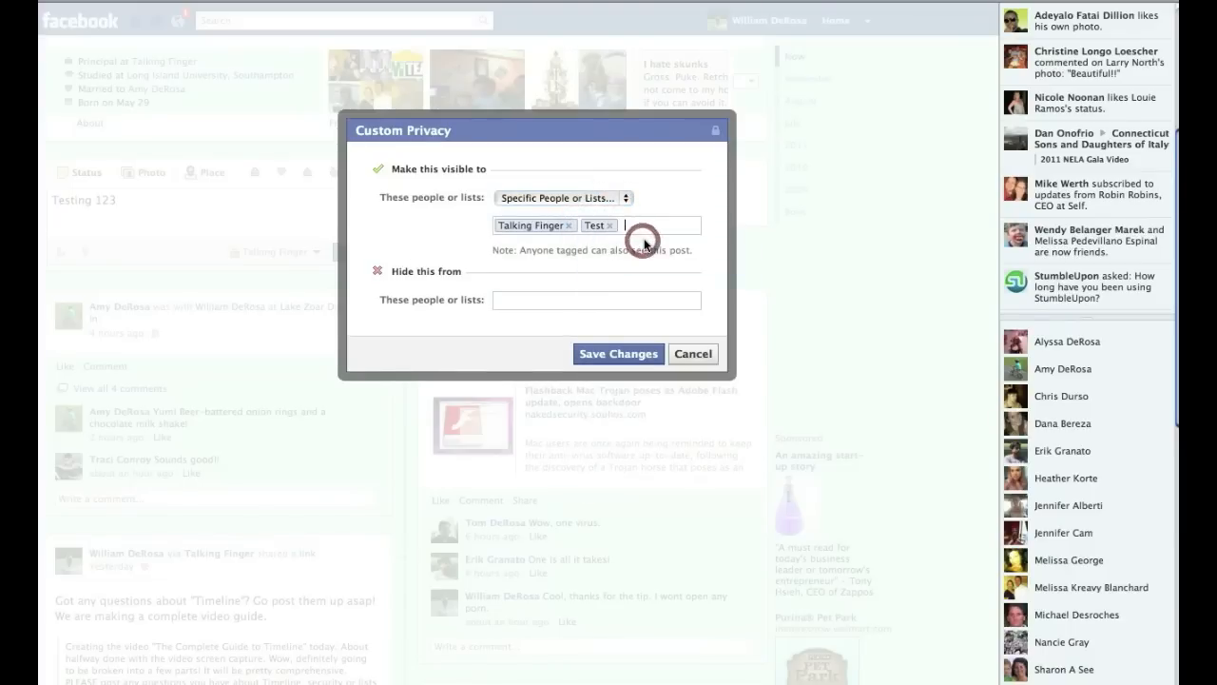
text(long)
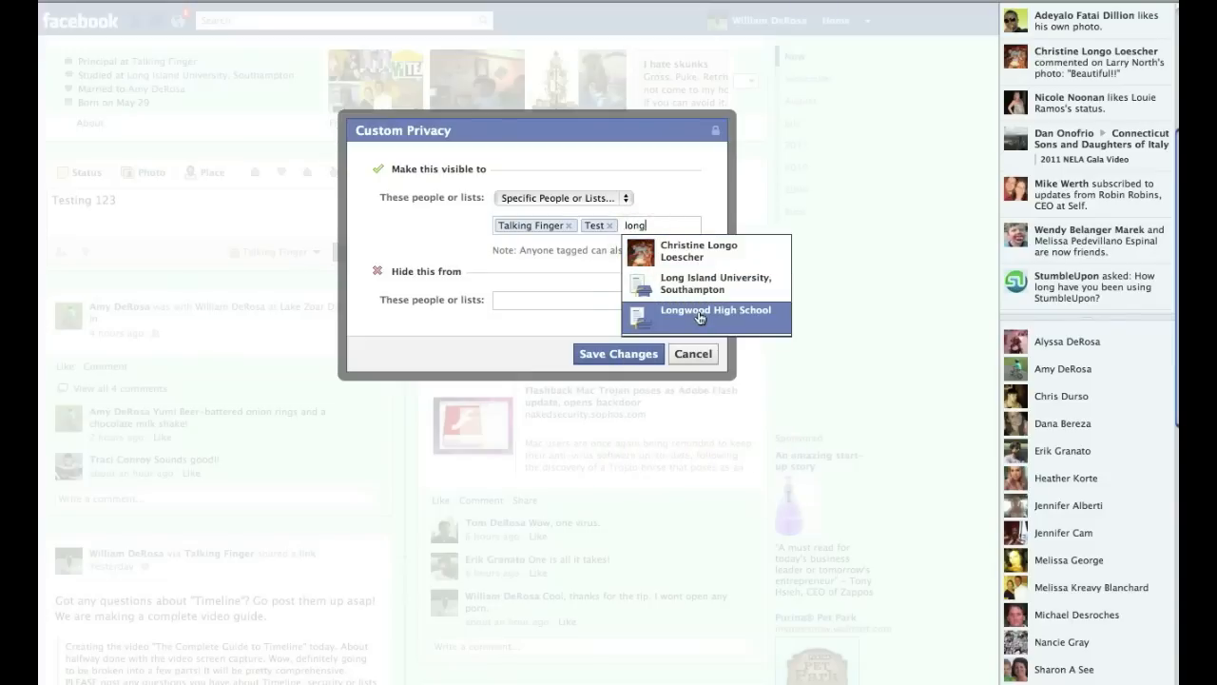
click(715, 314)
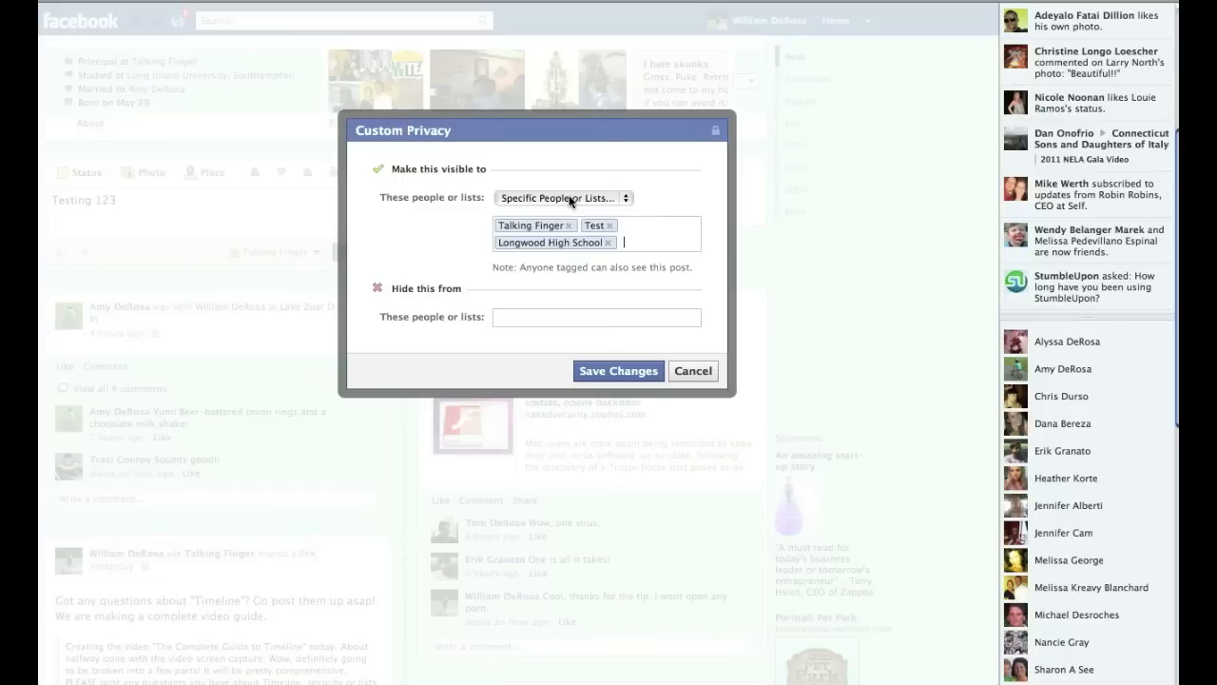
mouse_move(612, 211)
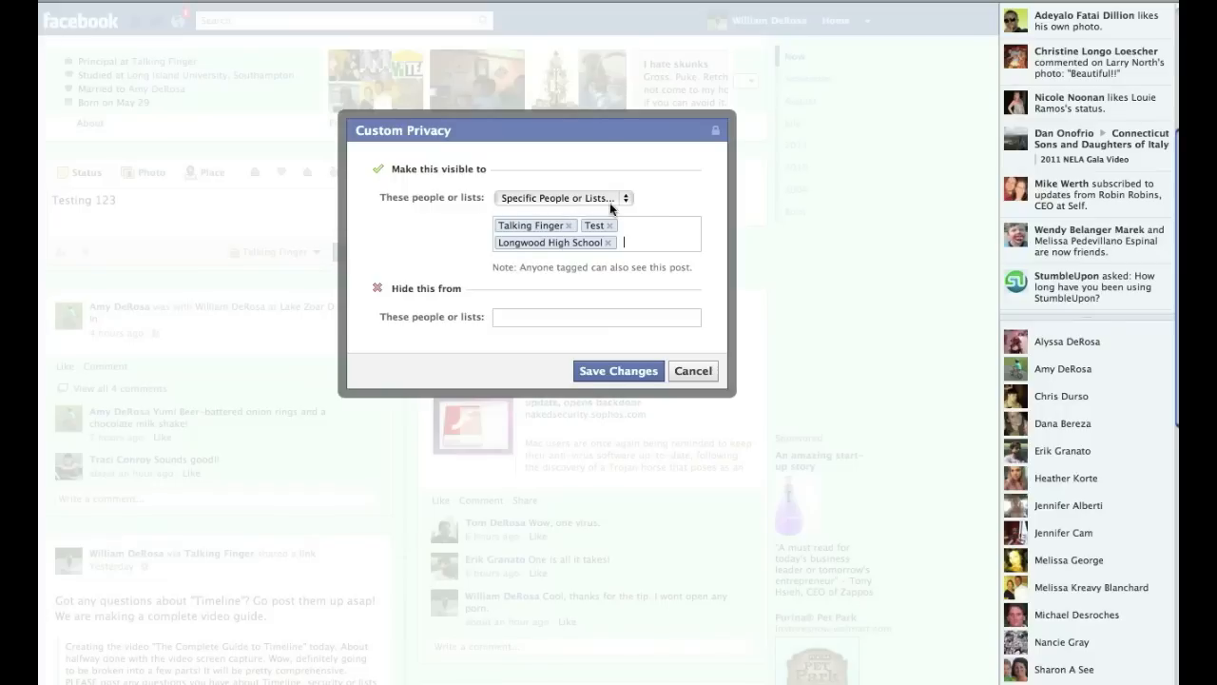
click(559, 197)
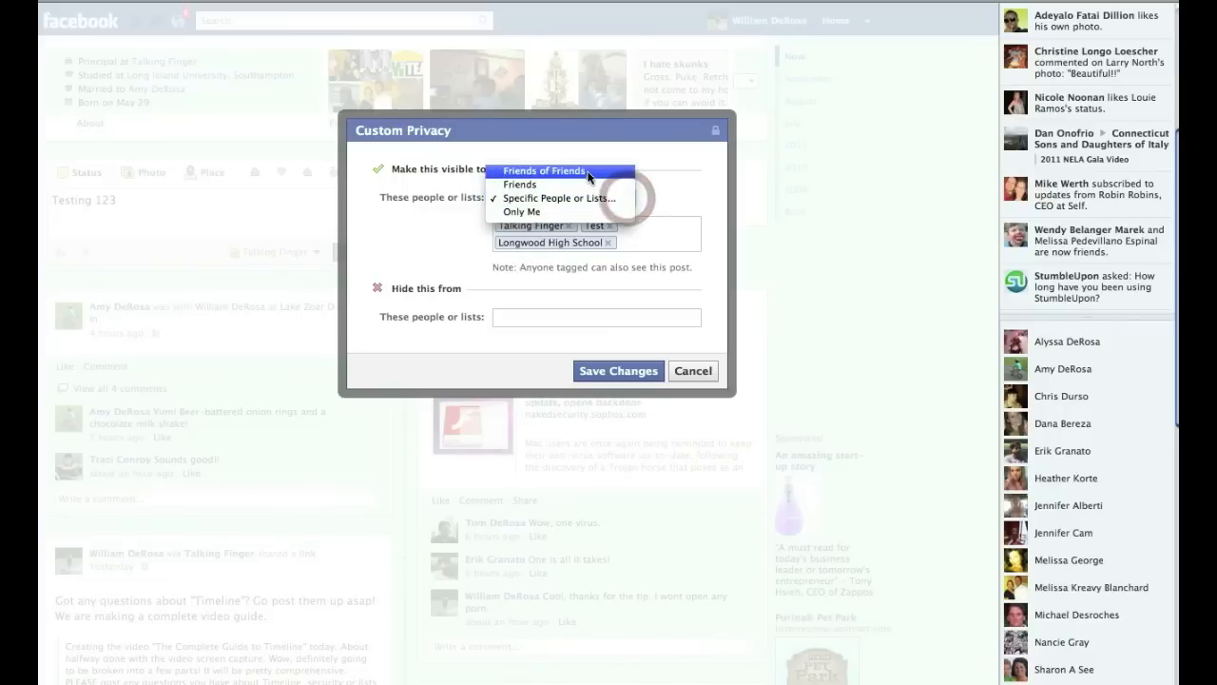
Try Friends of Friends visibility, settle on Friends, then switch the audience to Custom
click(544, 171)
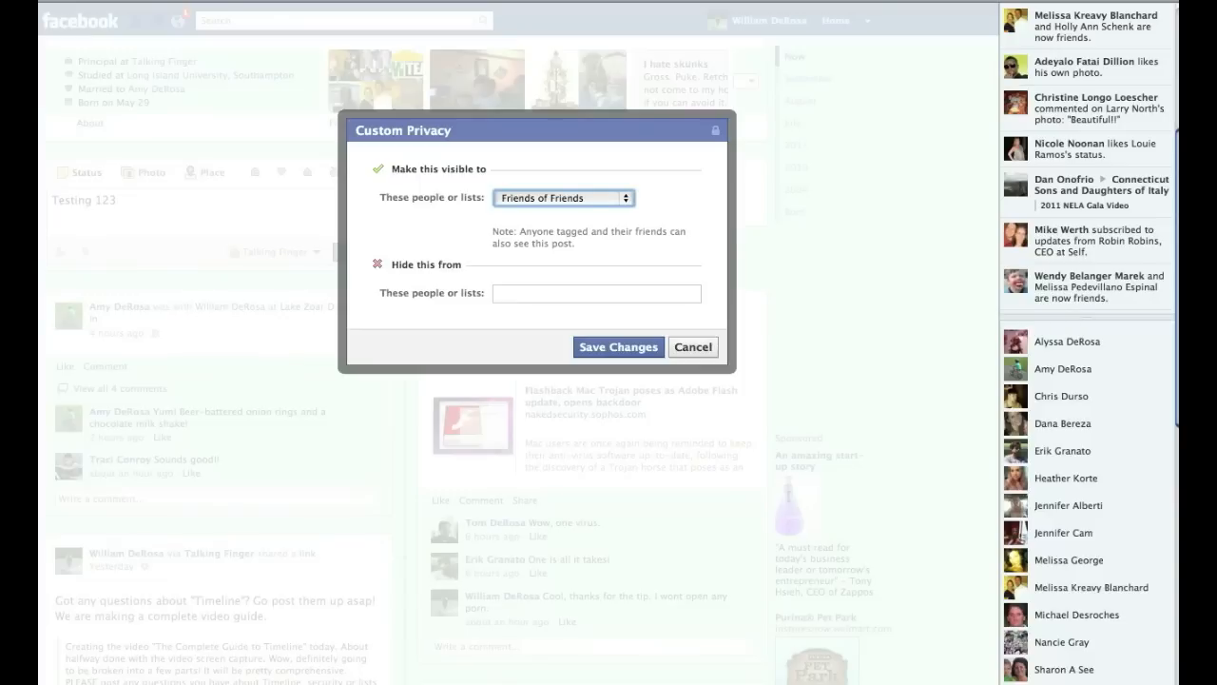
mouse_move(567, 202)
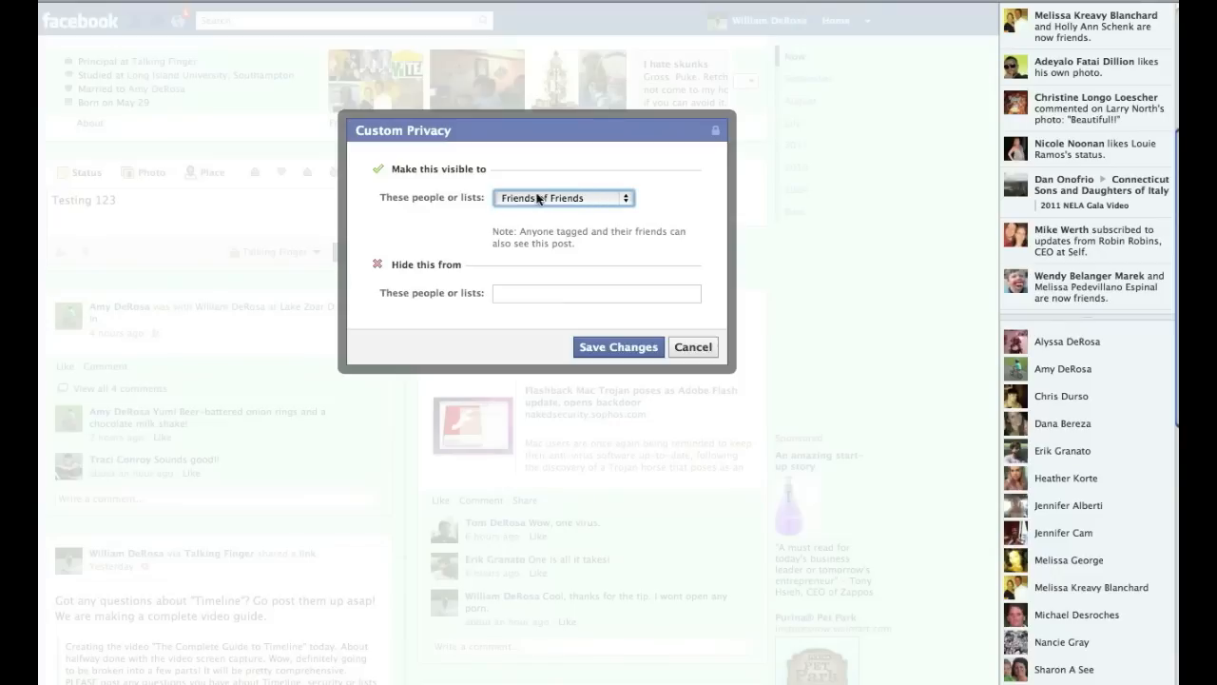
mouse_move(567, 202)
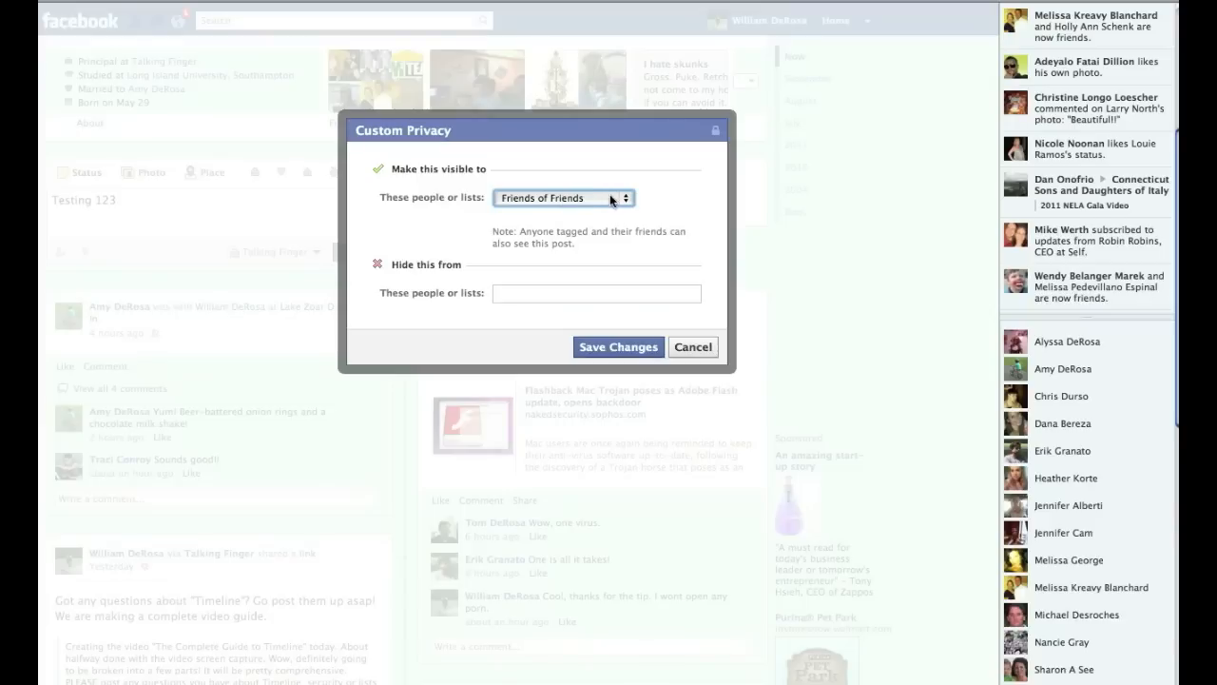
click(563, 198)
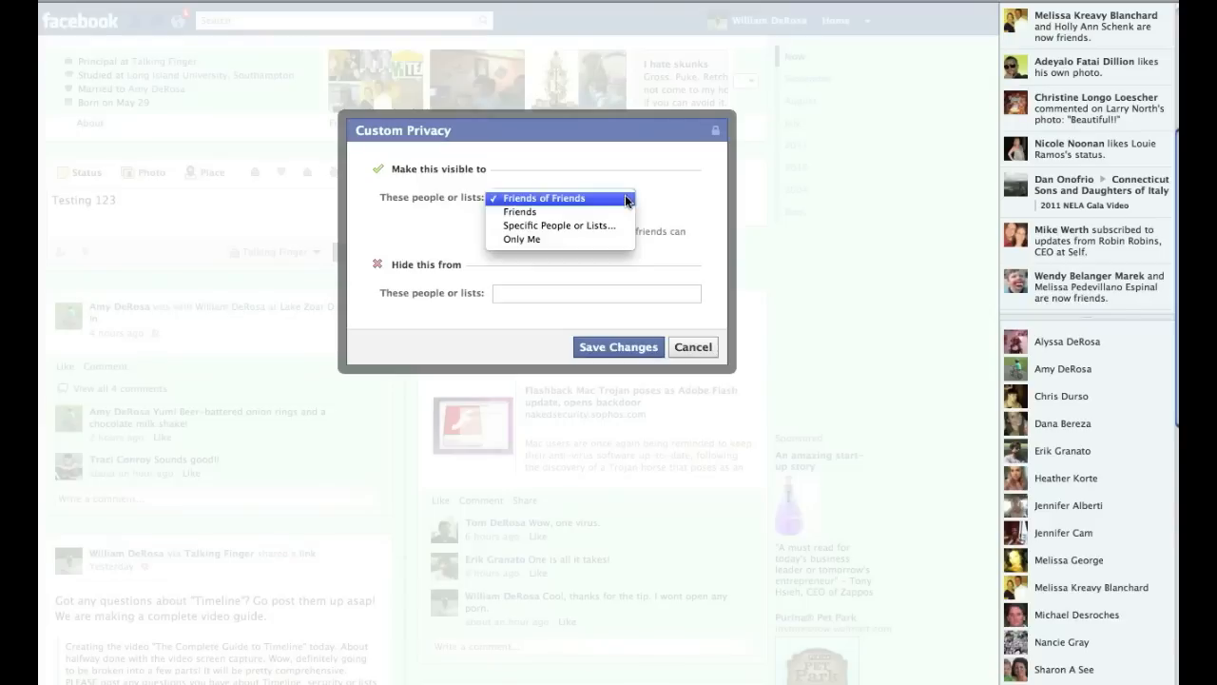
mouse_move(521, 211)
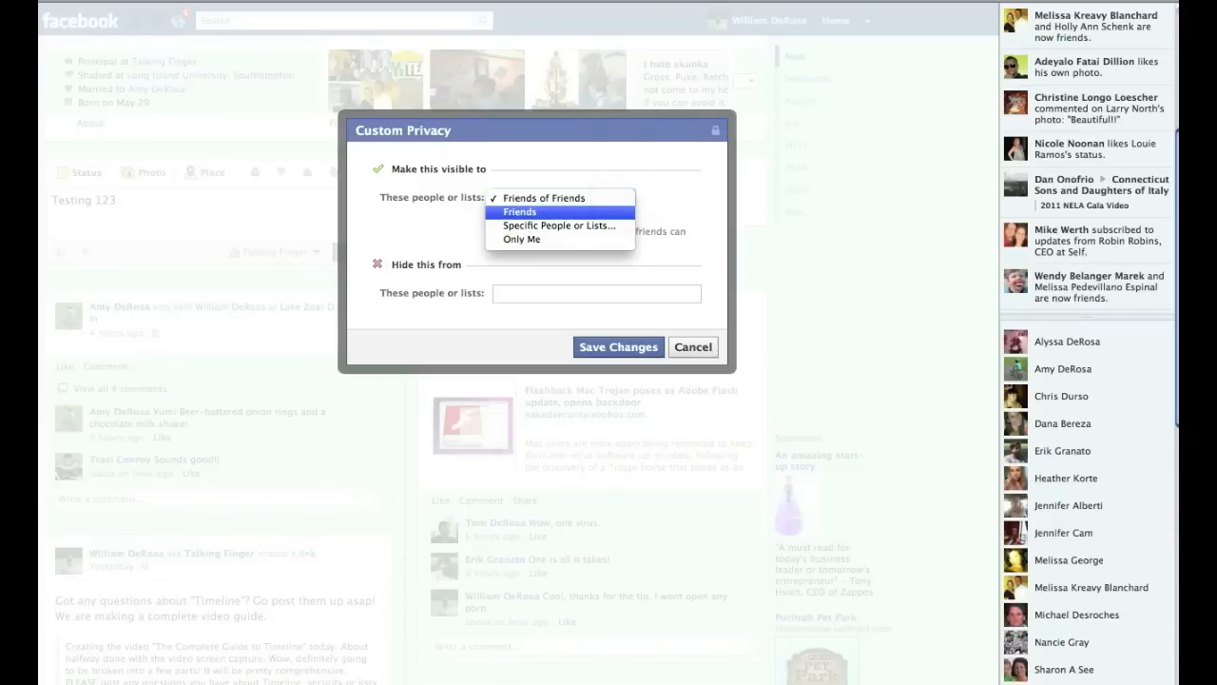
click(521, 211)
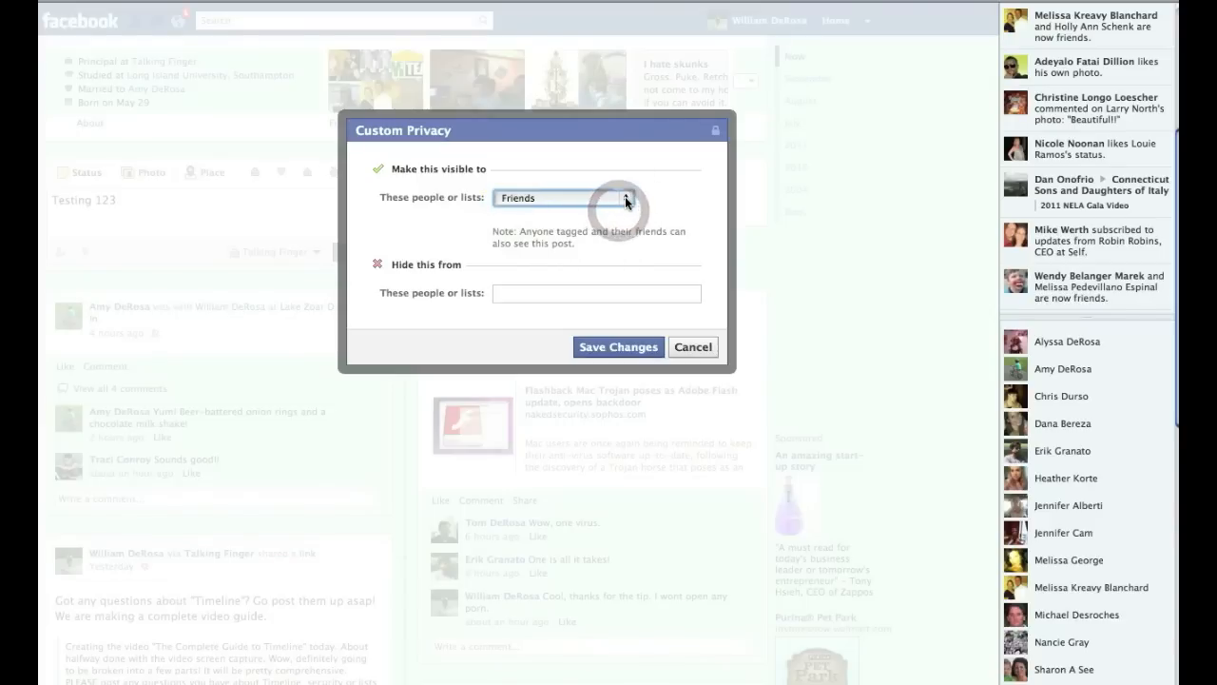
click(597, 198)
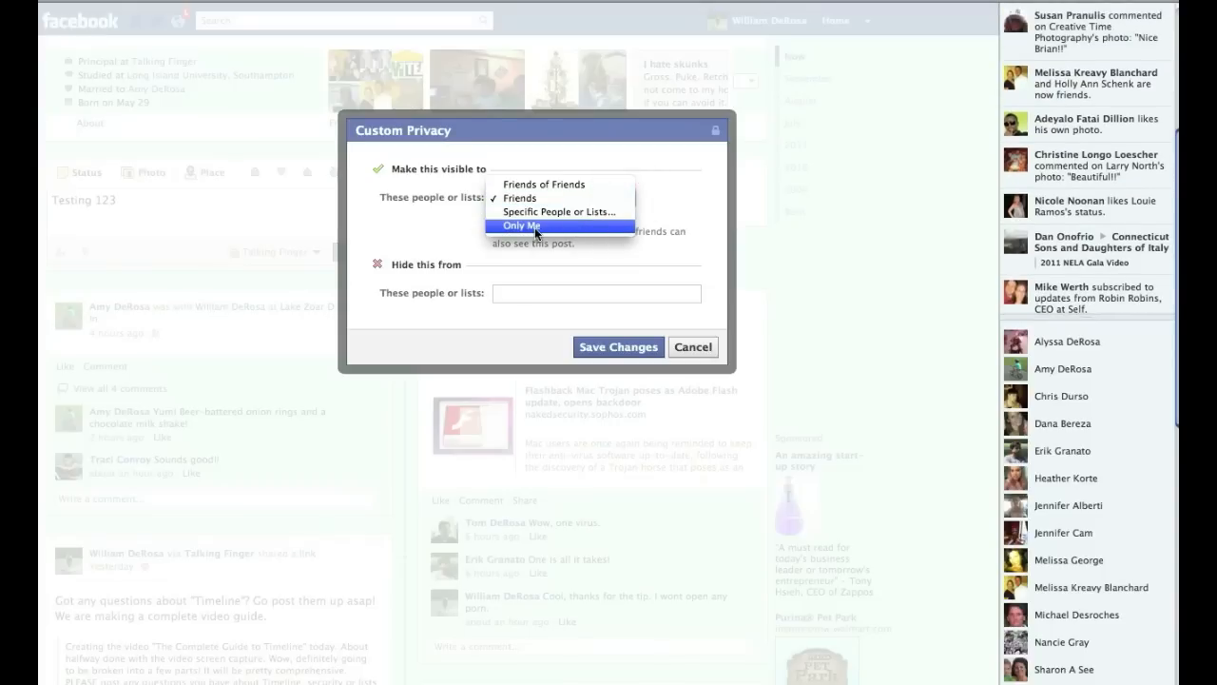
mouse_move(555, 232)
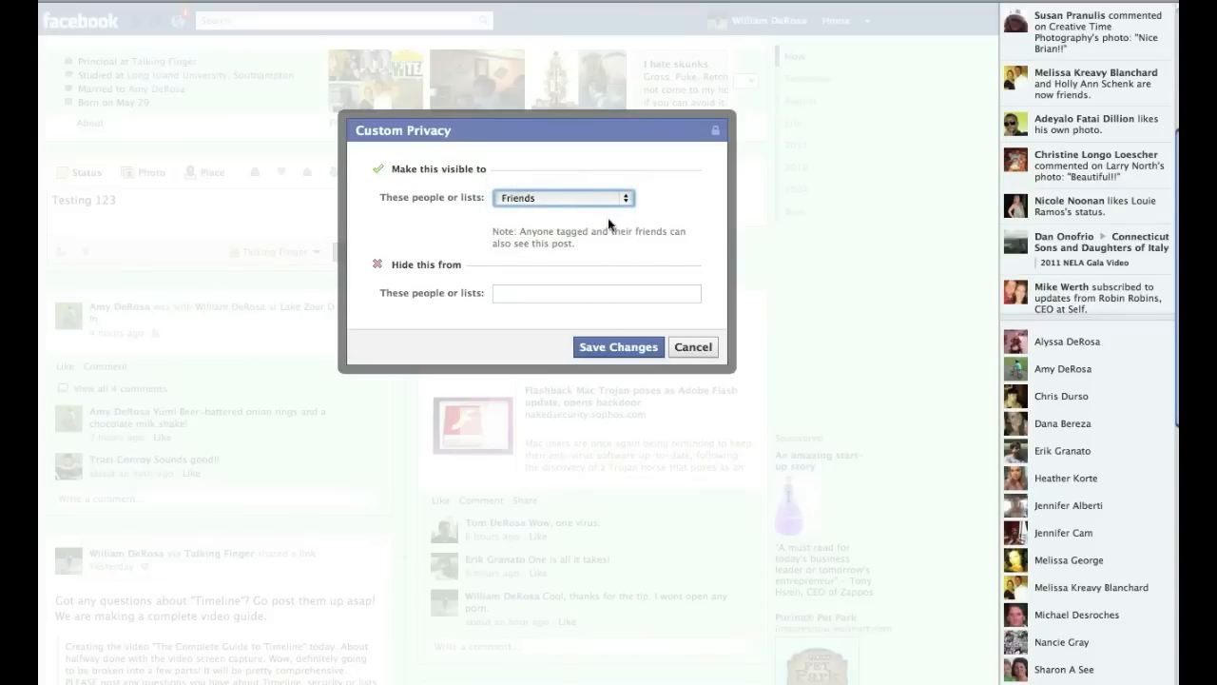
click(597, 293)
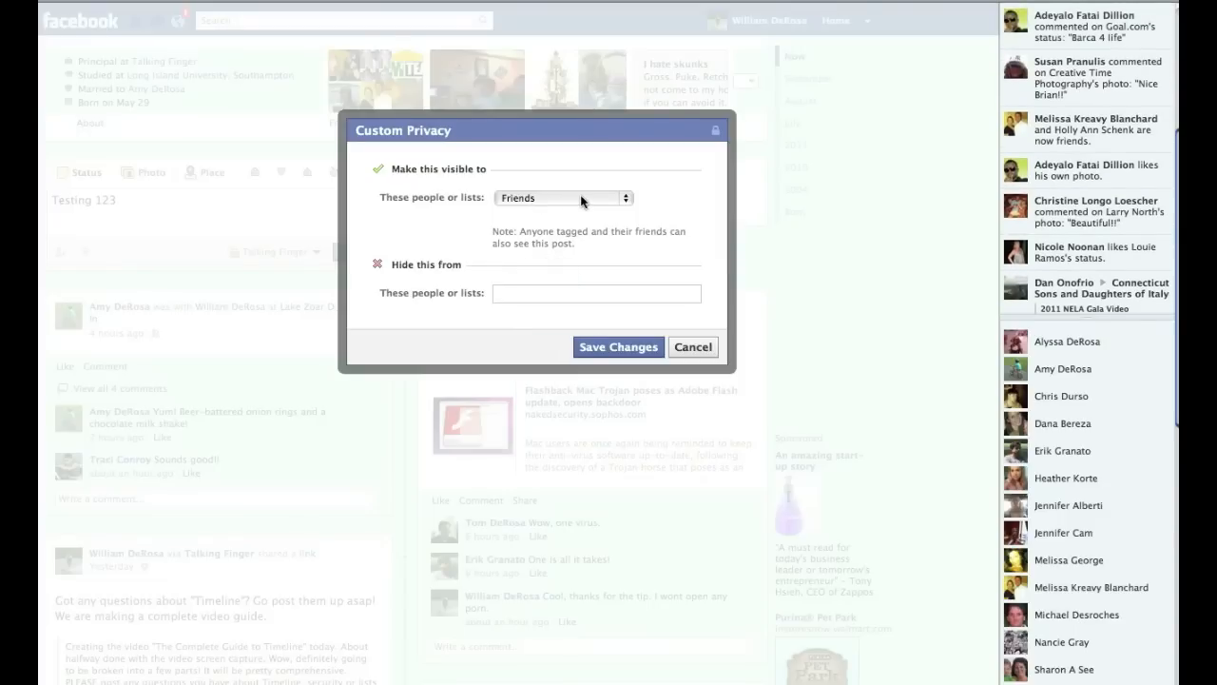
Hide the status from the Test list under 'Hide this from'
click(521, 294)
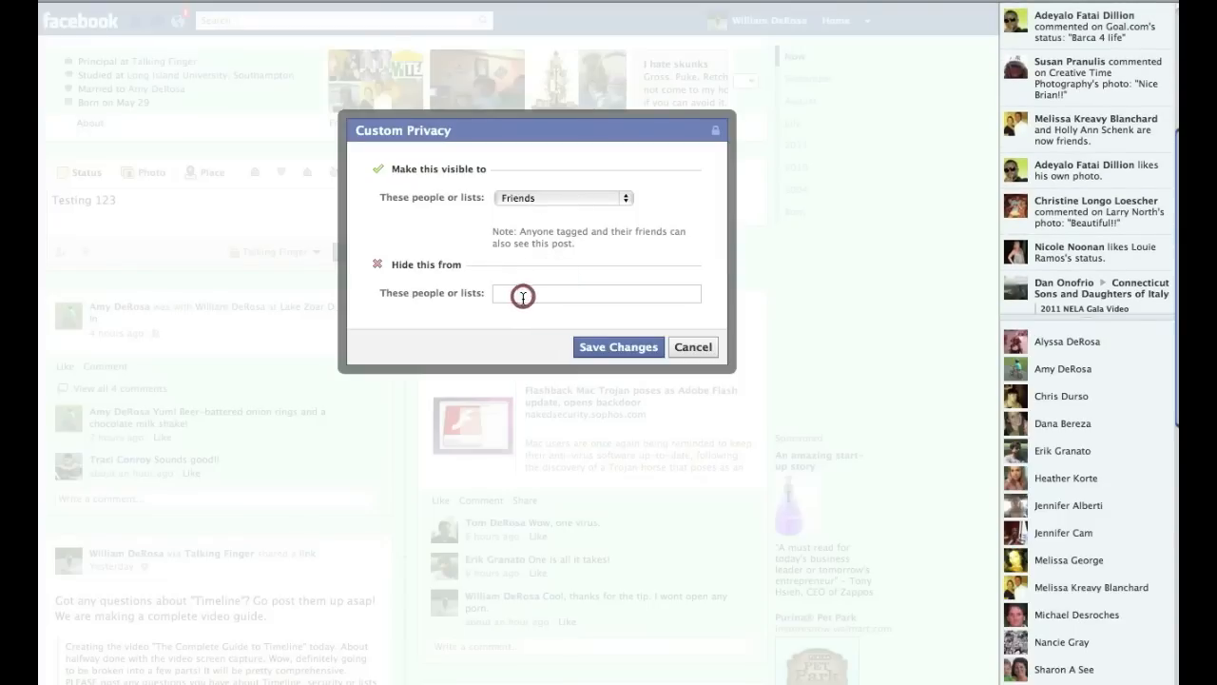
text(tal)
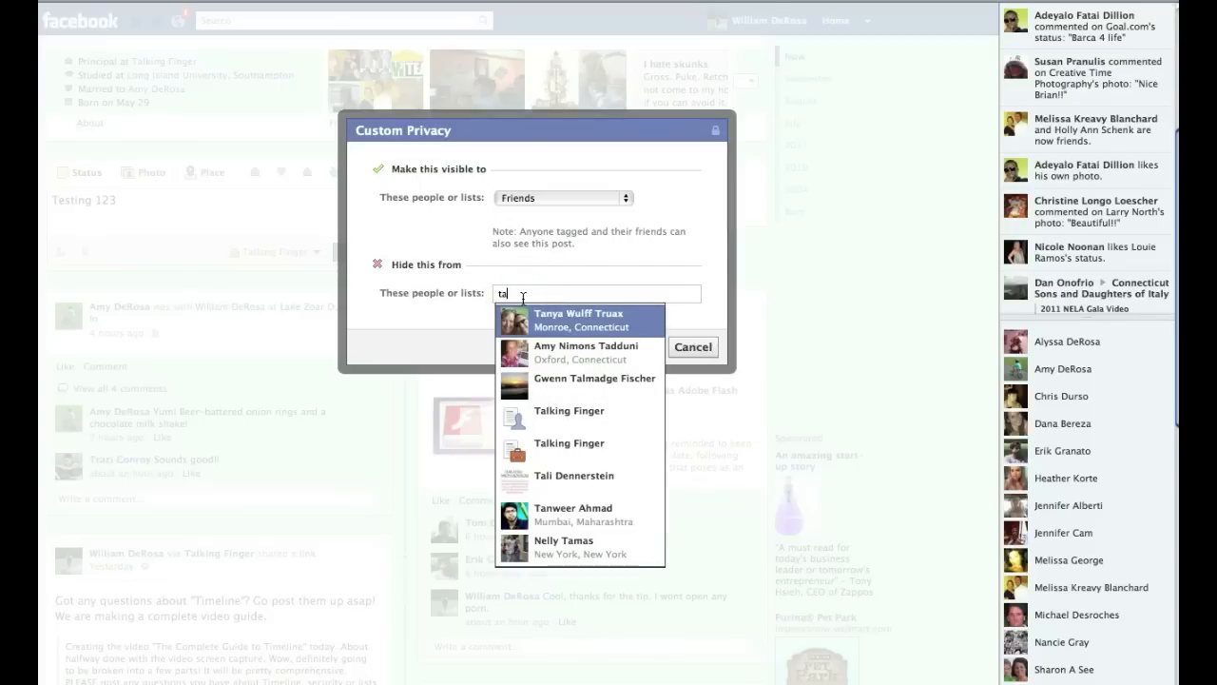
text(est)
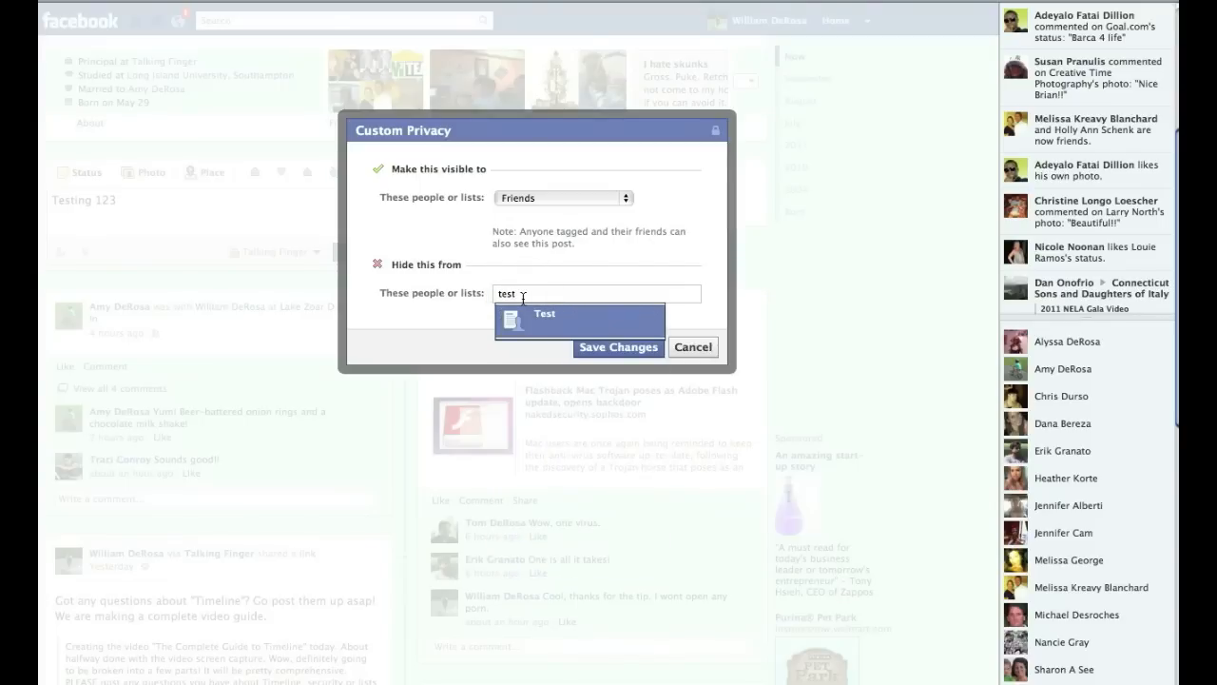
click(544, 316)
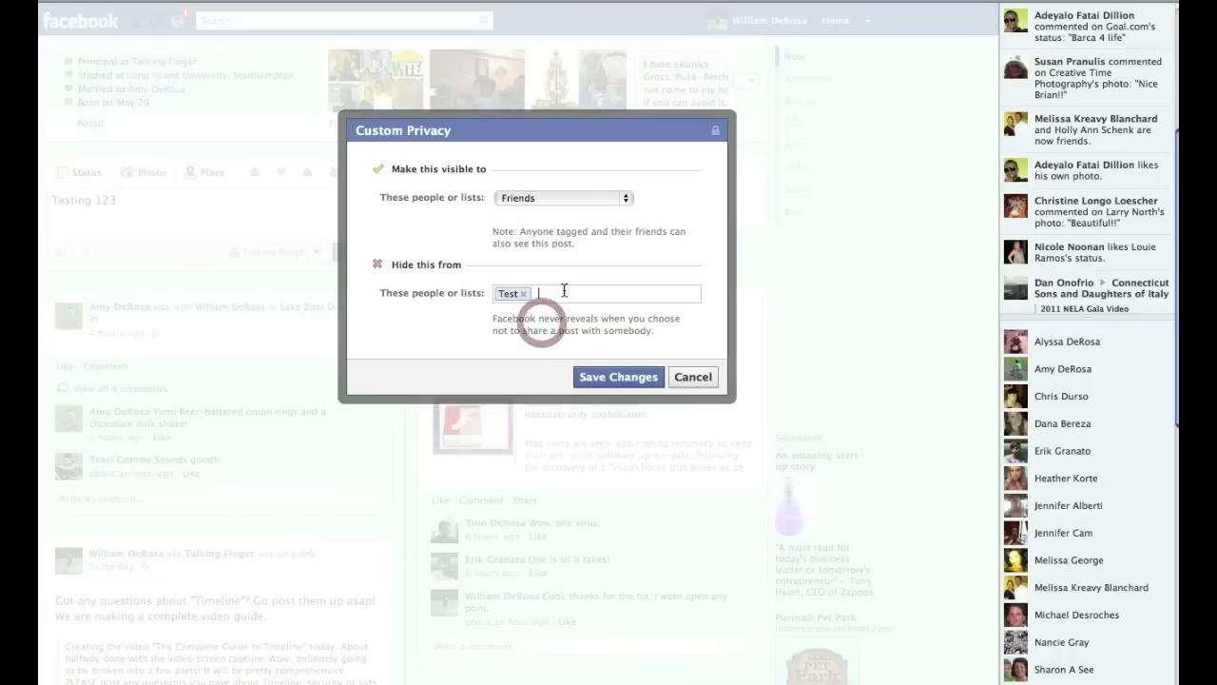
Add then remove Talking Finger from the hidden audience and save the custom privacy
text(talk)
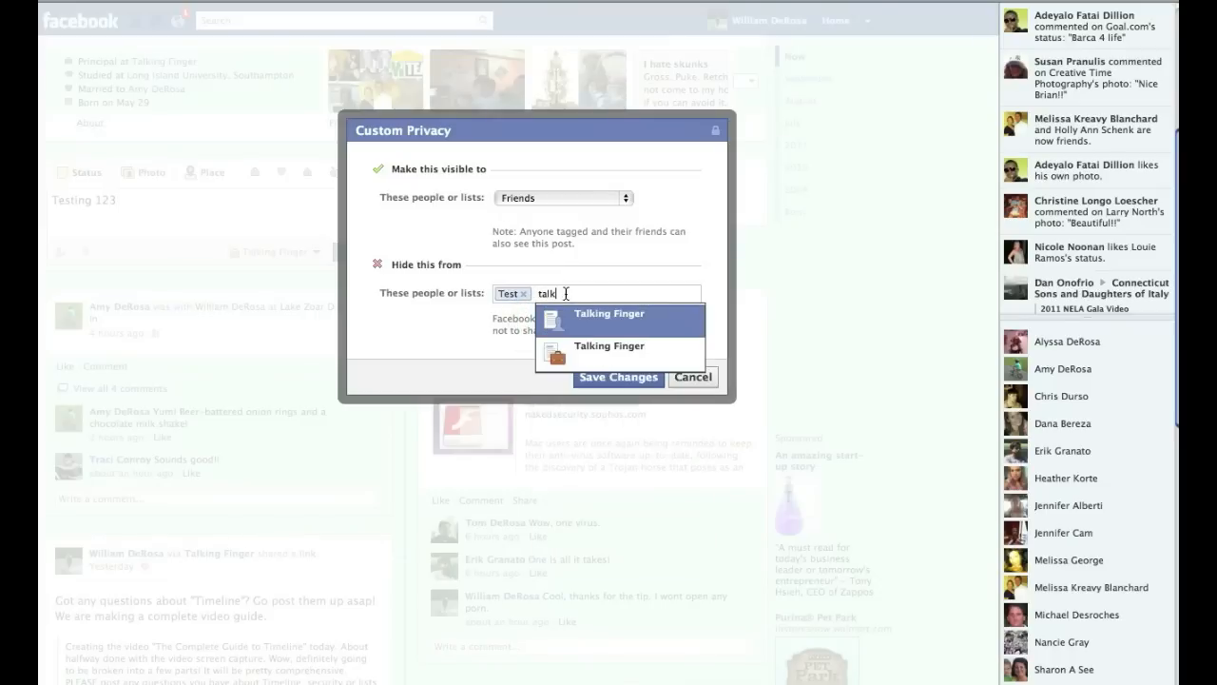
click(608, 314)
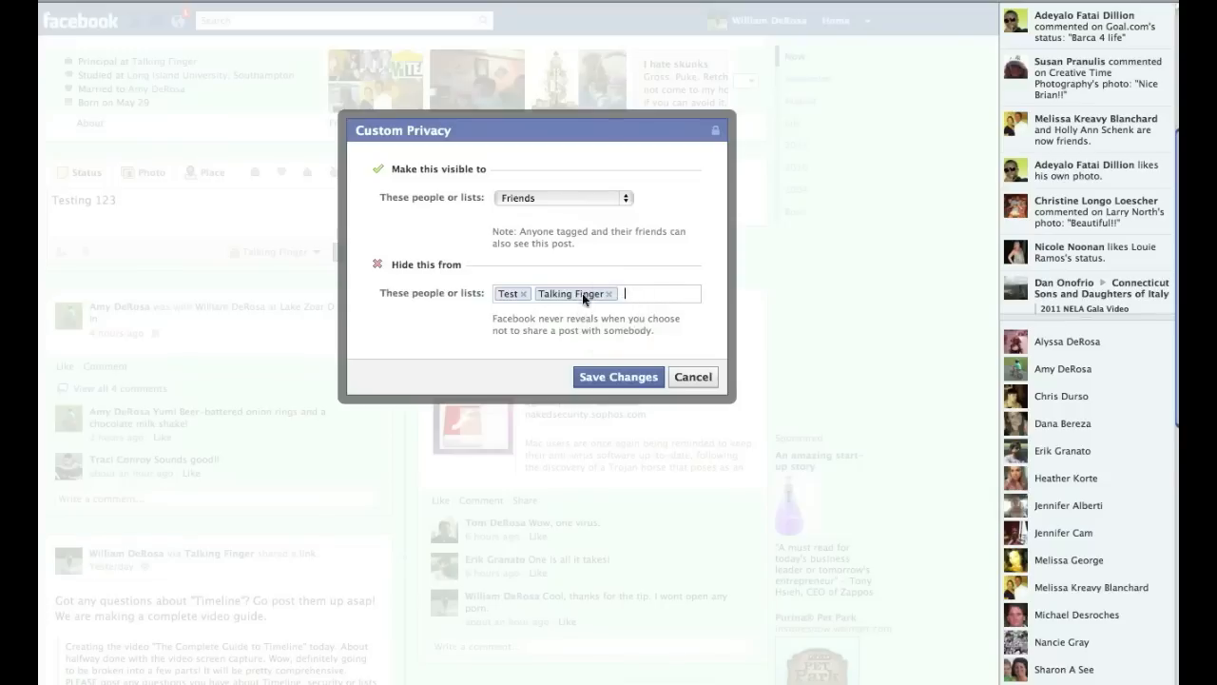
mouse_move(610, 299)
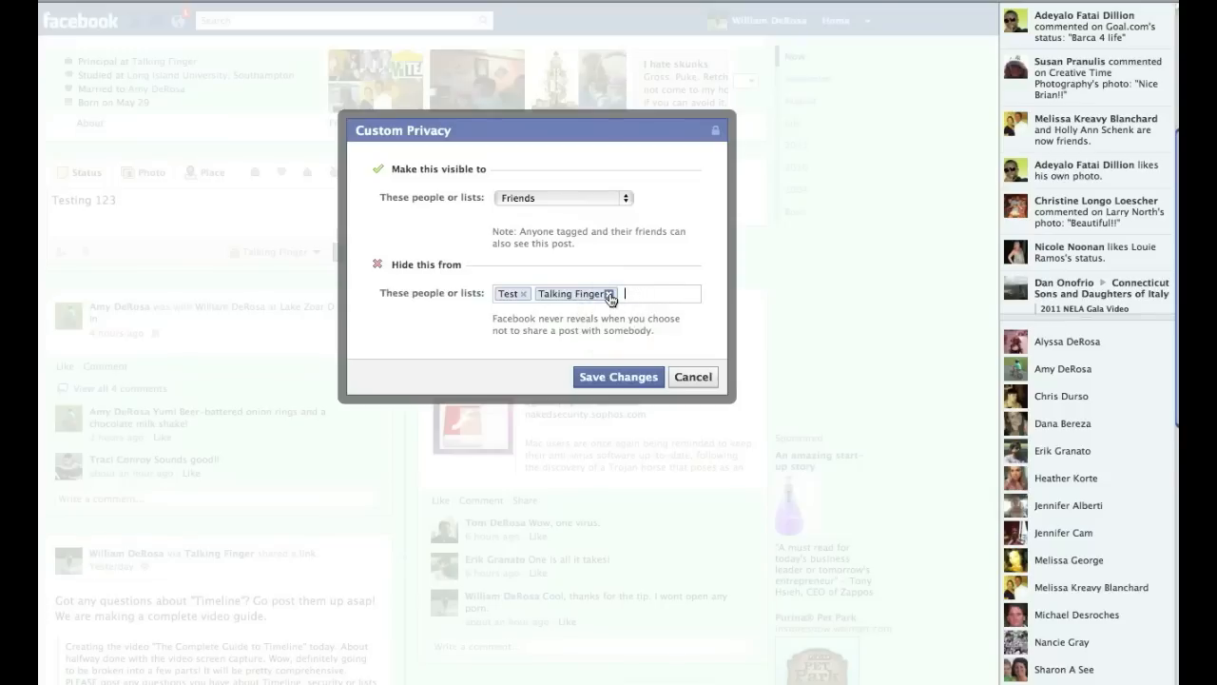
click(608, 297)
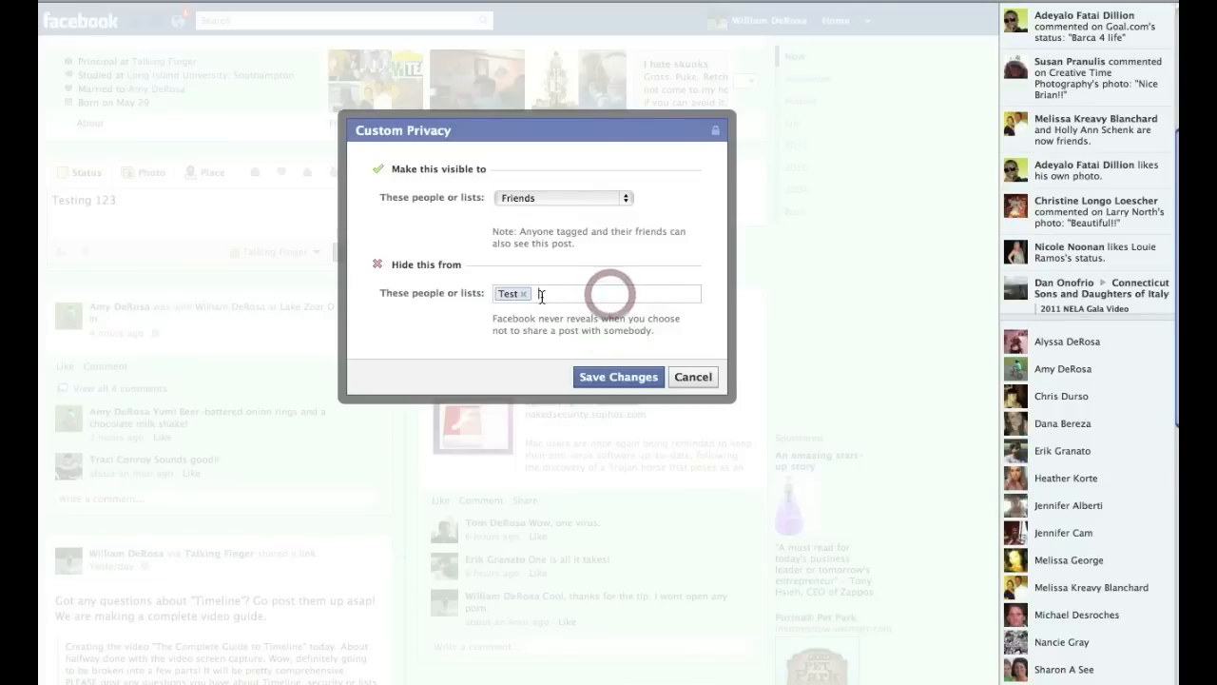
click(618, 377)
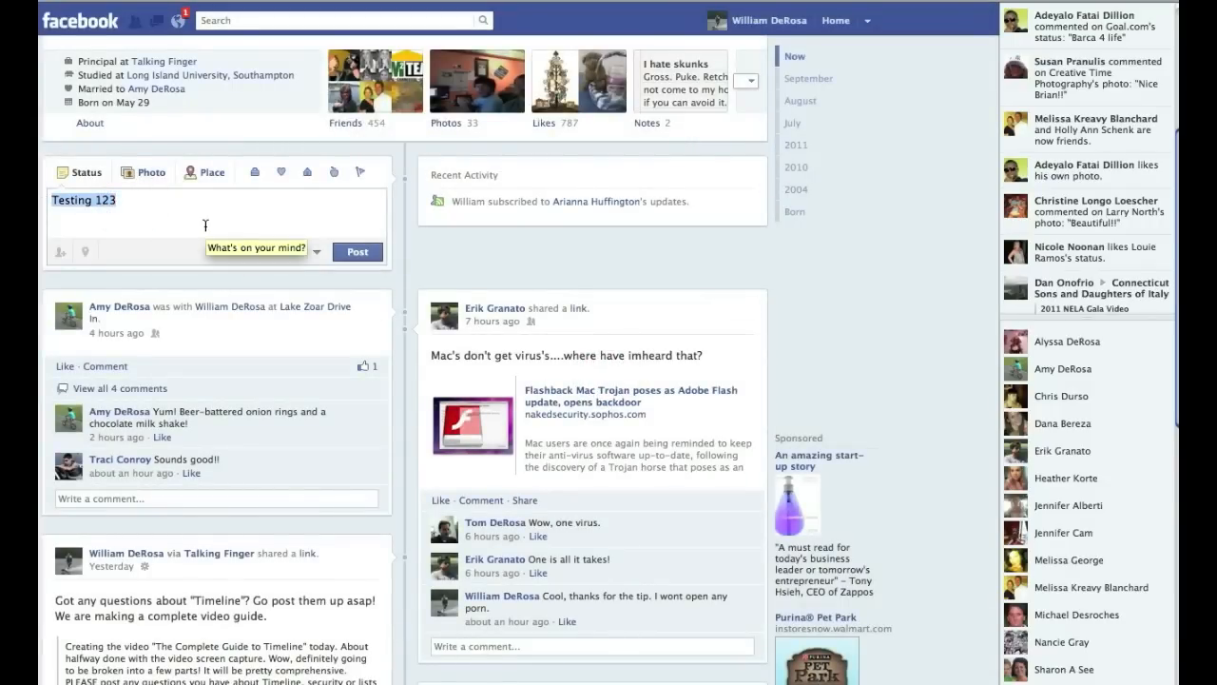
Replace the draft with 'Its my daughters bday', keeping the Custom audience
text(Its my daughters bday!)
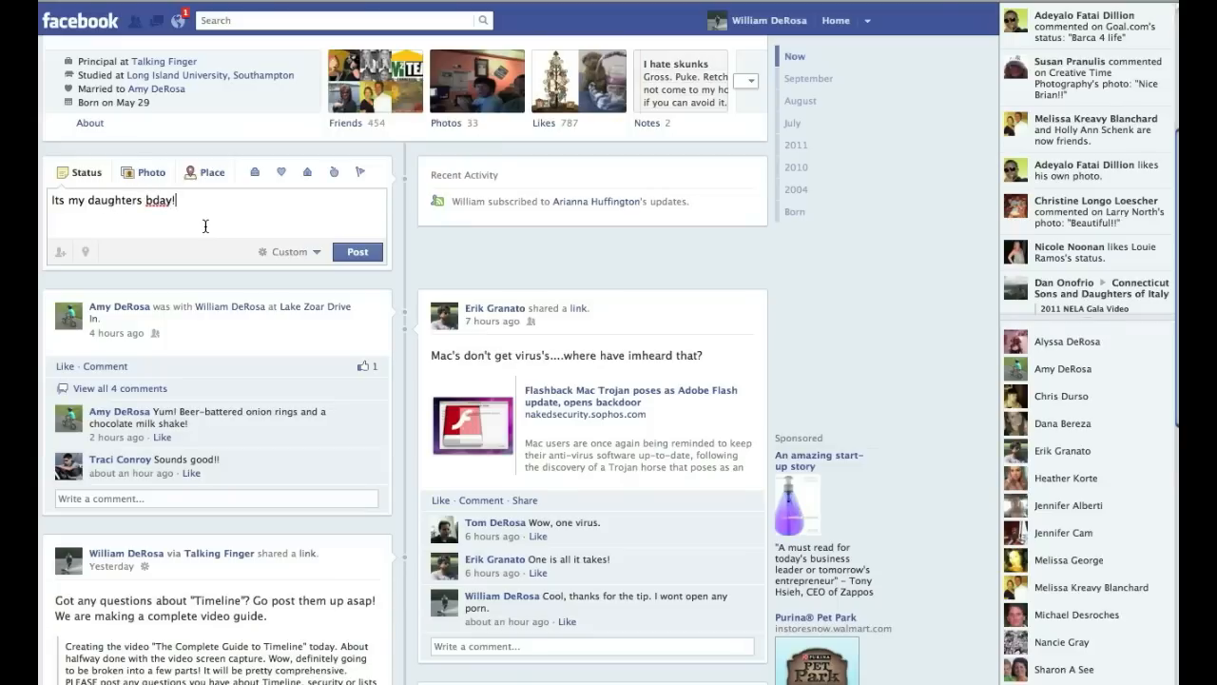
mouse_move(251, 207)
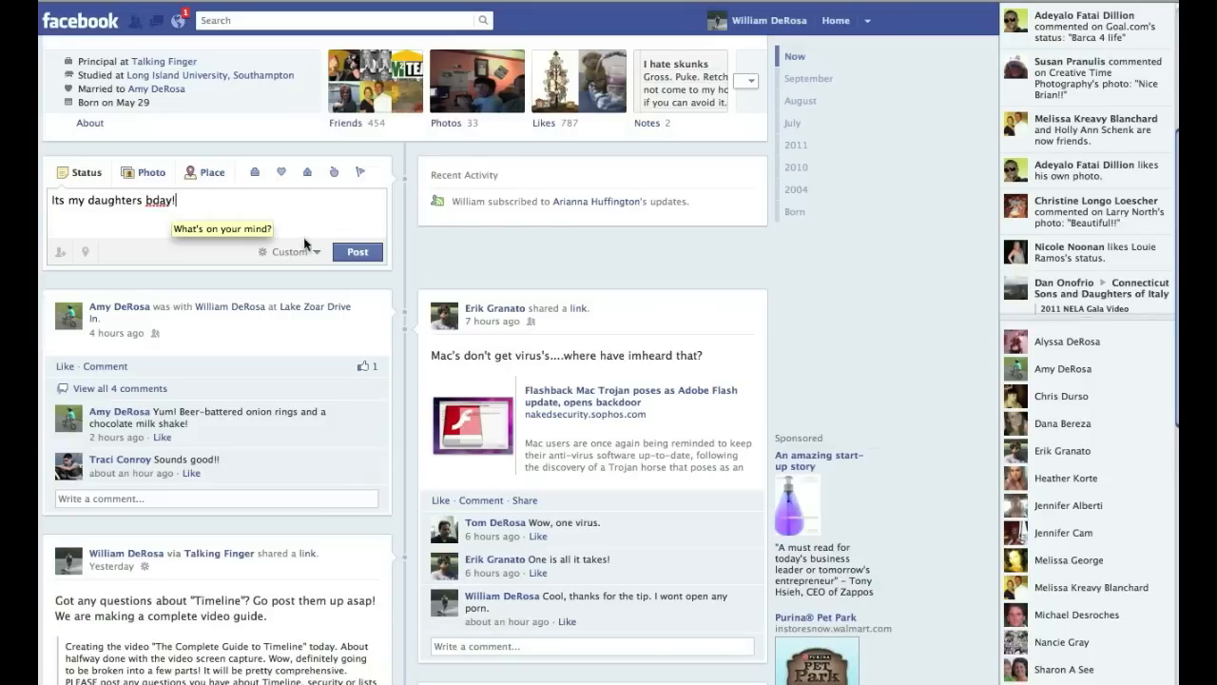
mouse_move(301, 255)
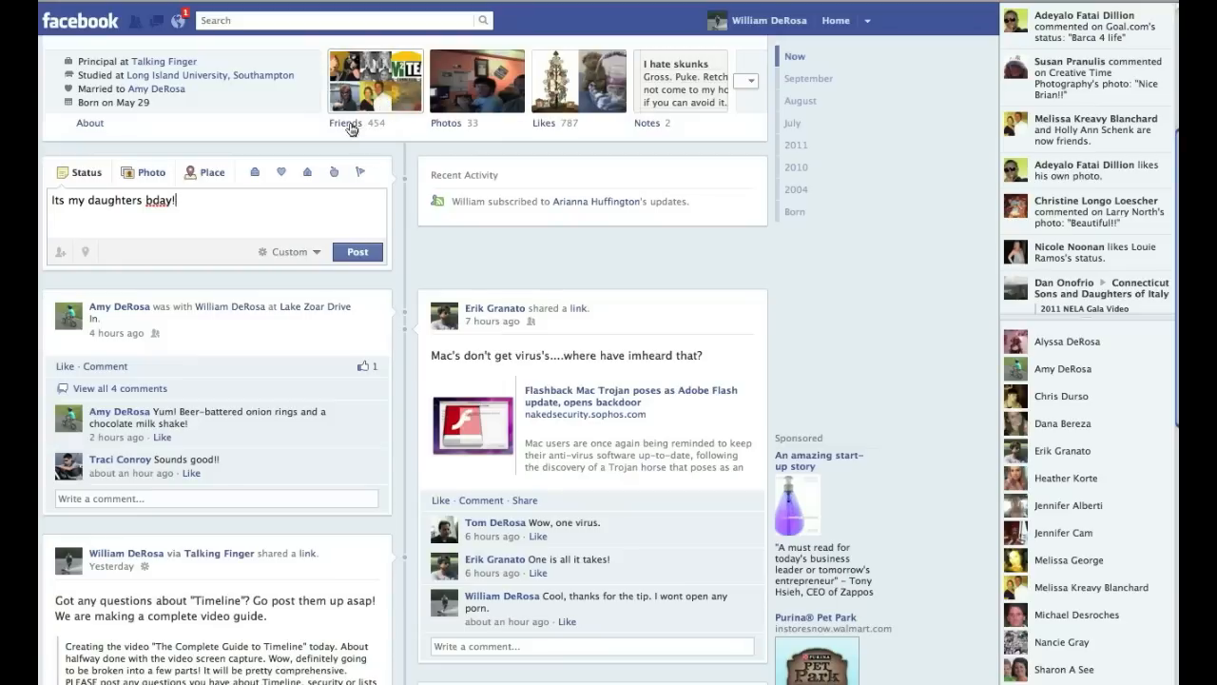
mouse_move(167, 224)
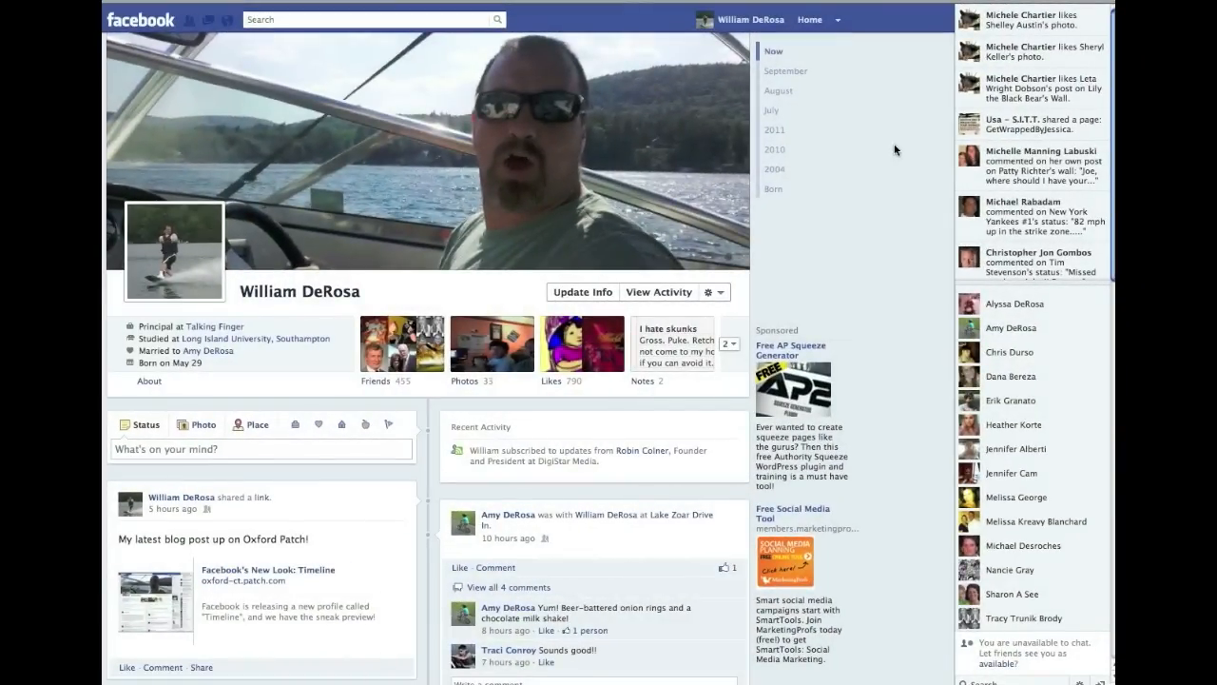
mouse_move(1061, 150)
text(e)
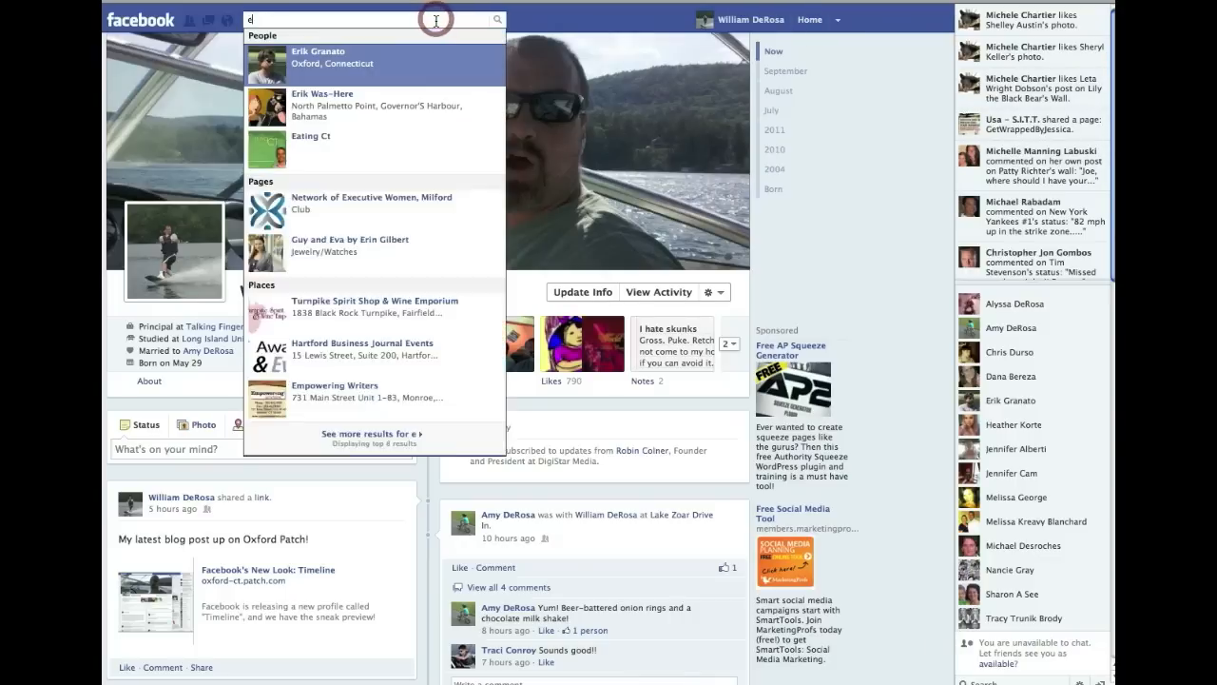
click(318, 51)
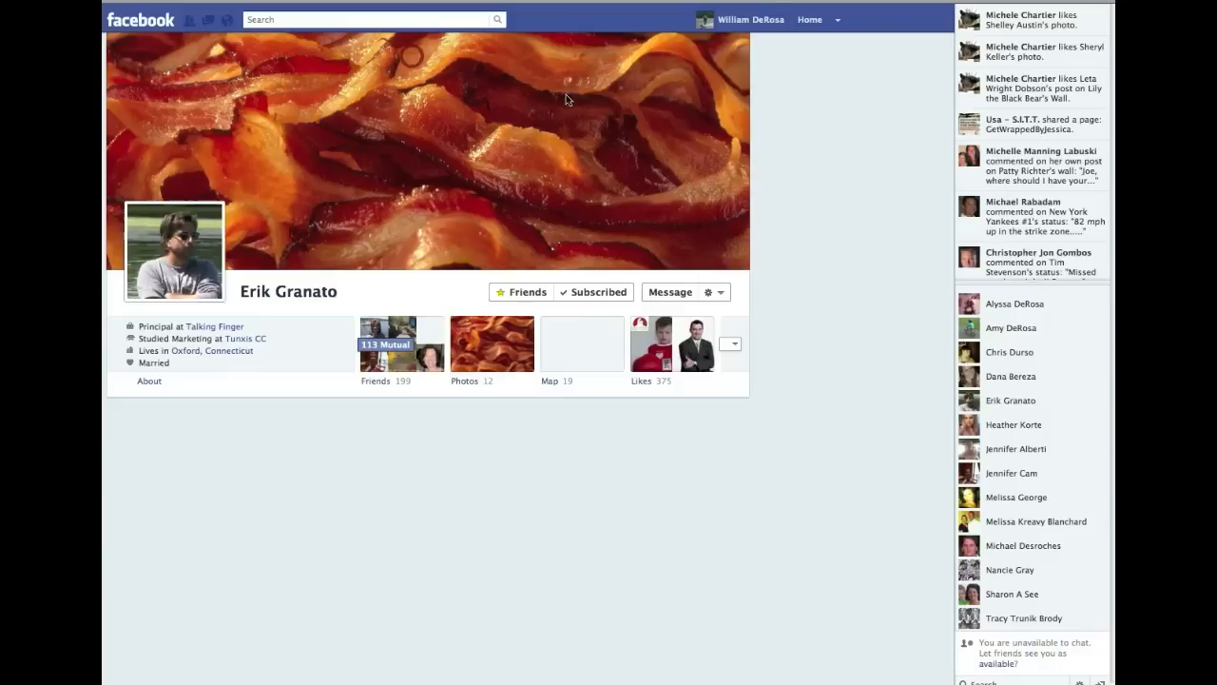
click(521, 293)
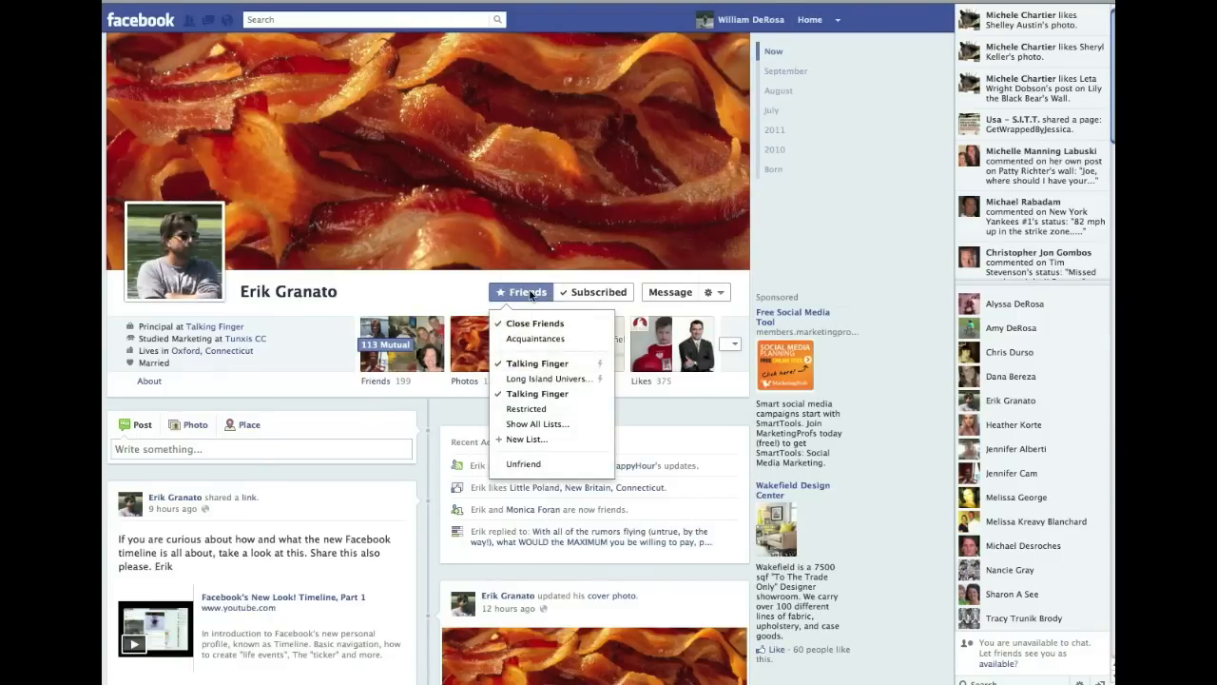
mouse_move(538, 422)
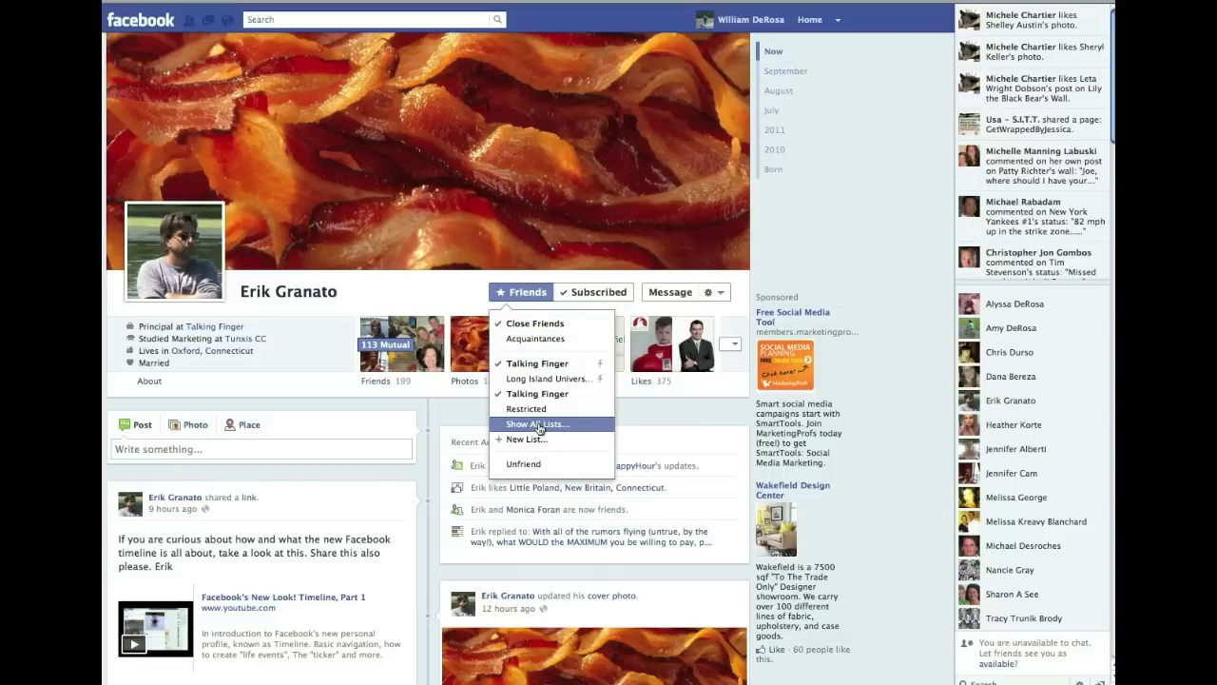
click(536, 423)
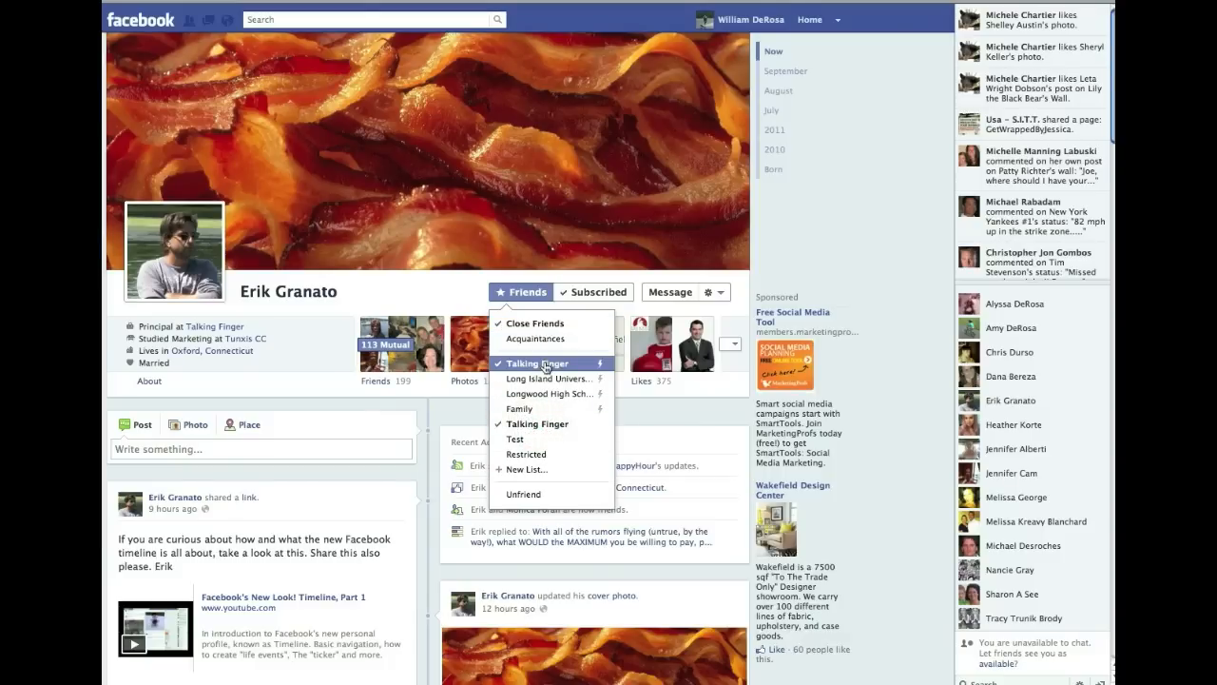
mouse_move(540, 407)
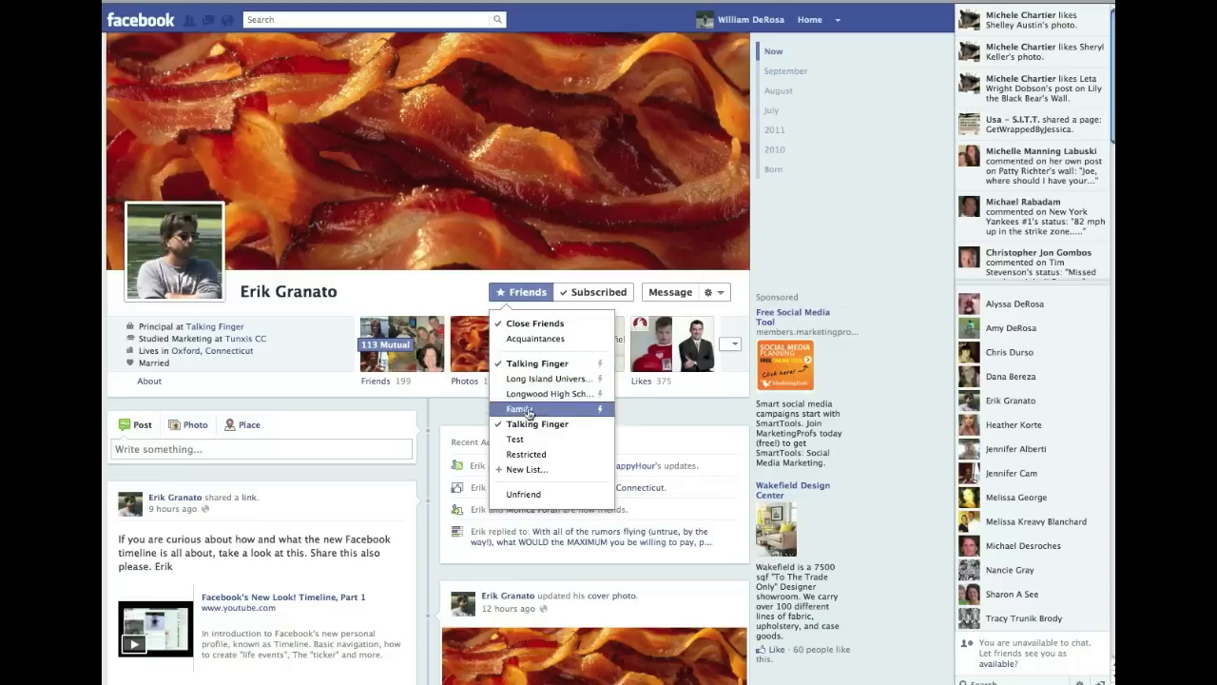
mouse_move(544, 378)
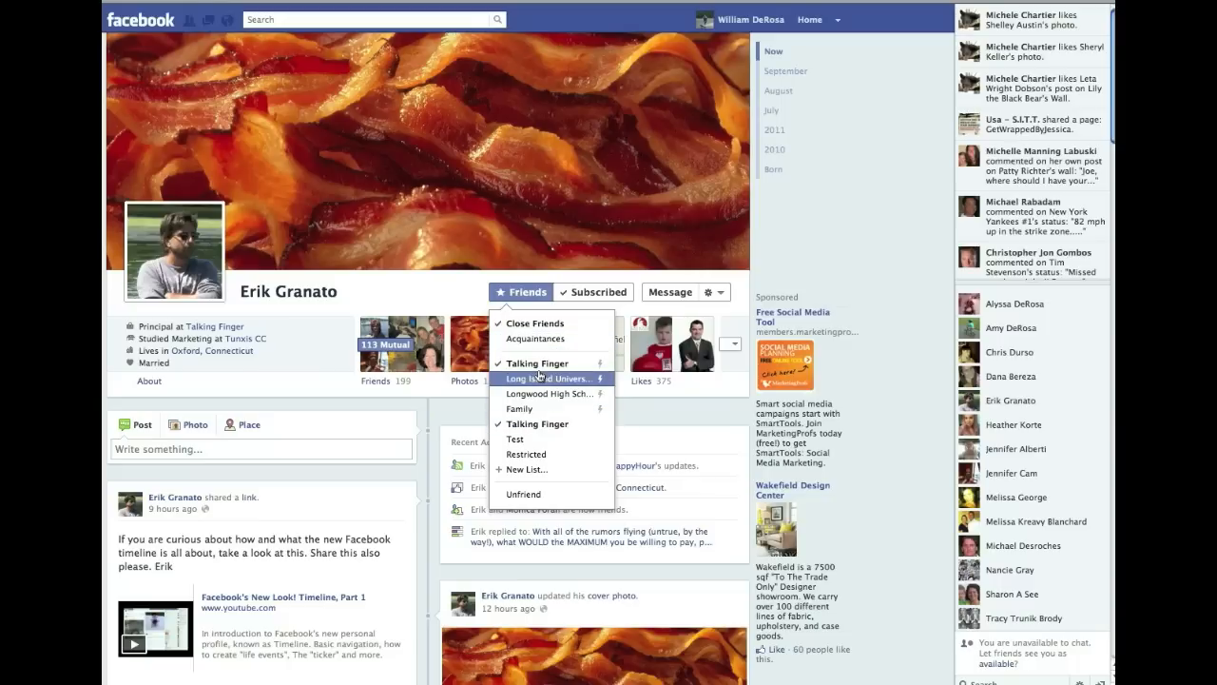
mouse_move(552, 469)
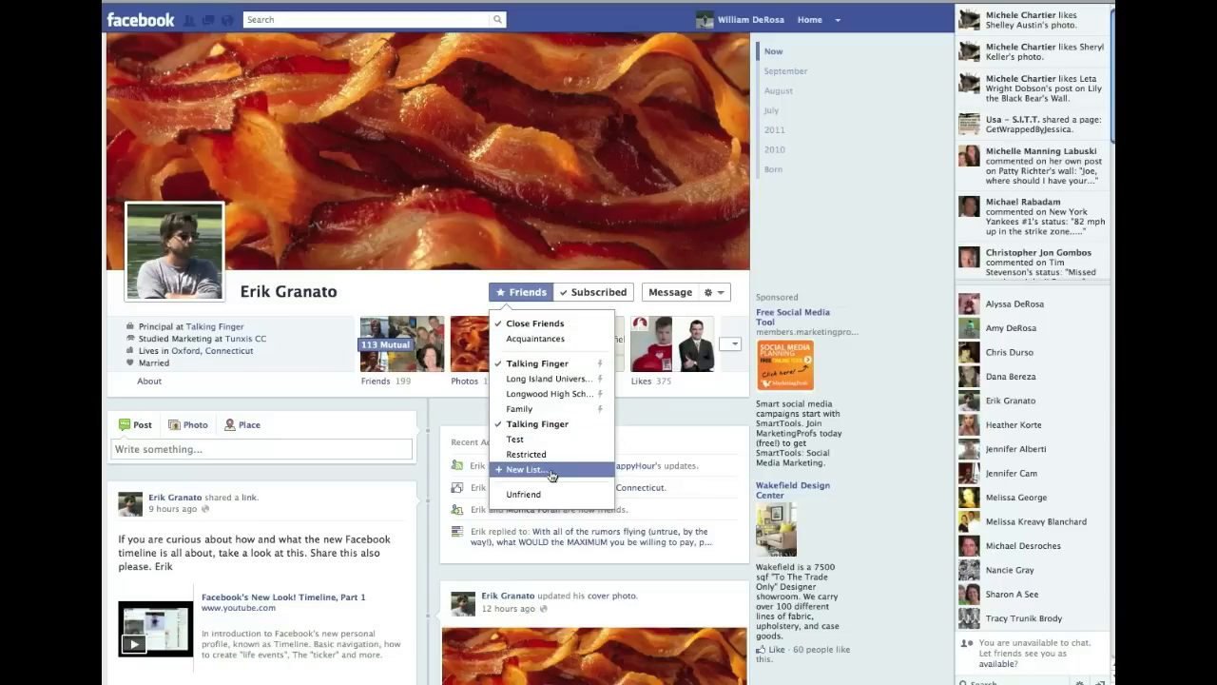
mouse_move(563, 474)
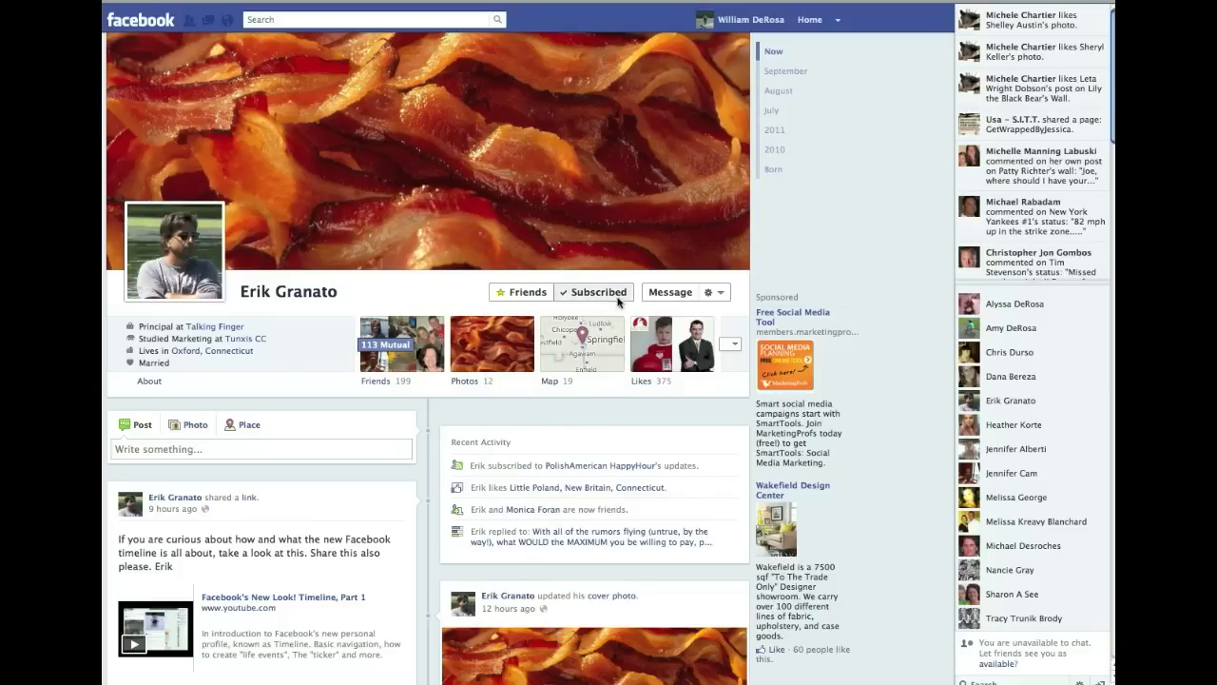
click(594, 293)
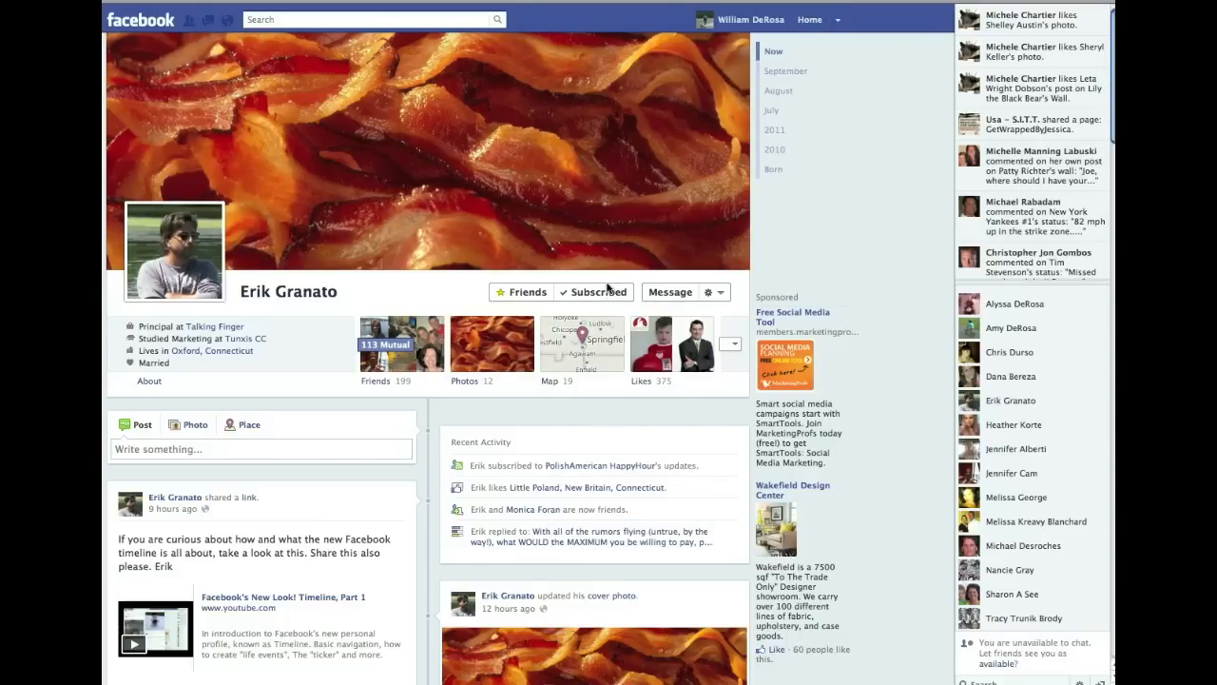
Bring up Erik's Subscribed options to change from All Updates to Most Updates
click(594, 293)
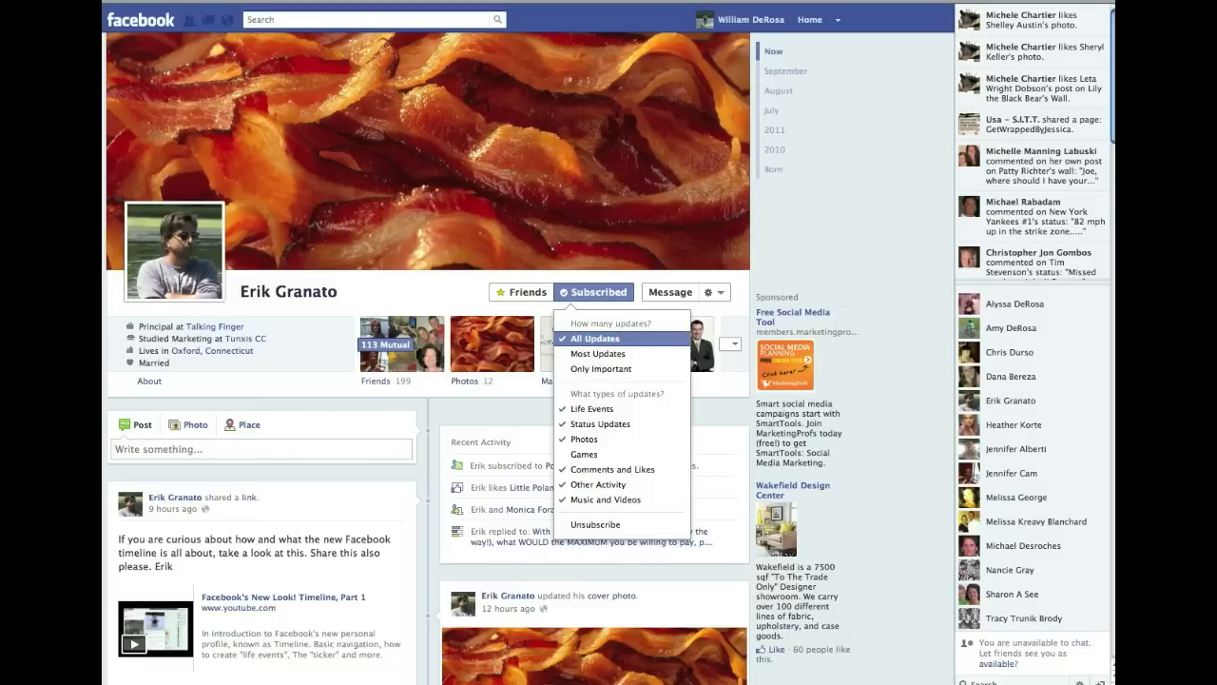
mouse_move(591, 339)
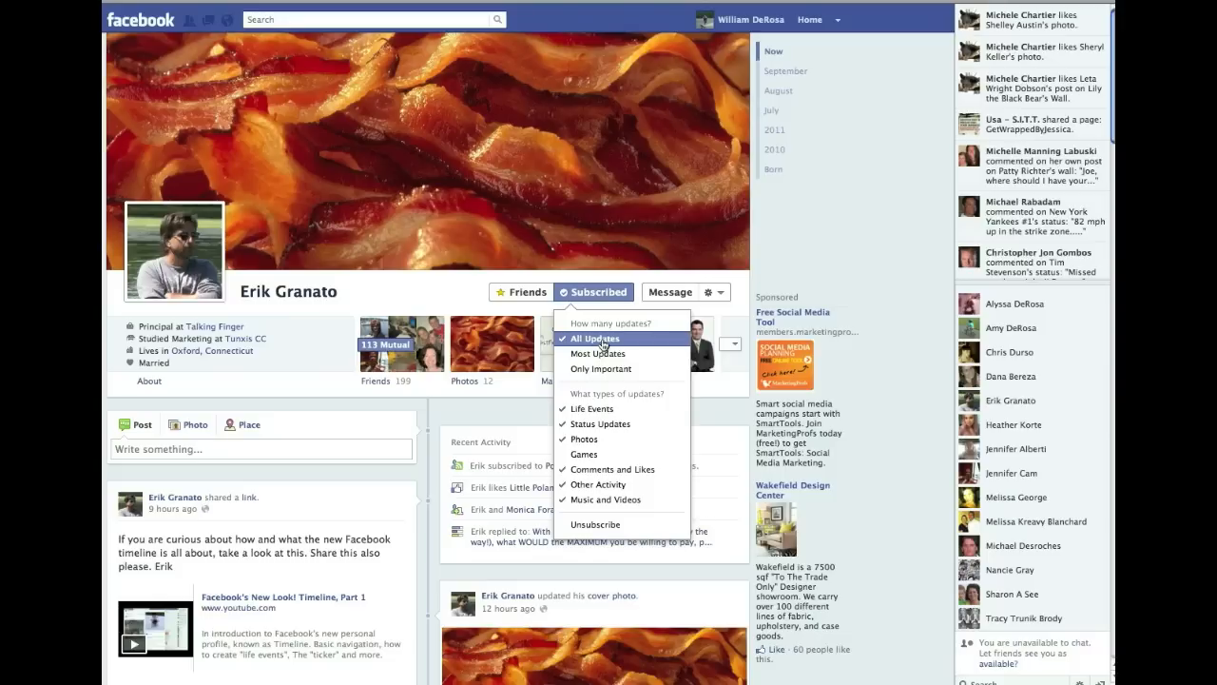
mouse_move(622, 340)
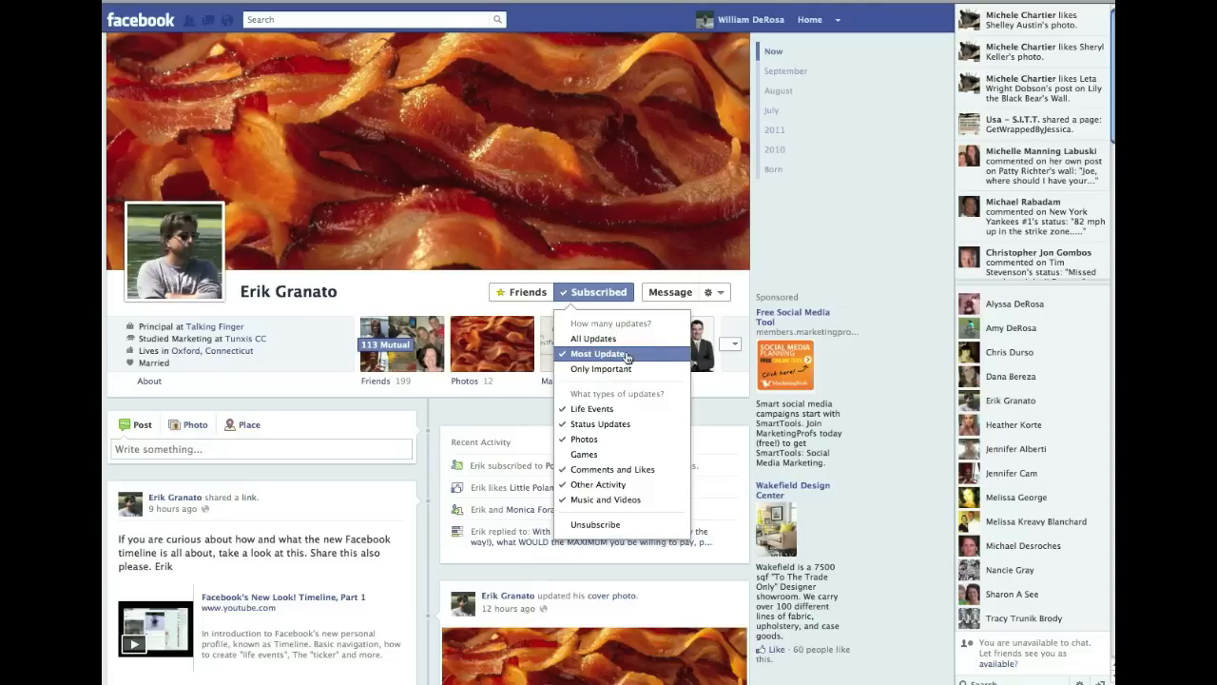
mouse_move(624, 358)
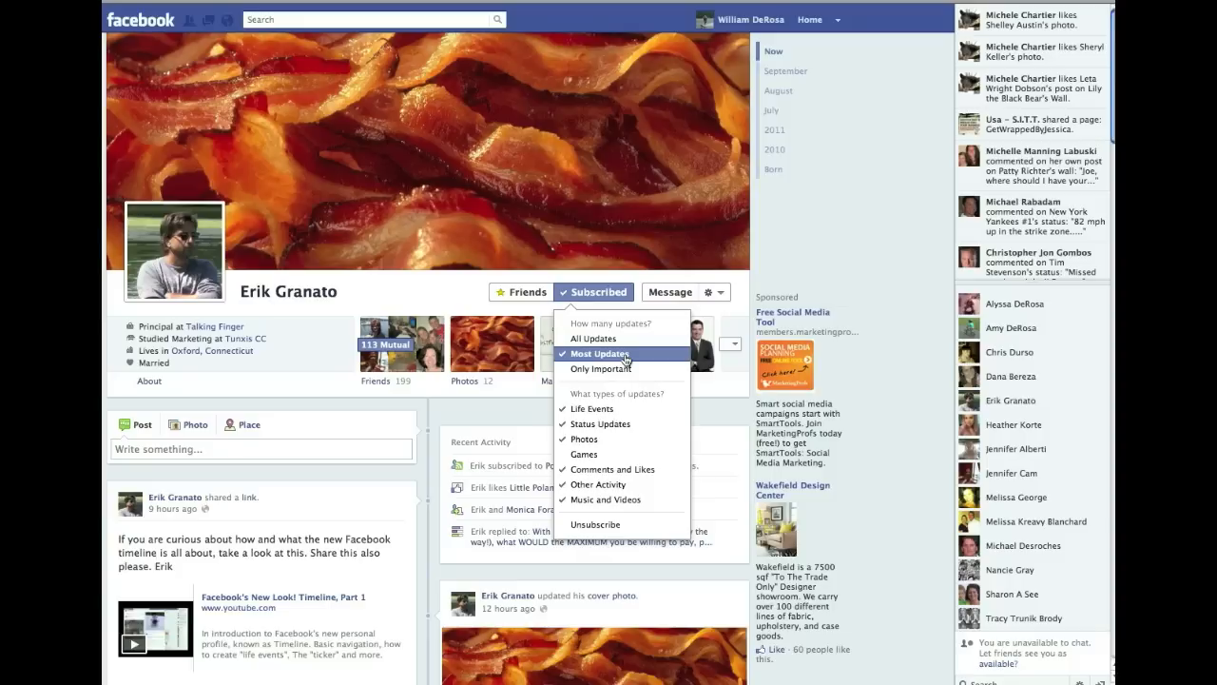
mouse_move(609, 354)
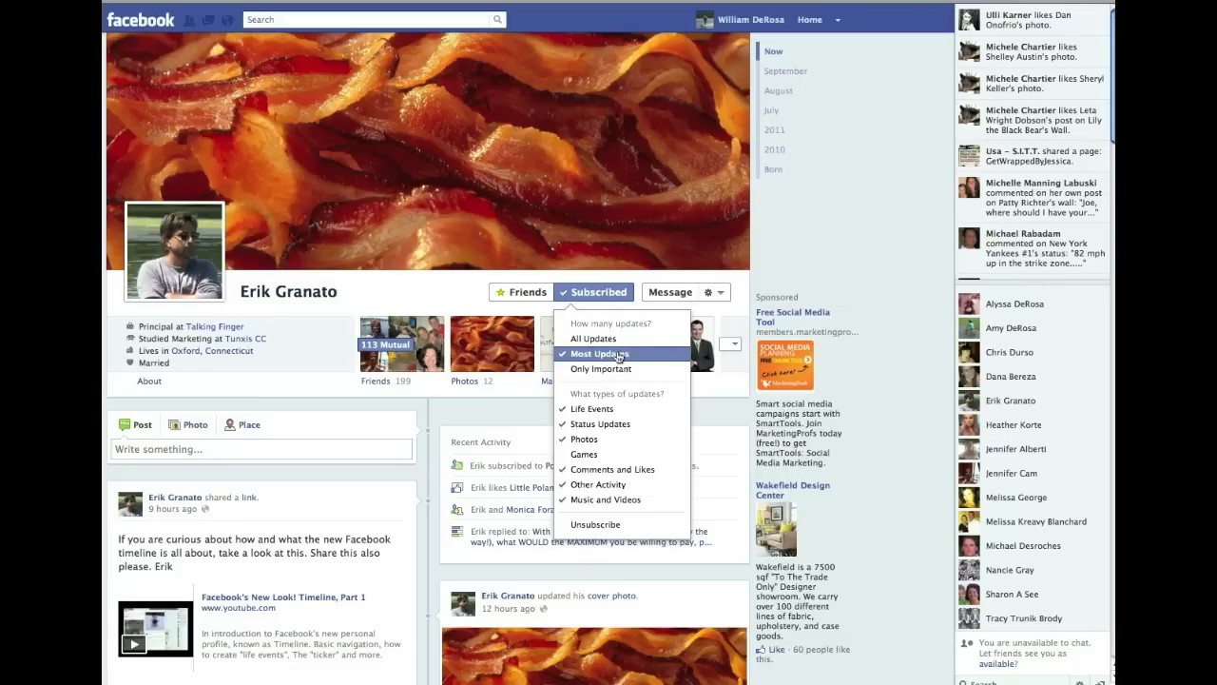
mouse_move(601, 369)
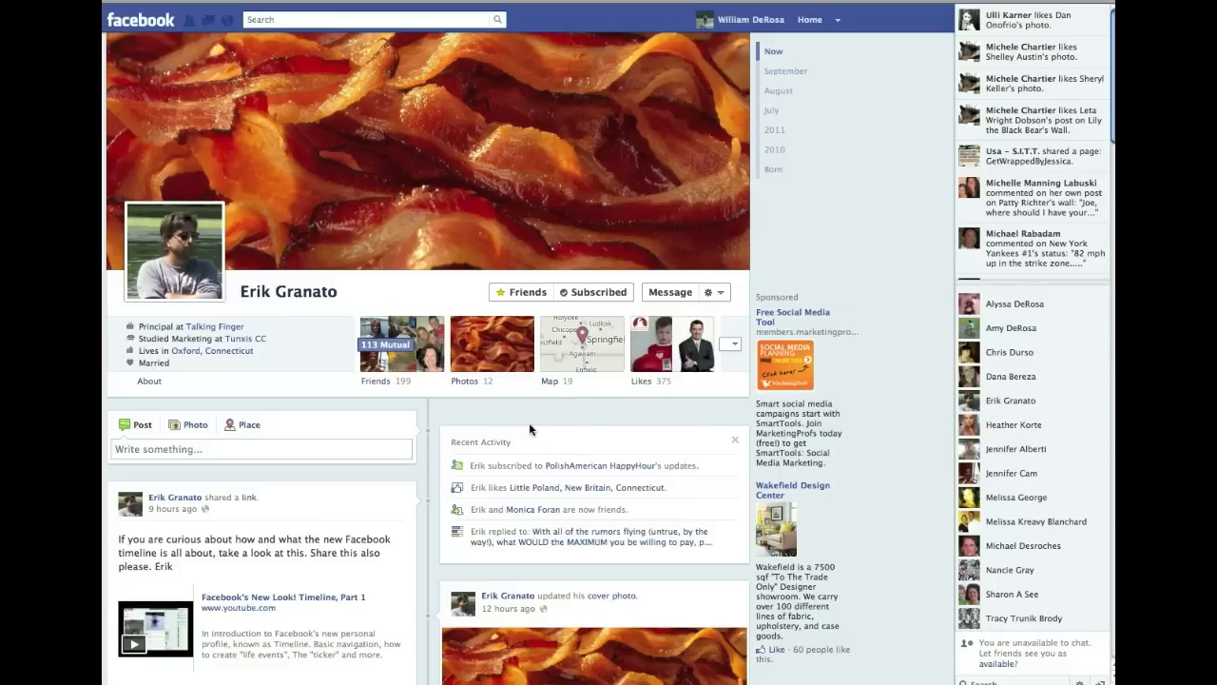
Toggle Erik's Comments and Likes update type off and back on in his subscription options
click(593, 293)
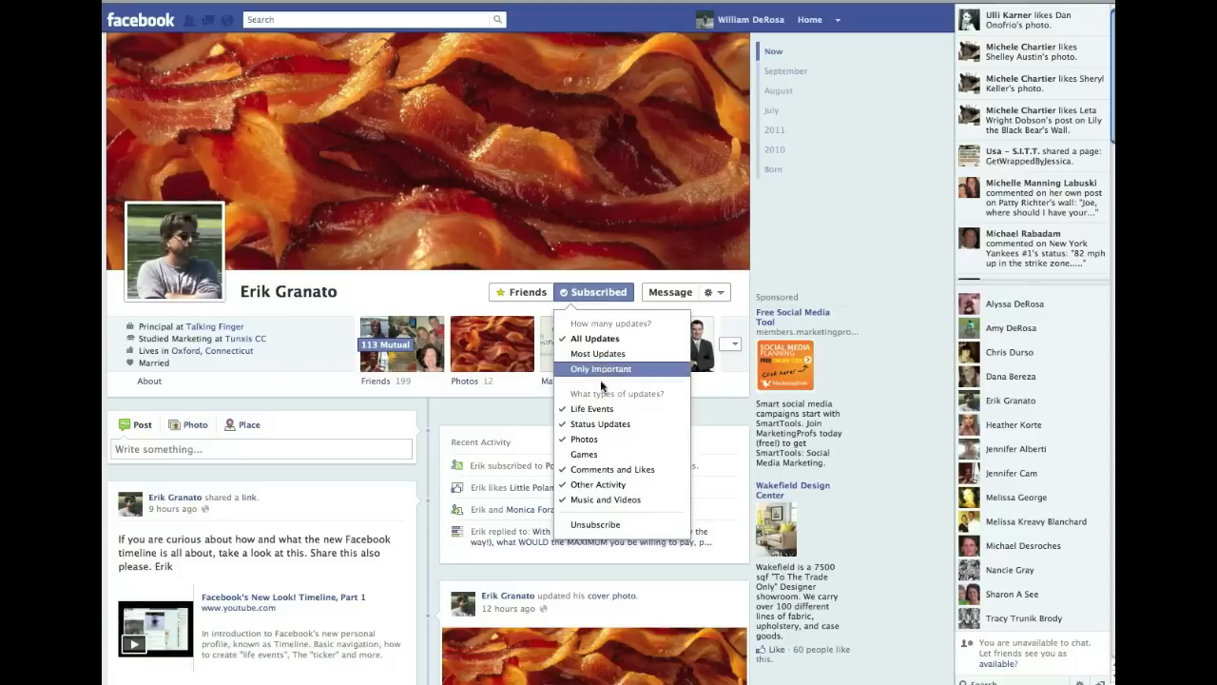
mouse_move(586, 453)
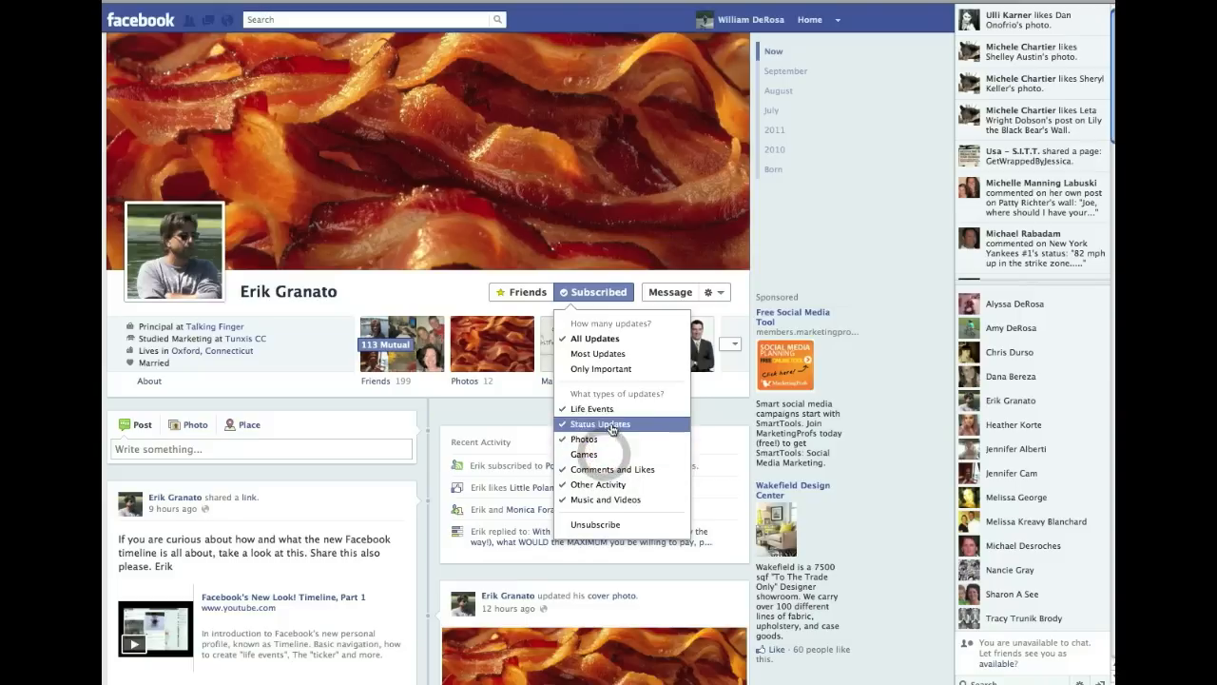
mouse_move(613, 468)
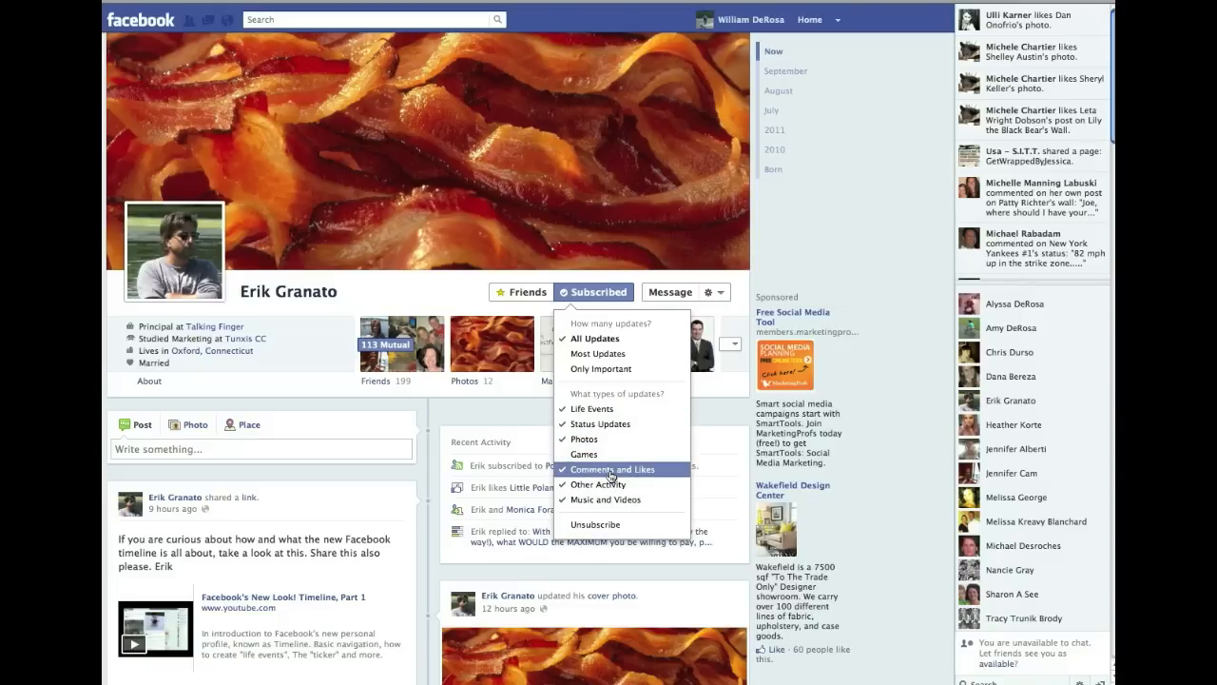
click(612, 468)
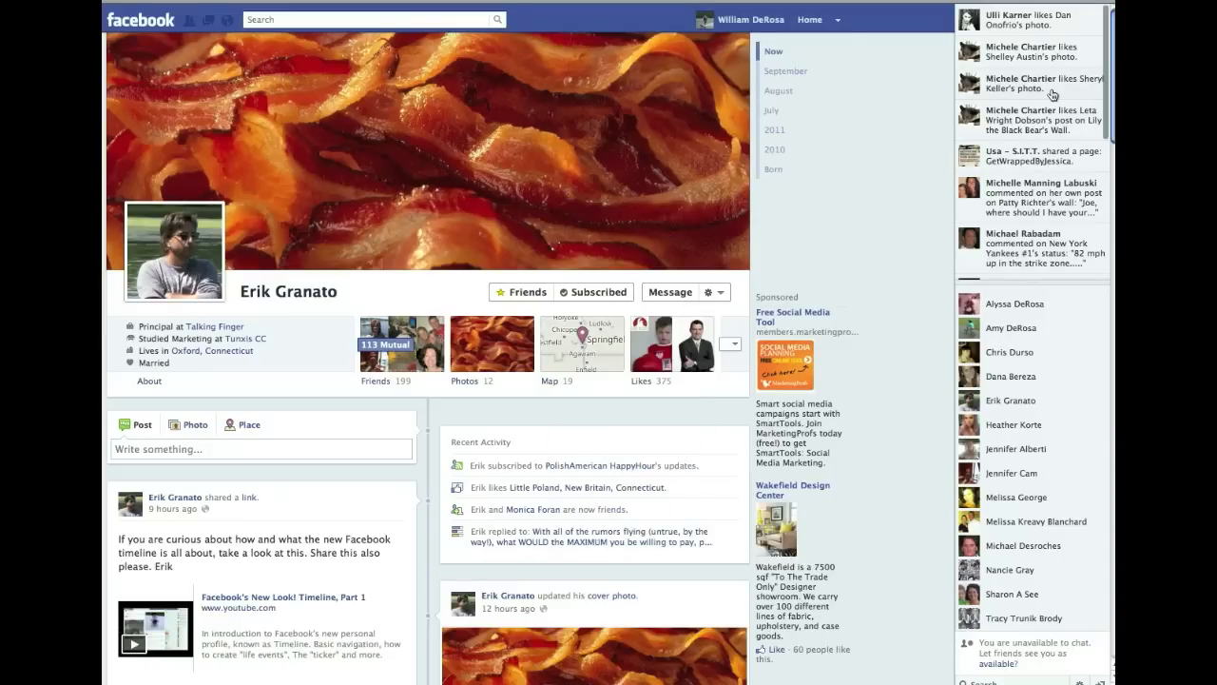
mouse_move(1044, 121)
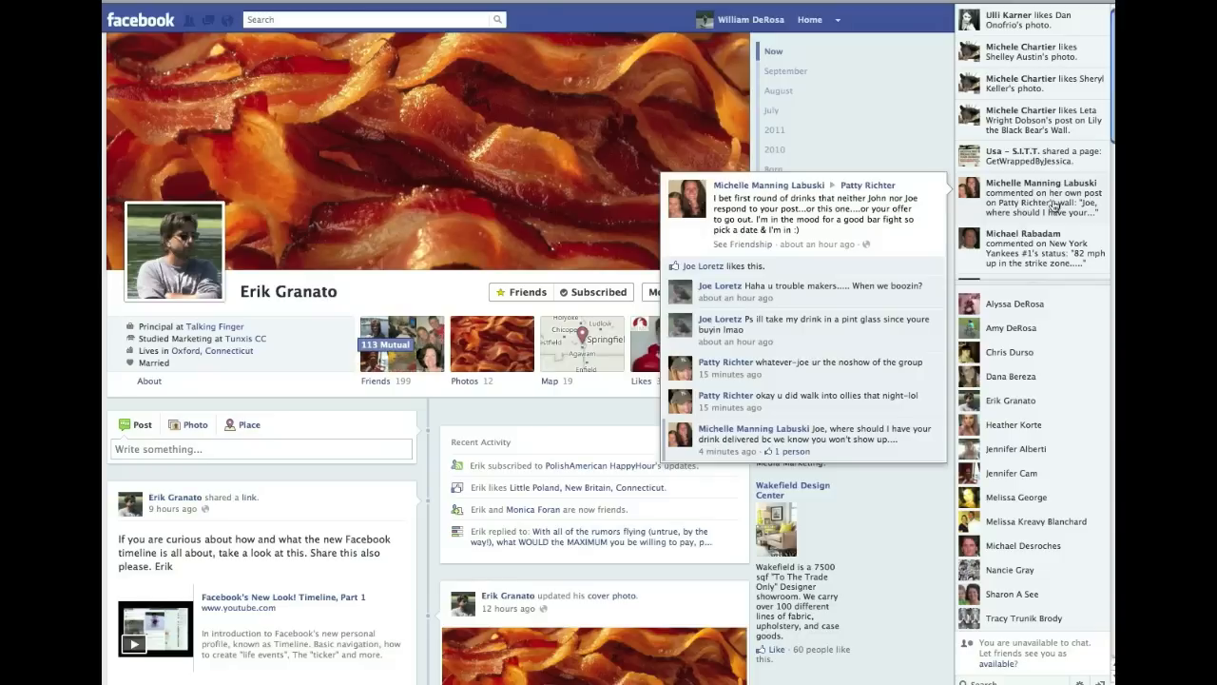
click(593, 293)
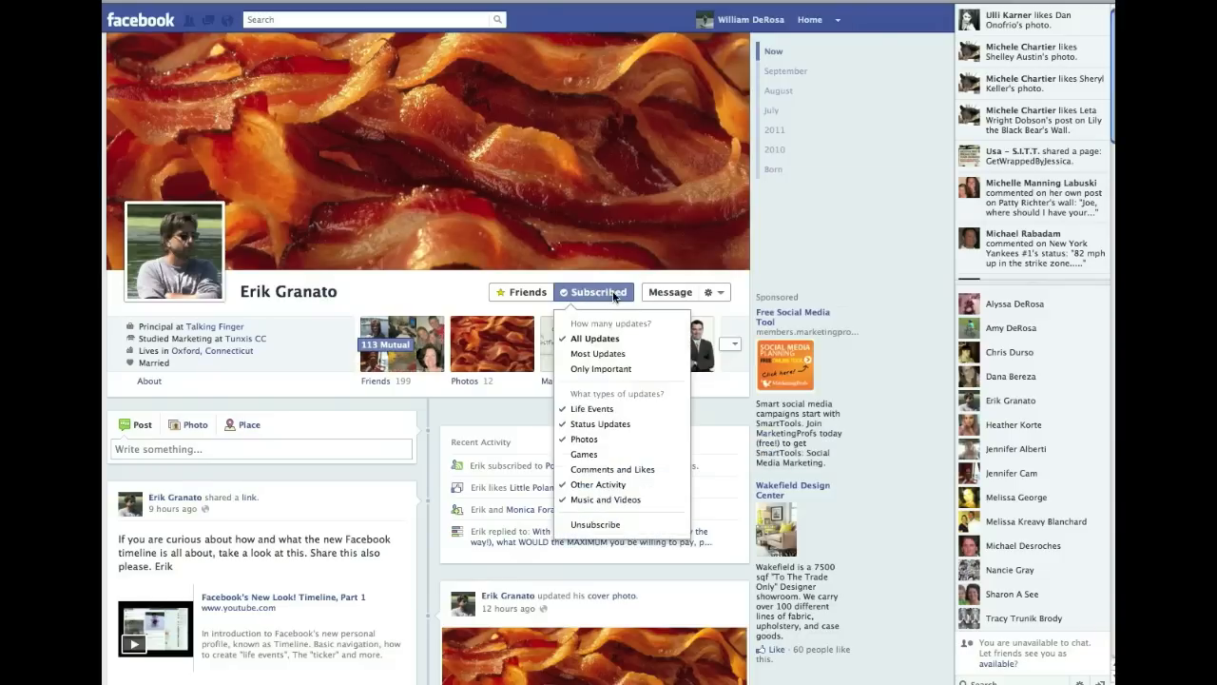
mouse_move(612, 468)
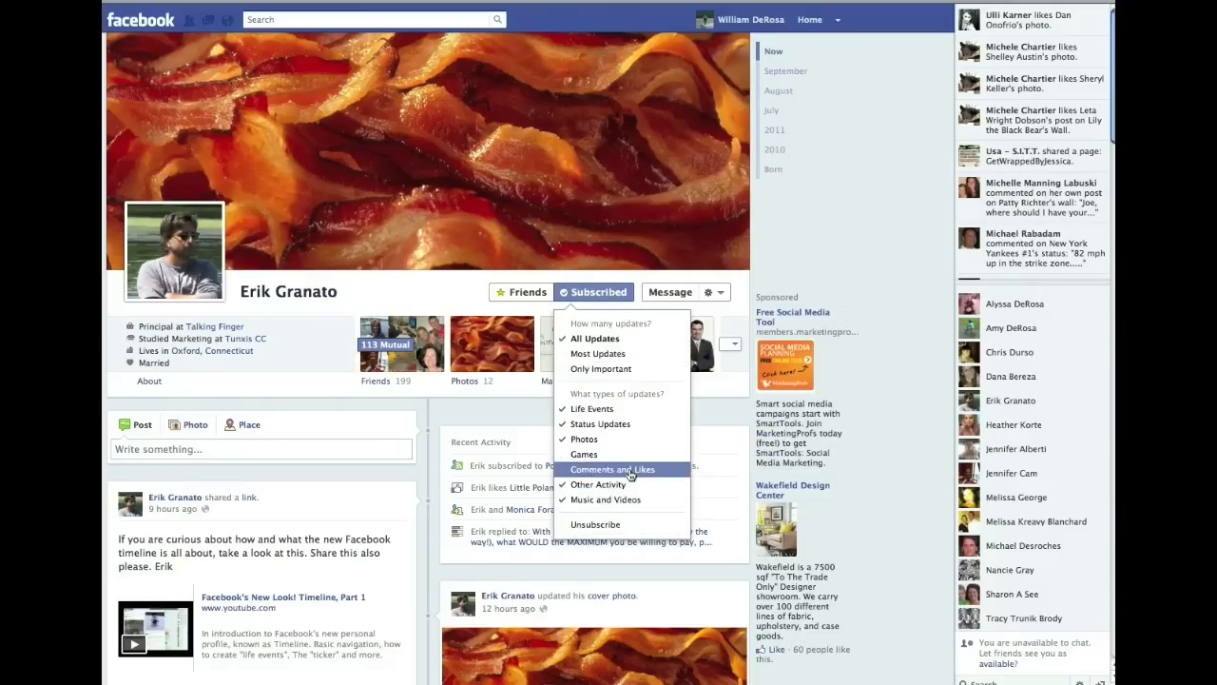
click(612, 468)
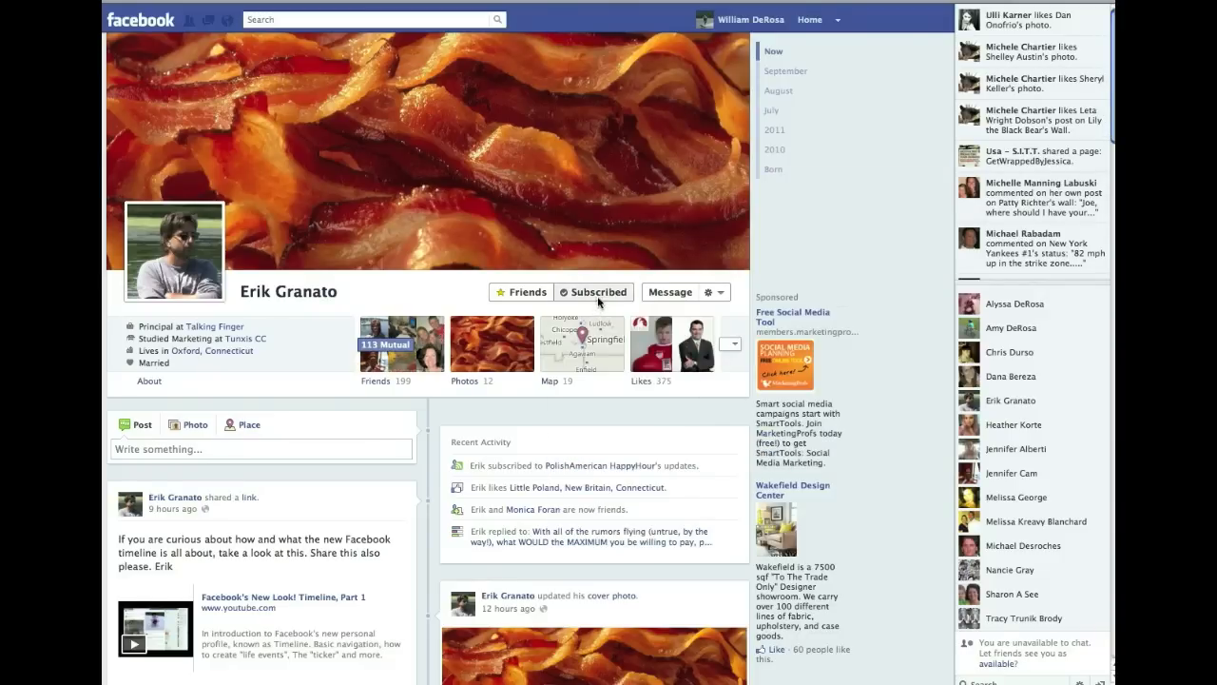
click(594, 293)
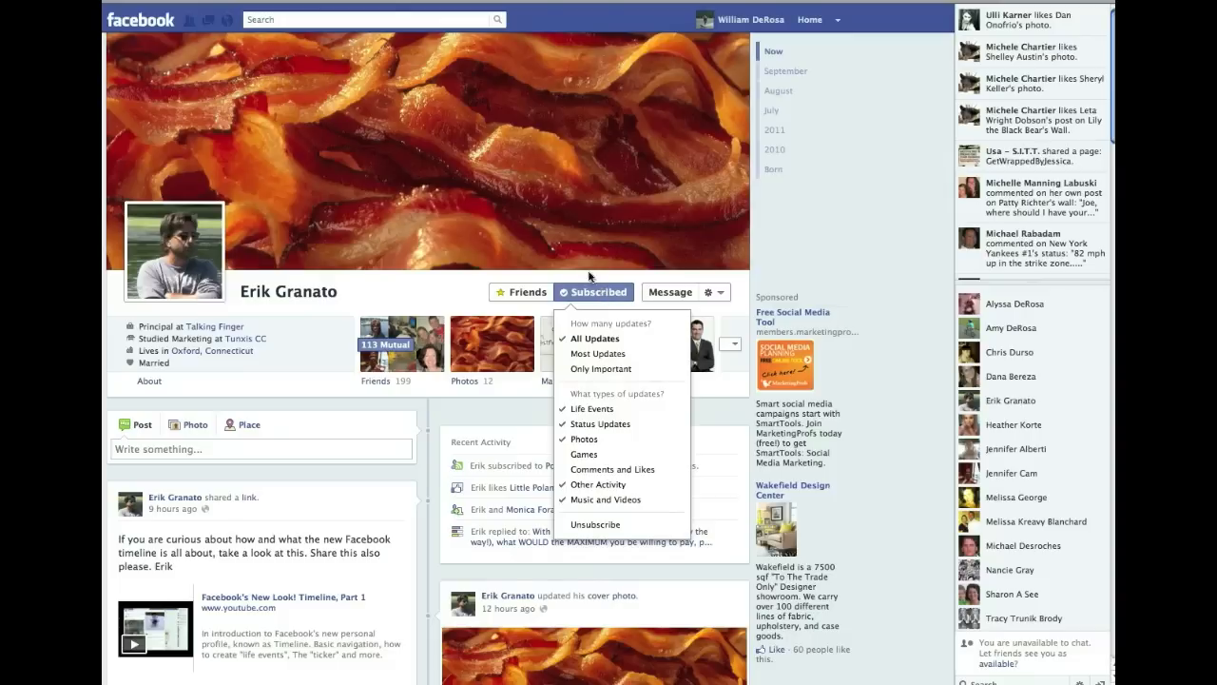
mouse_move(609, 453)
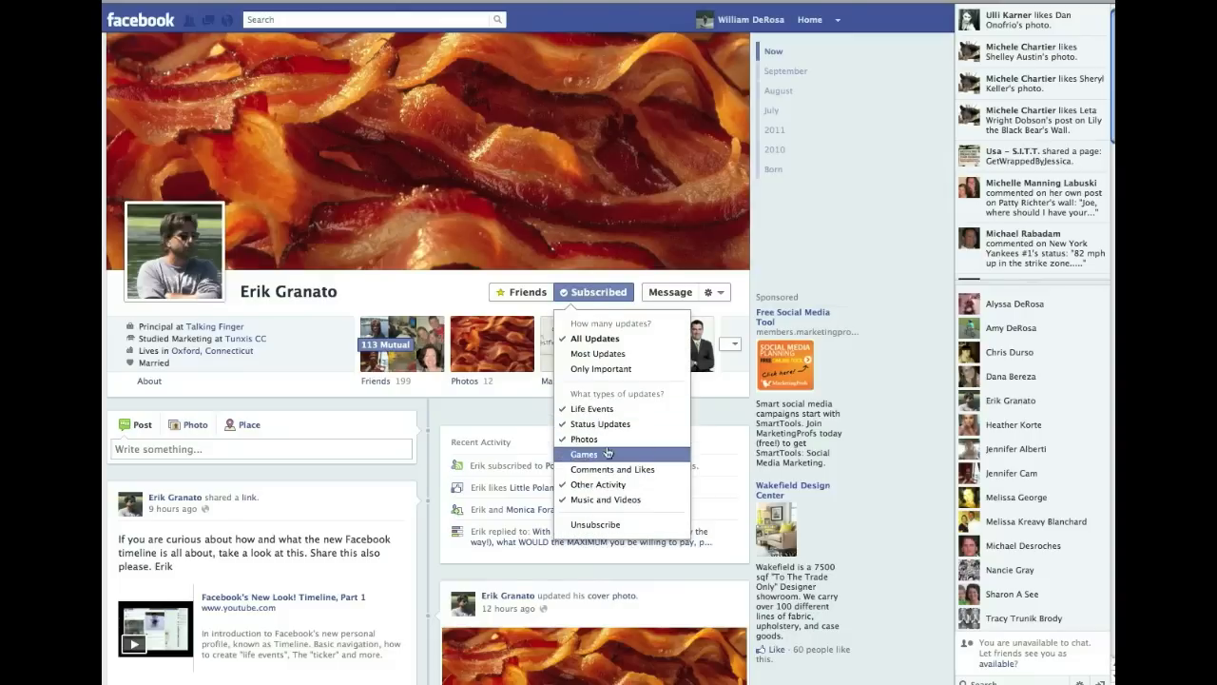
mouse_move(599, 456)
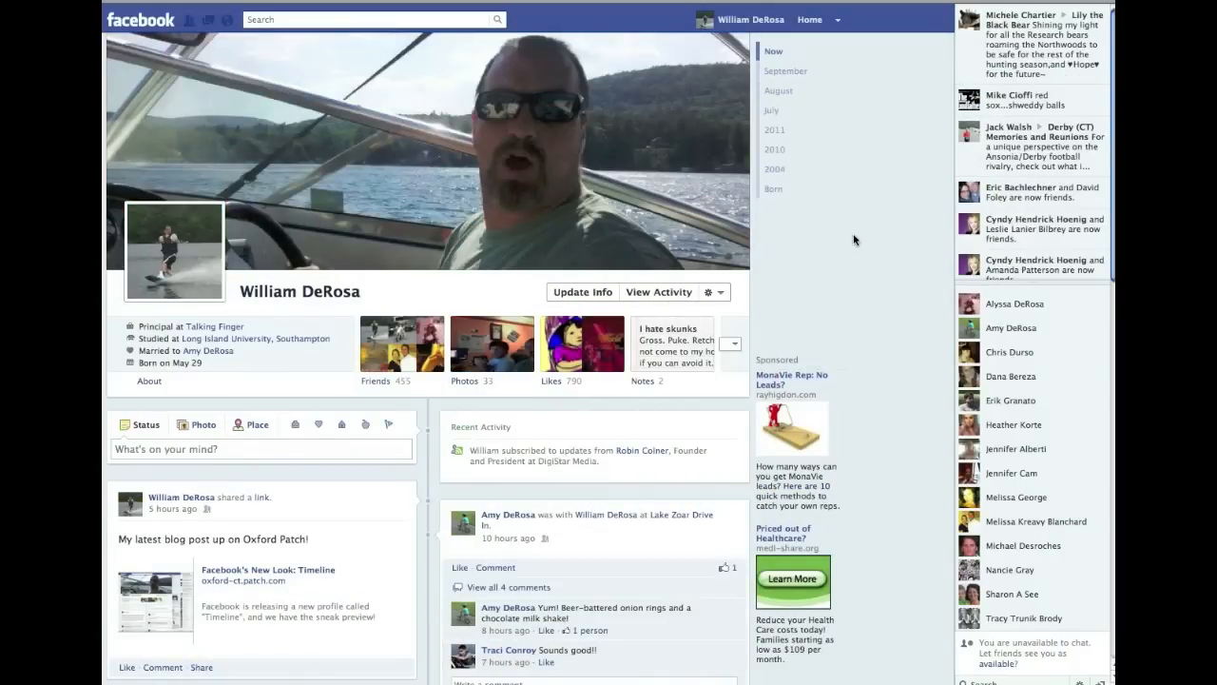
mouse_move(814, 22)
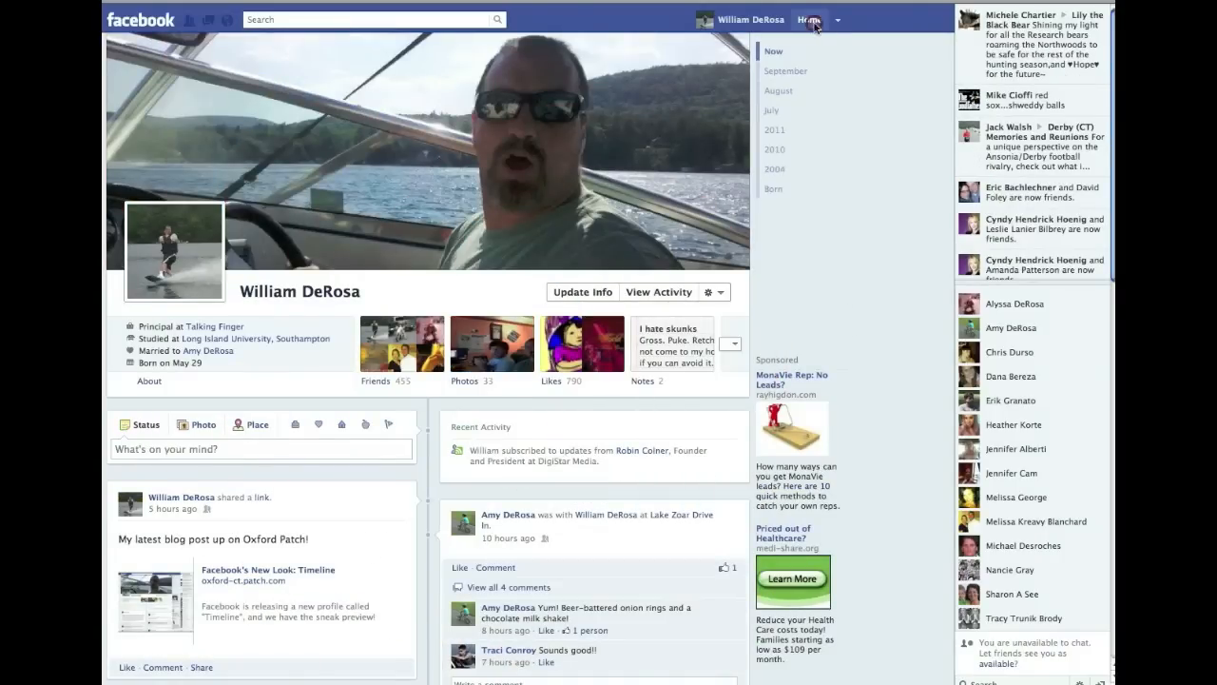
Go Home to reach the Lists overview of all friend lists
click(810, 19)
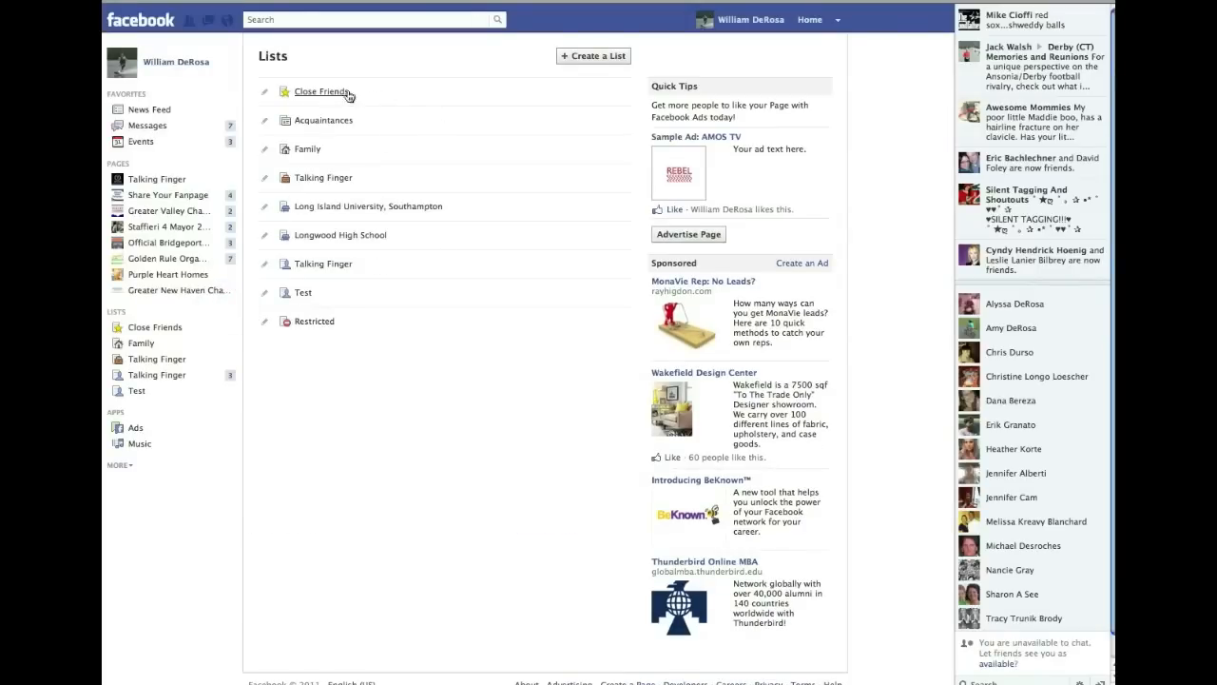
mouse_move(335, 126)
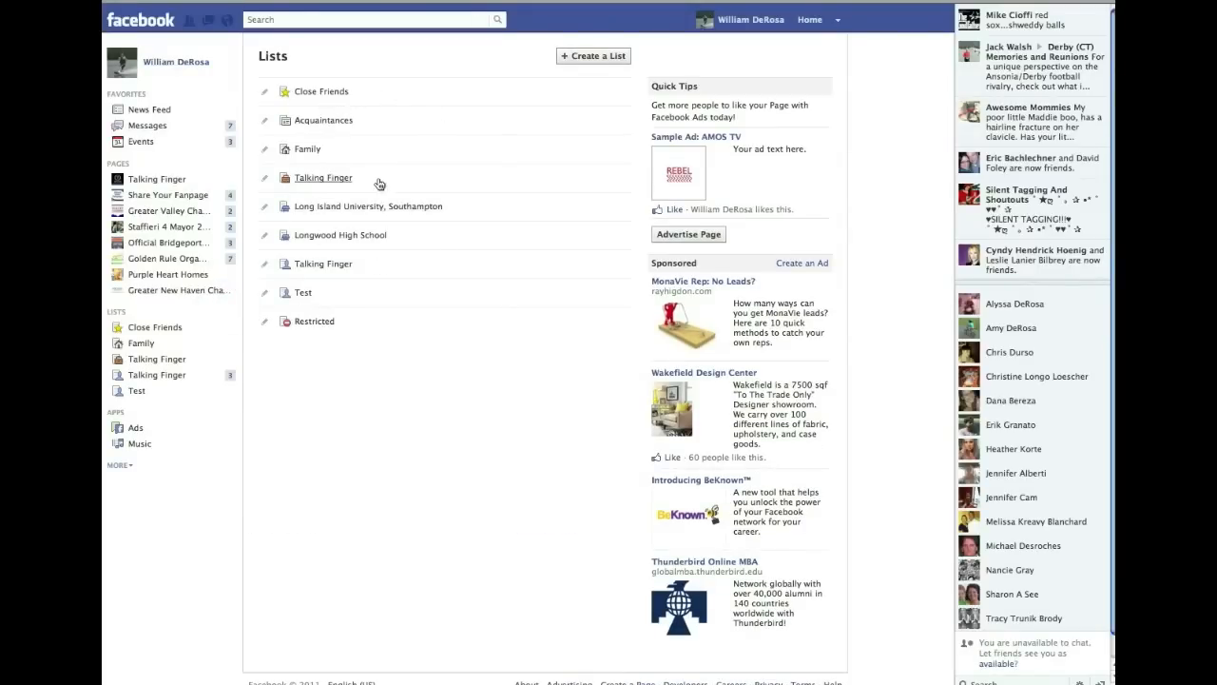
mouse_move(342, 152)
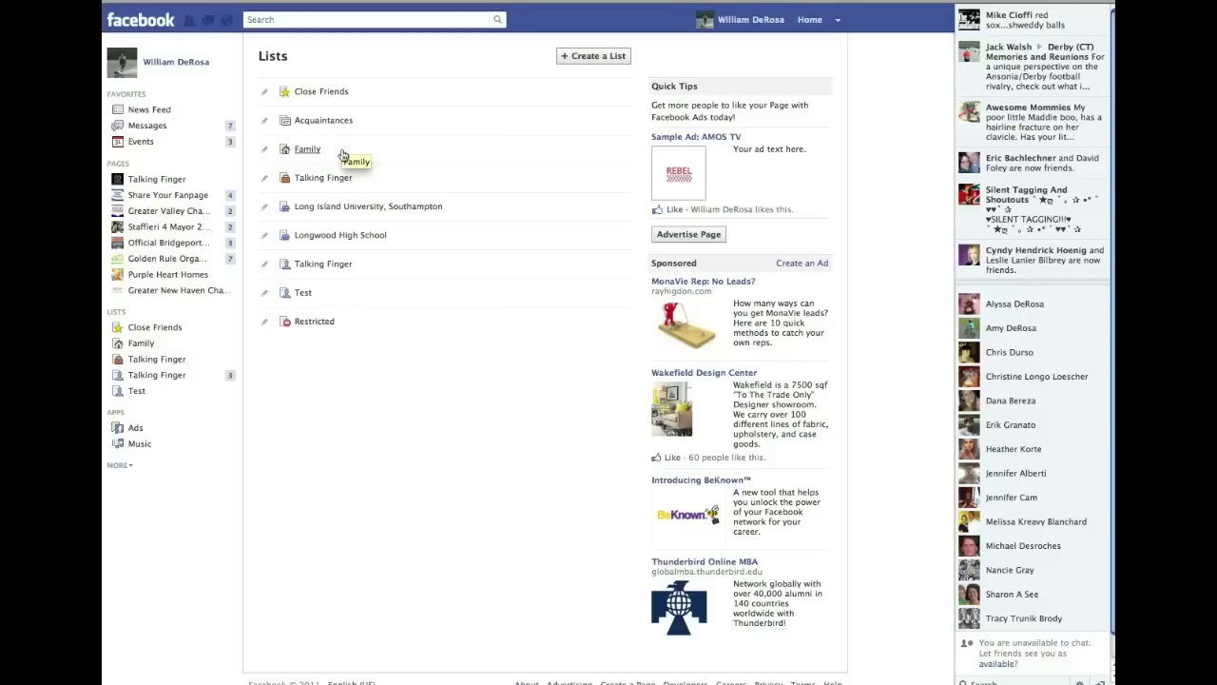
mouse_move(339, 236)
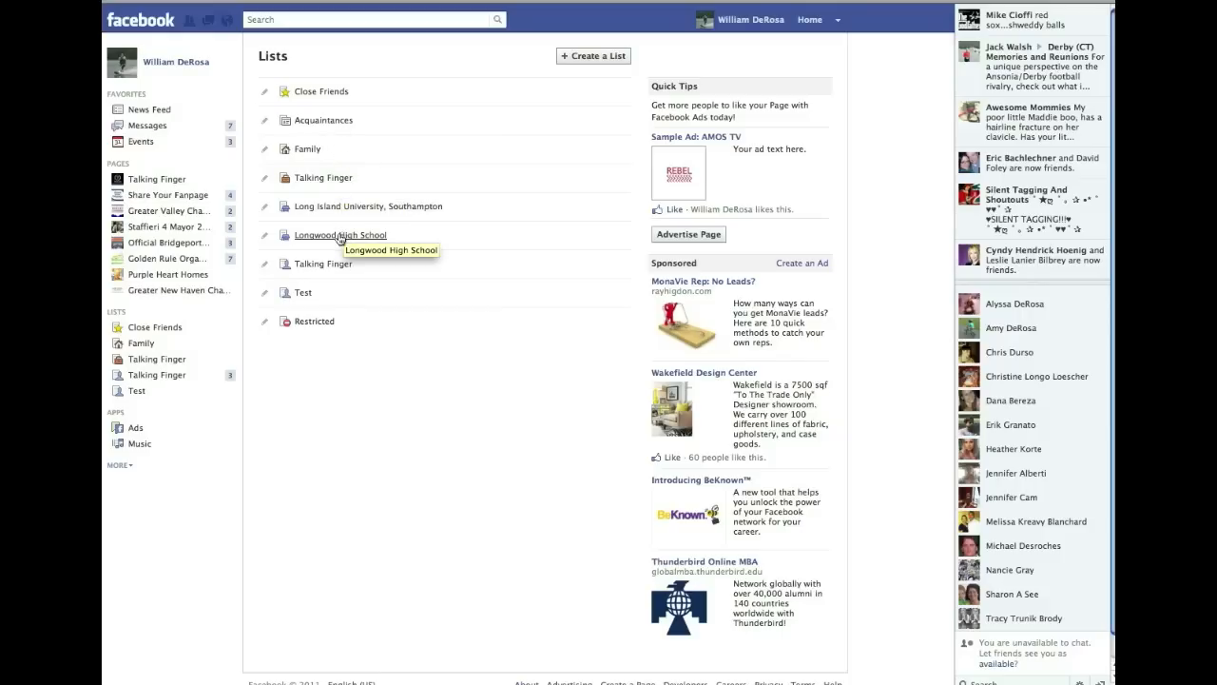
mouse_move(331, 235)
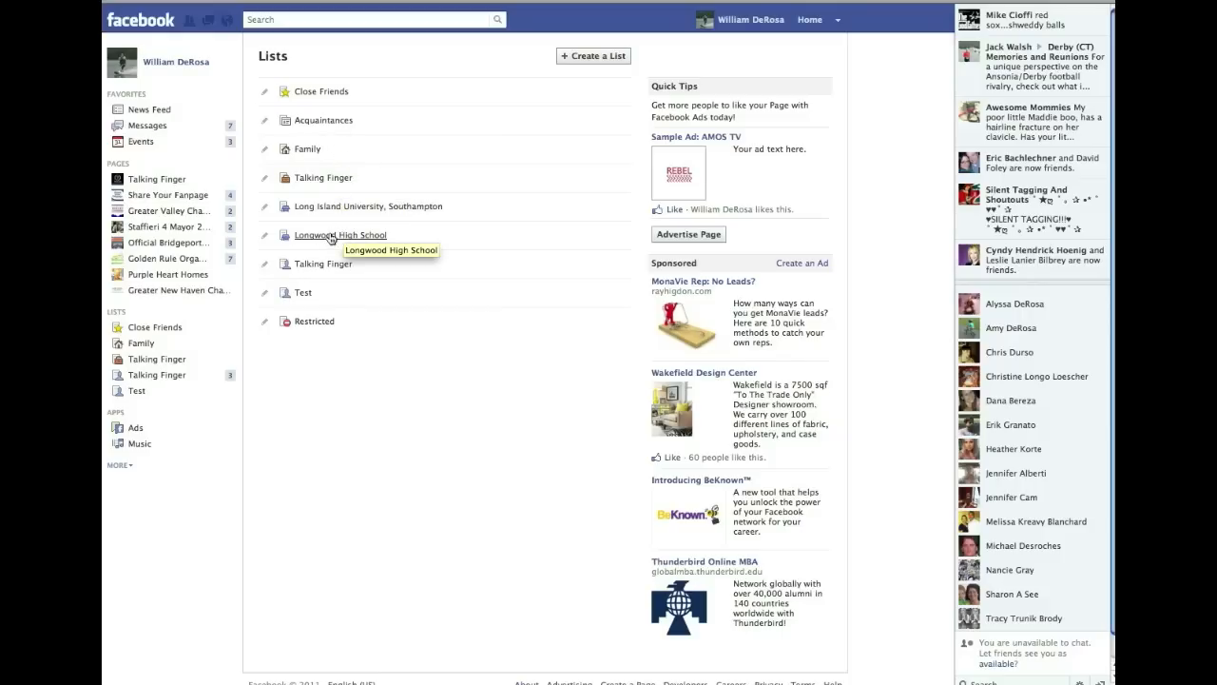
Read the Longwood High School list as a filtered news feed
click(338, 236)
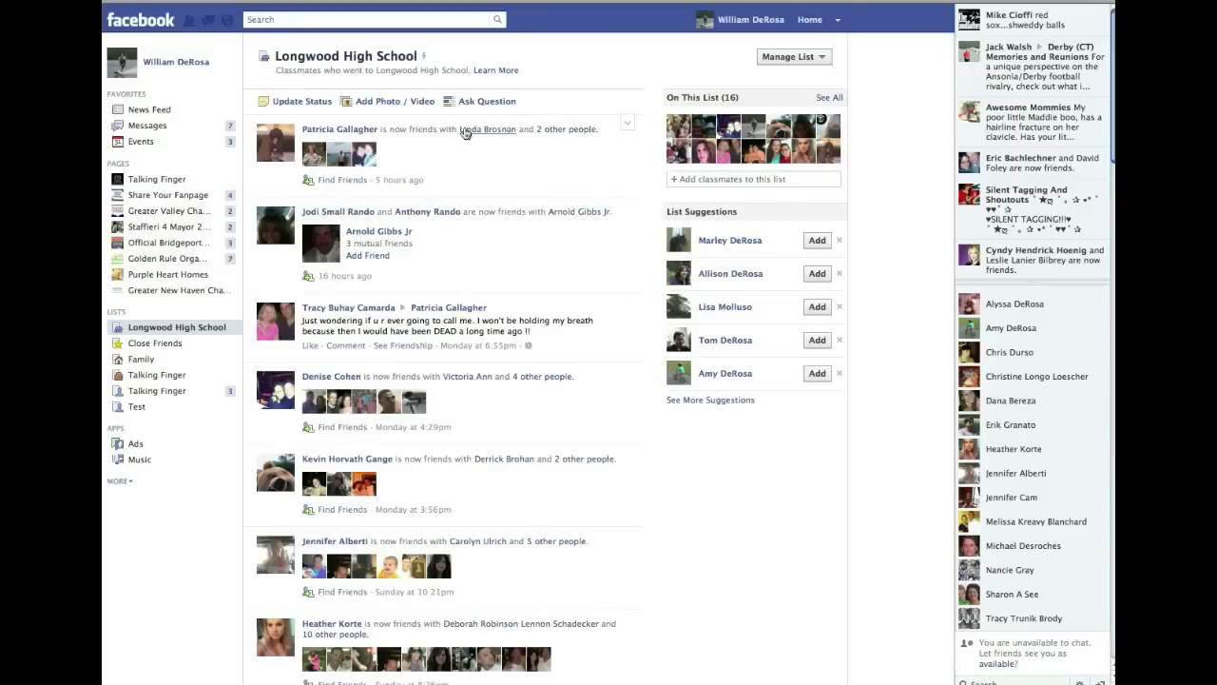
scroll(down, 3)
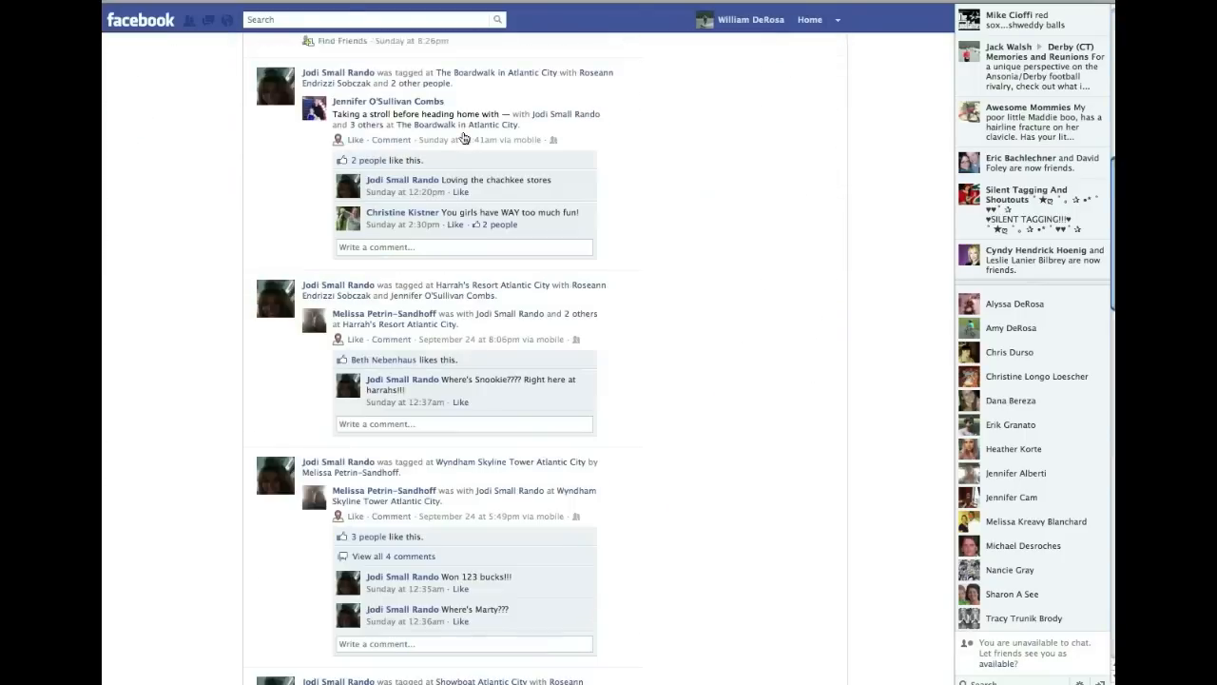
scroll(down, 3)
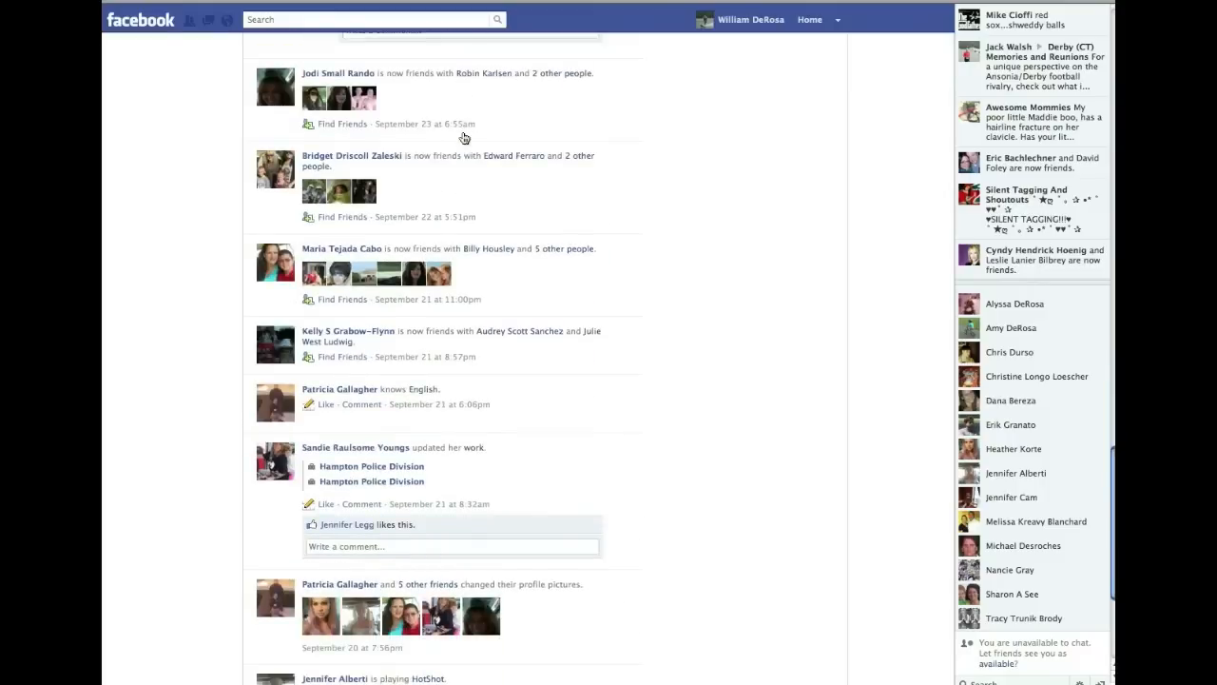
click(175, 327)
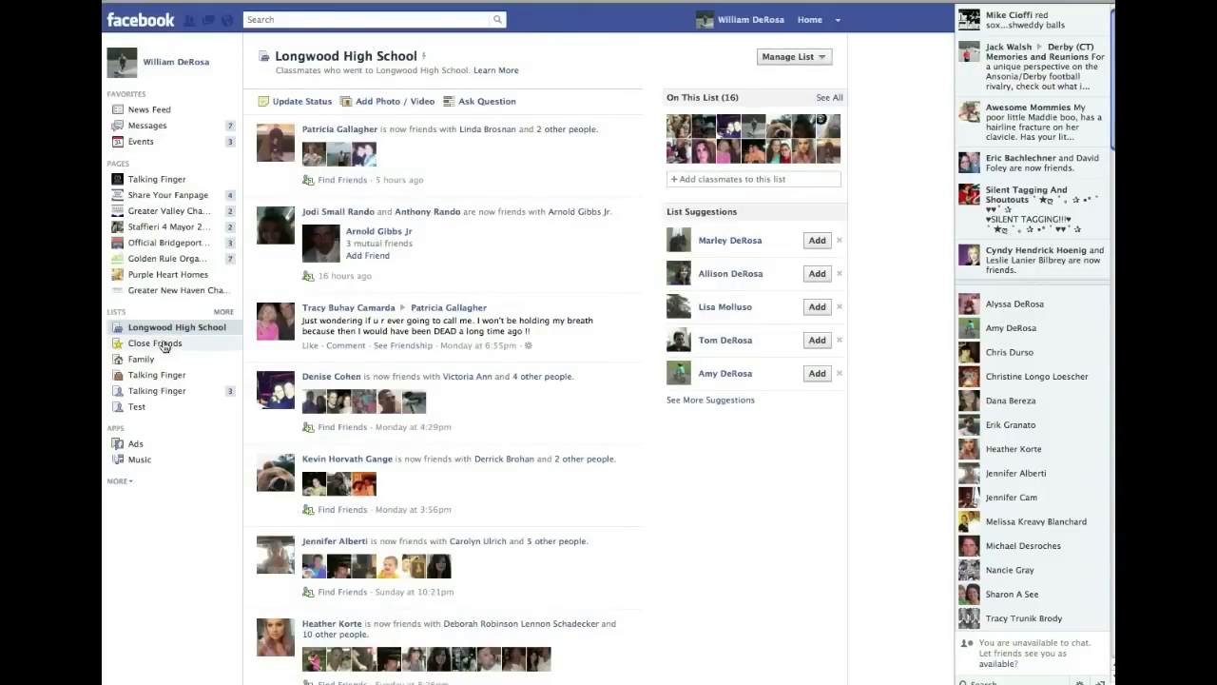
Read the Close Friends list feed, then return to your own timeline
click(154, 342)
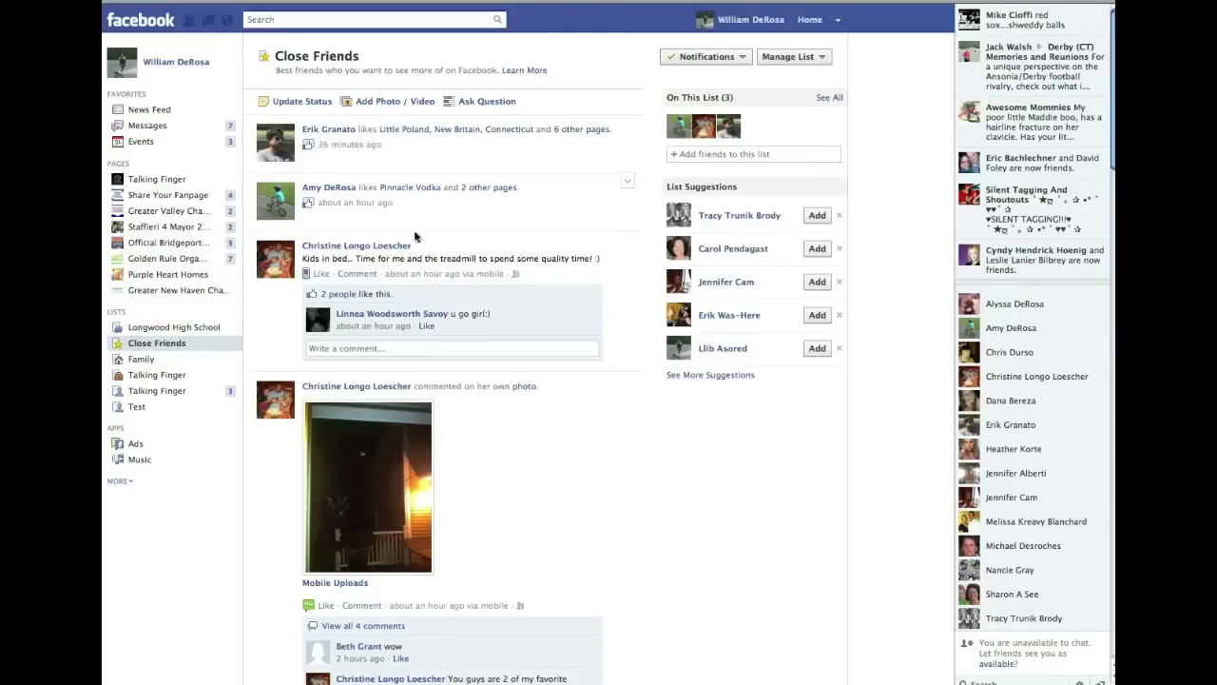
scroll(down, 3)
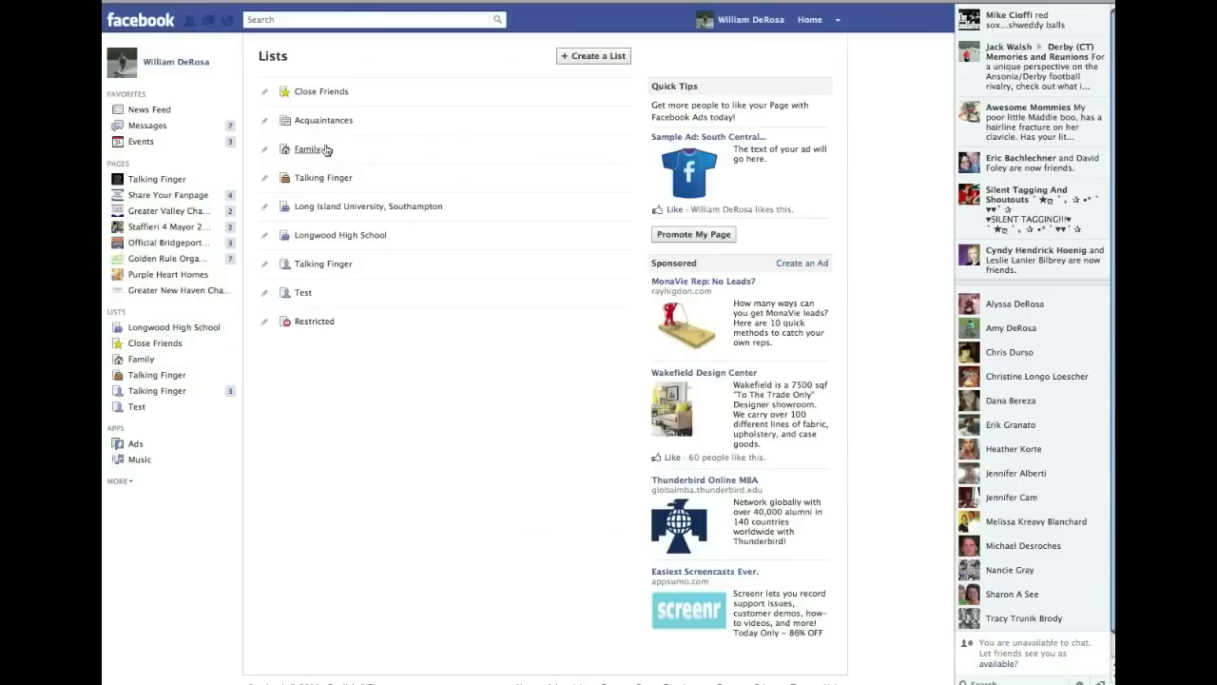
mouse_move(319, 95)
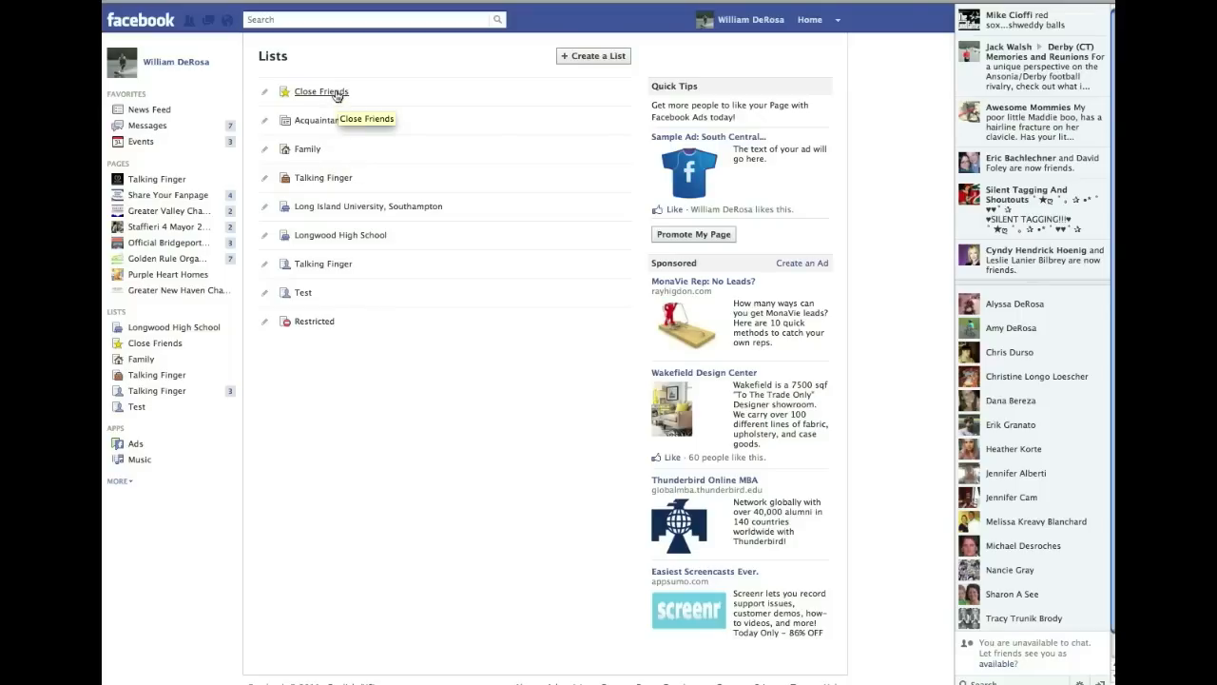
click(319, 91)
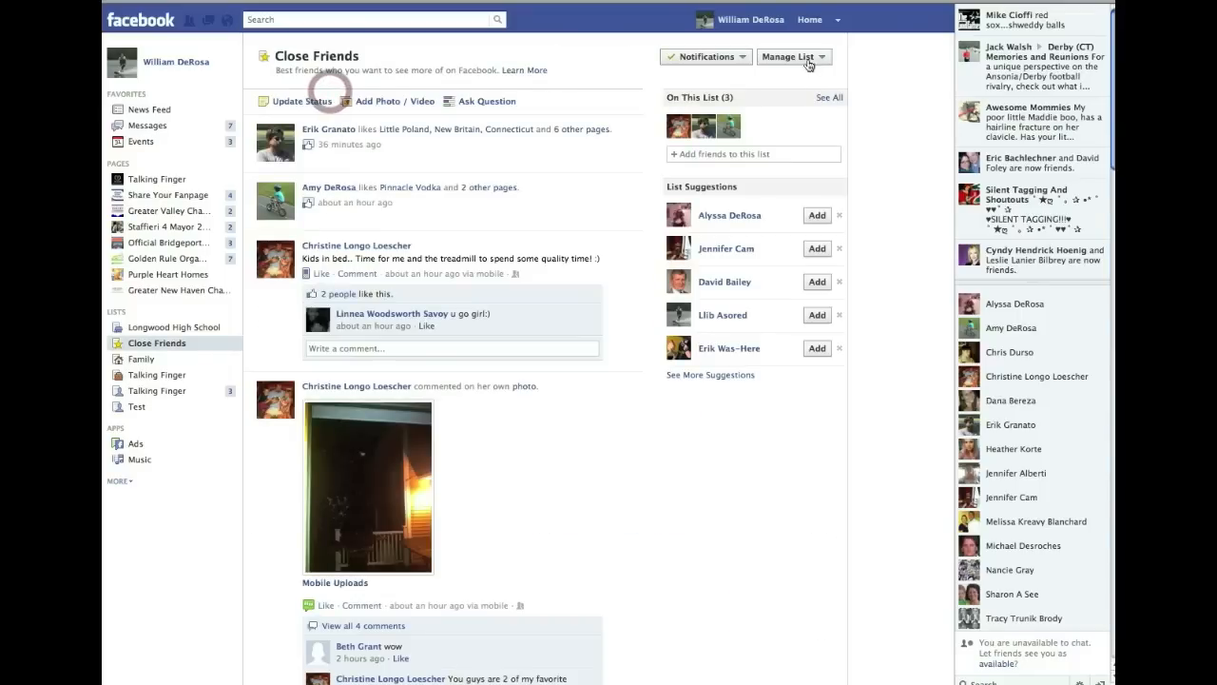
click(795, 57)
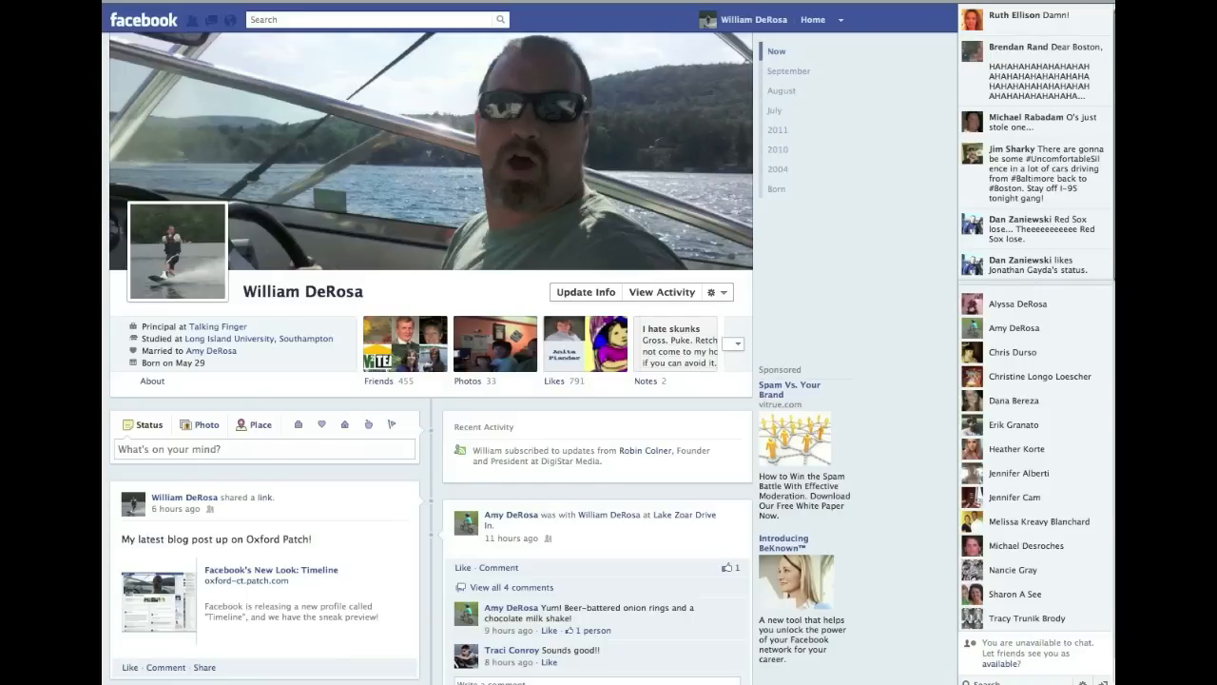
mouse_move(874, 83)
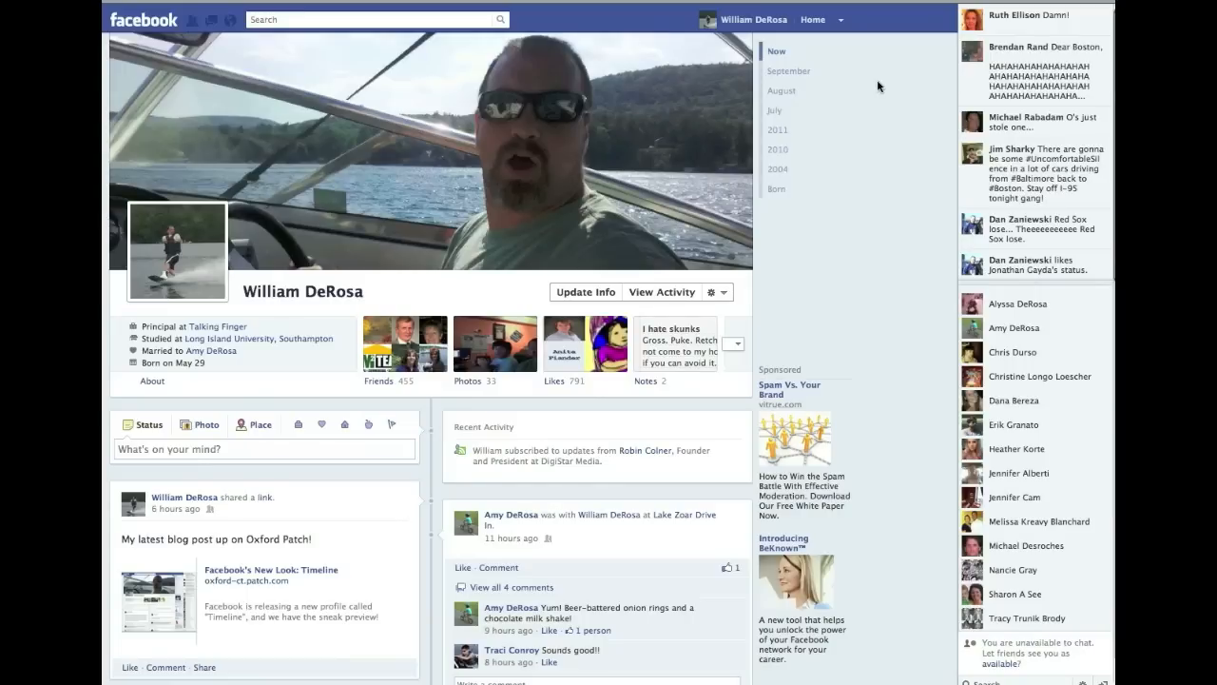
mouse_move(217, 327)
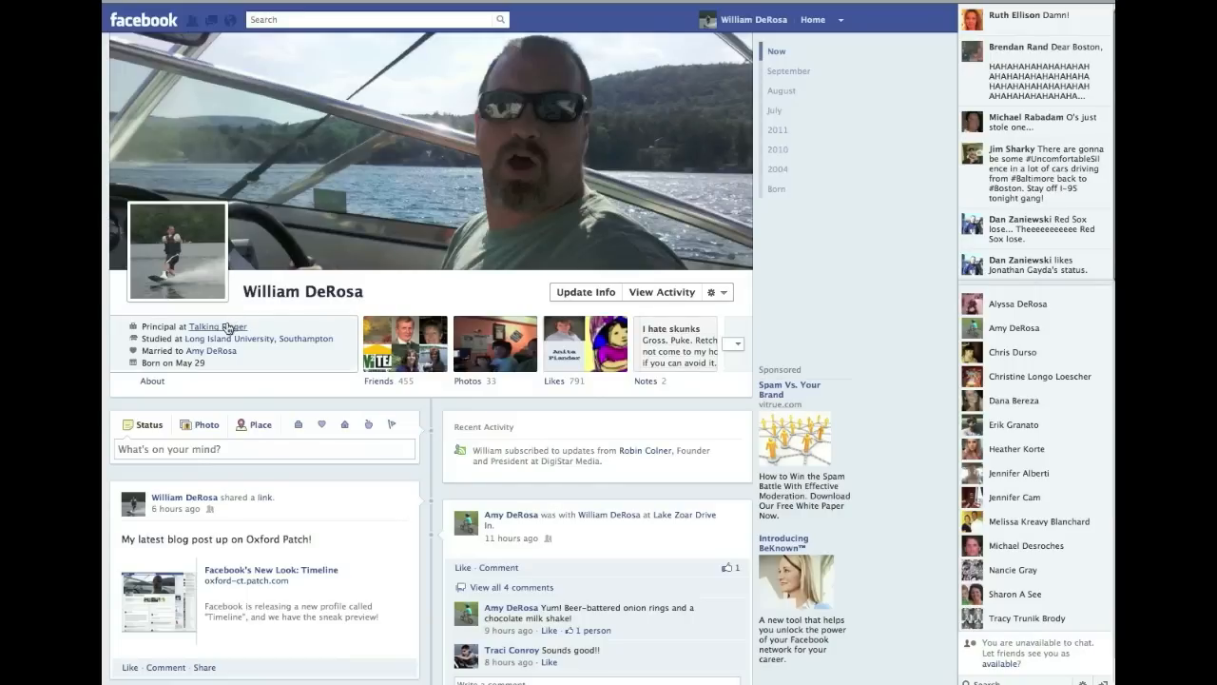
Follow the Talking Finger employer link to its company Page
click(217, 325)
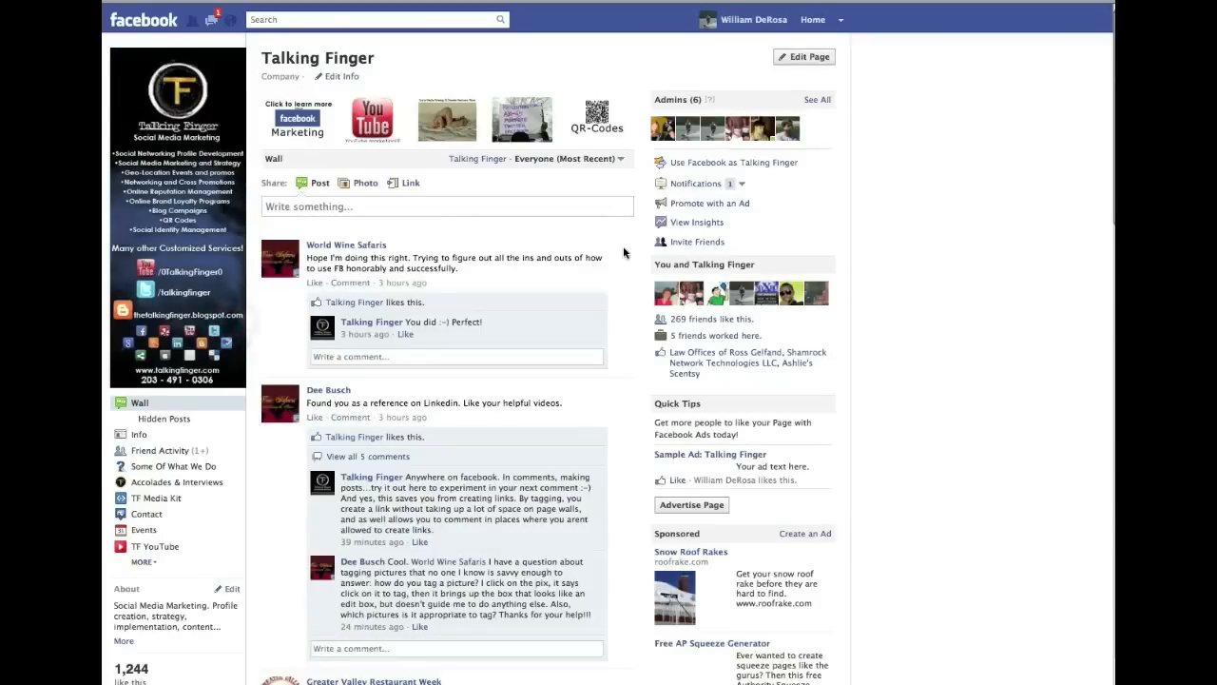